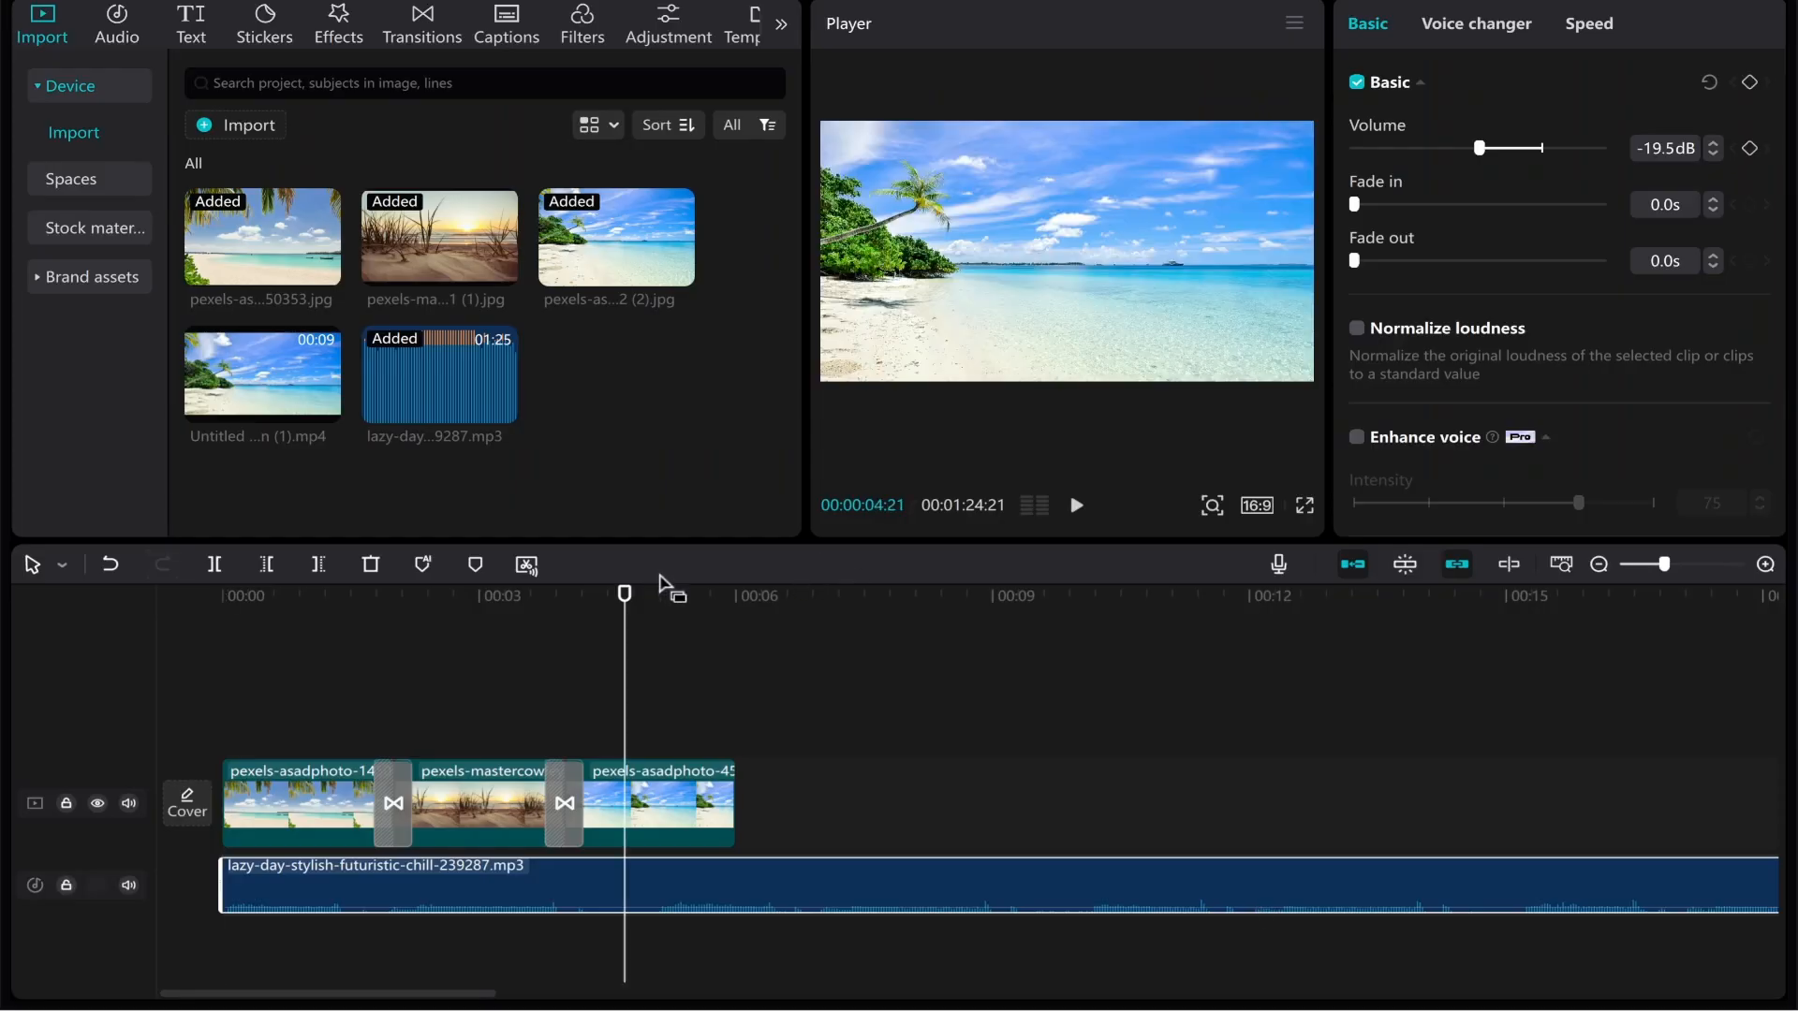
mouse_move(504, 761)
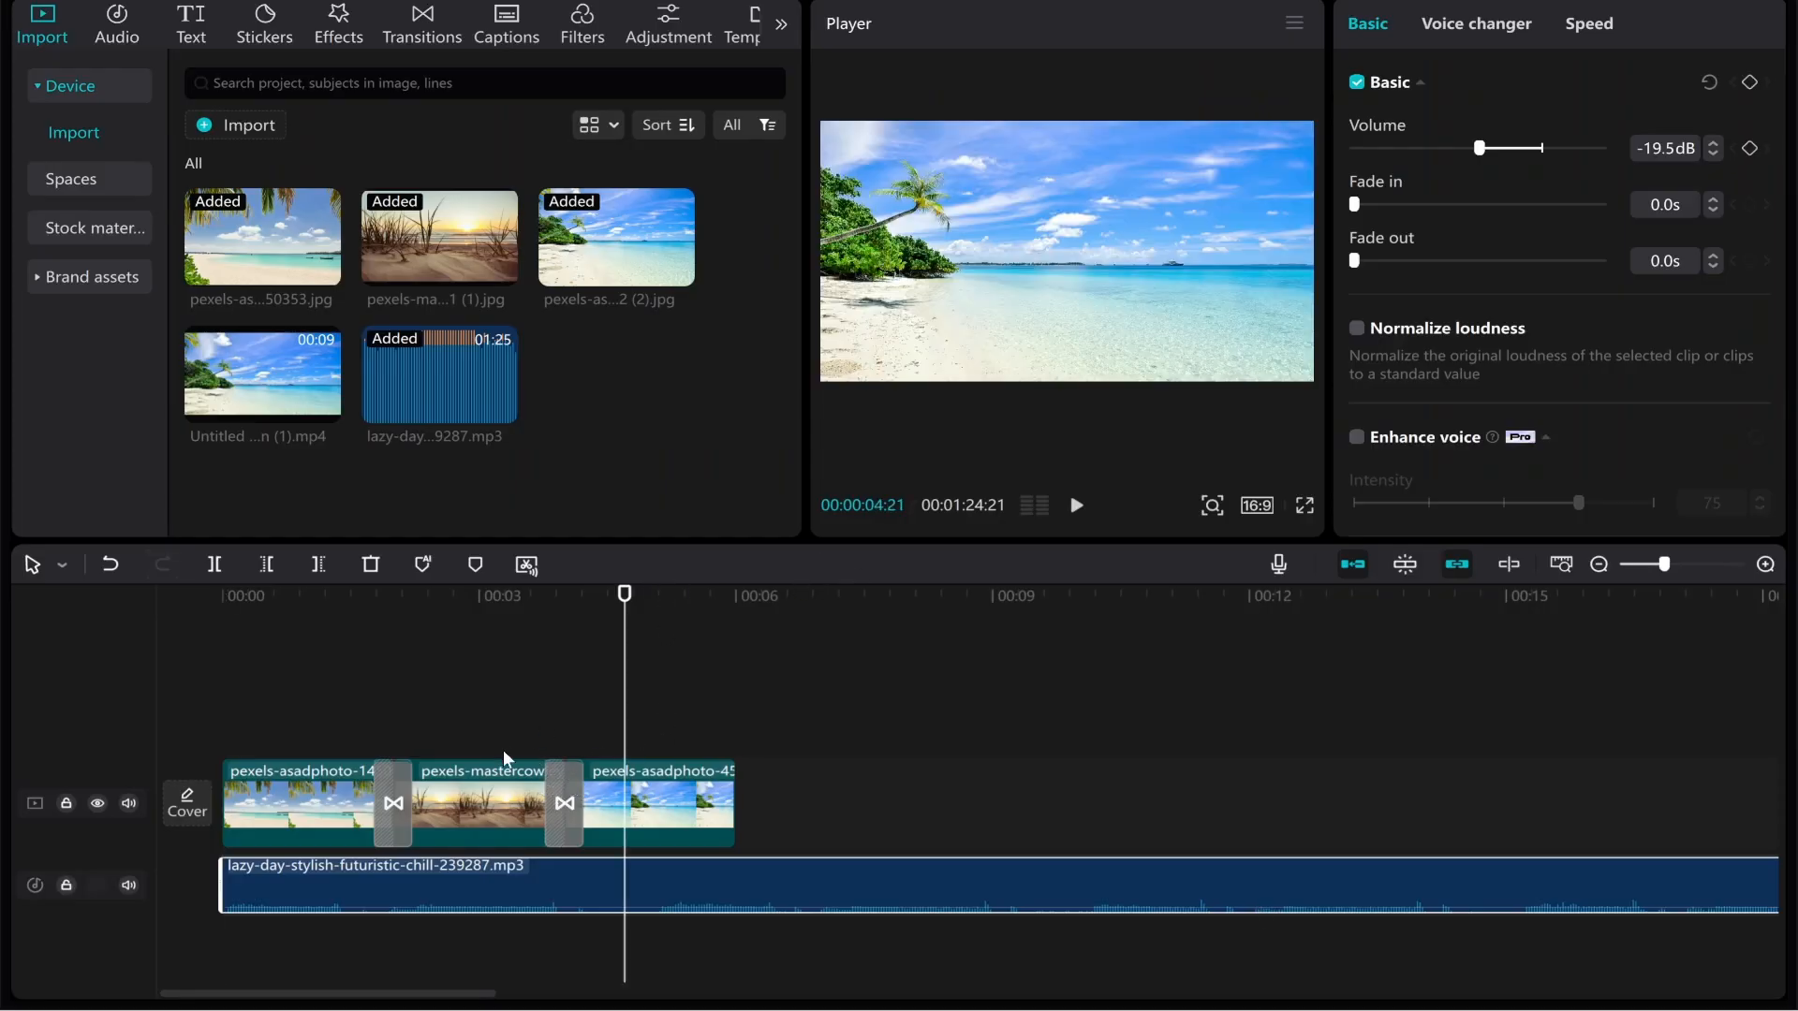
mouse_move(352, 706)
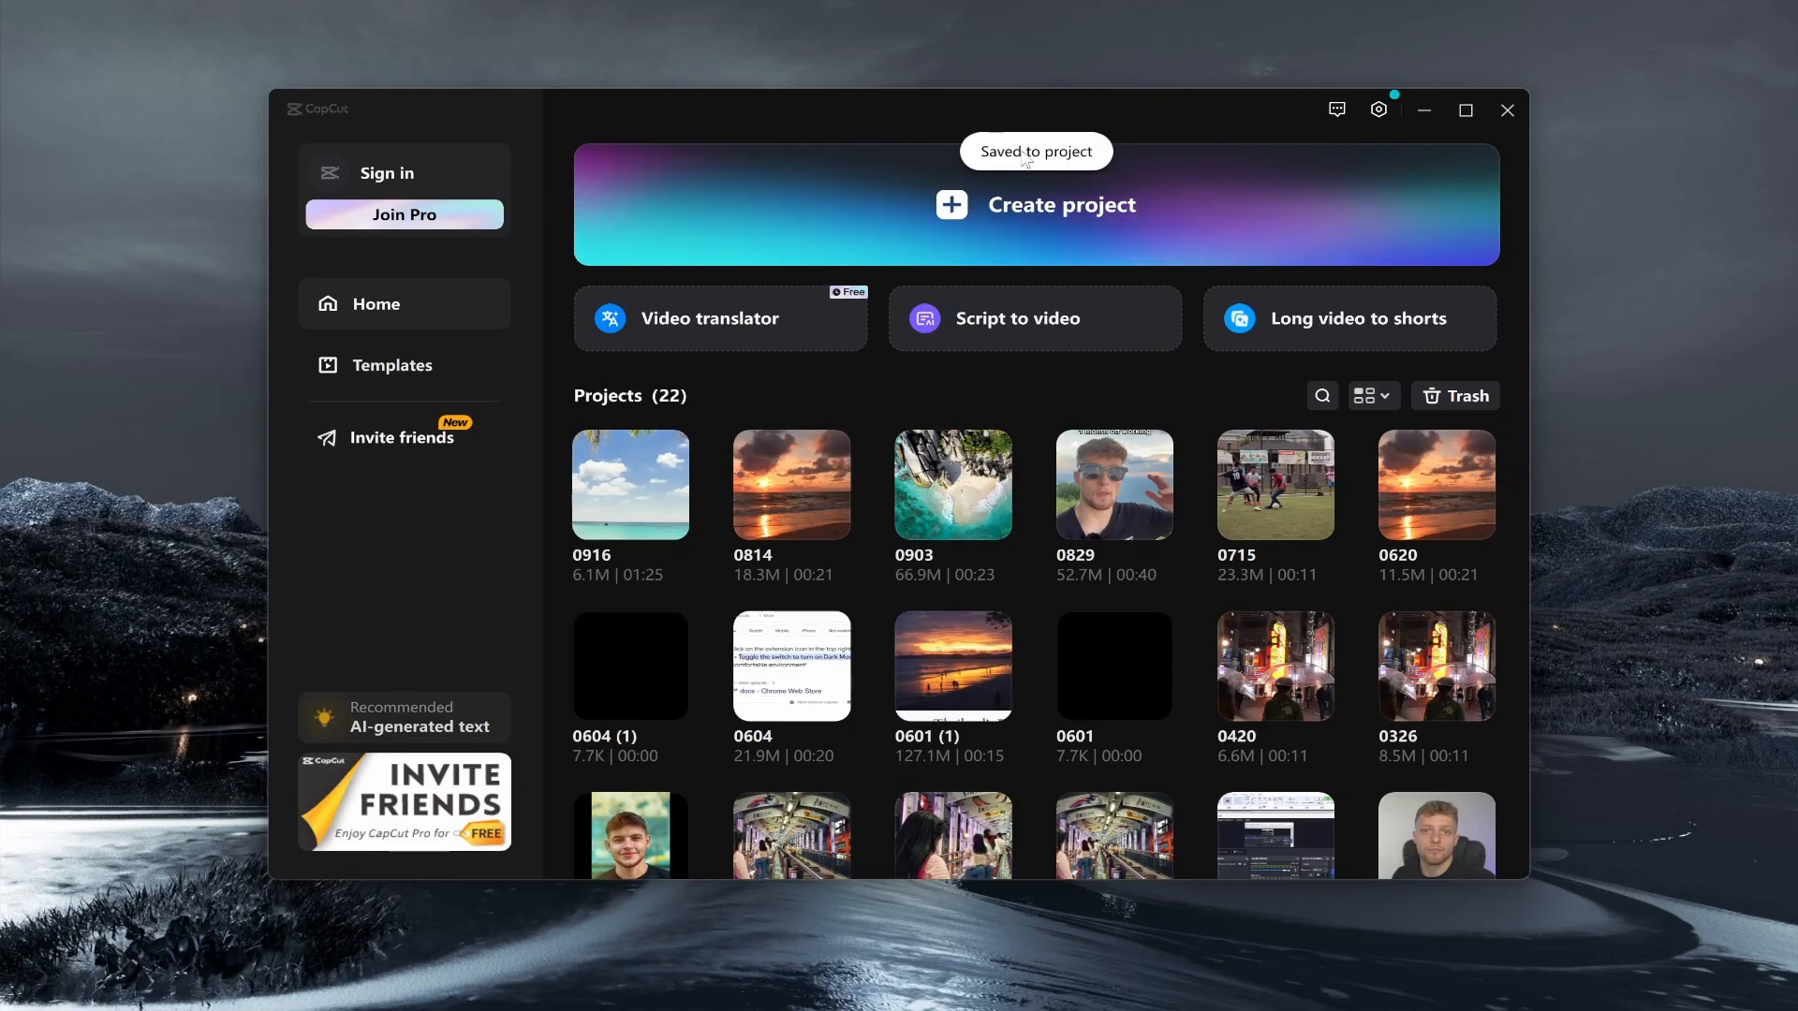
- Create a new project and import the three pexels beach JPGs from Downloads
double_click(629, 483)
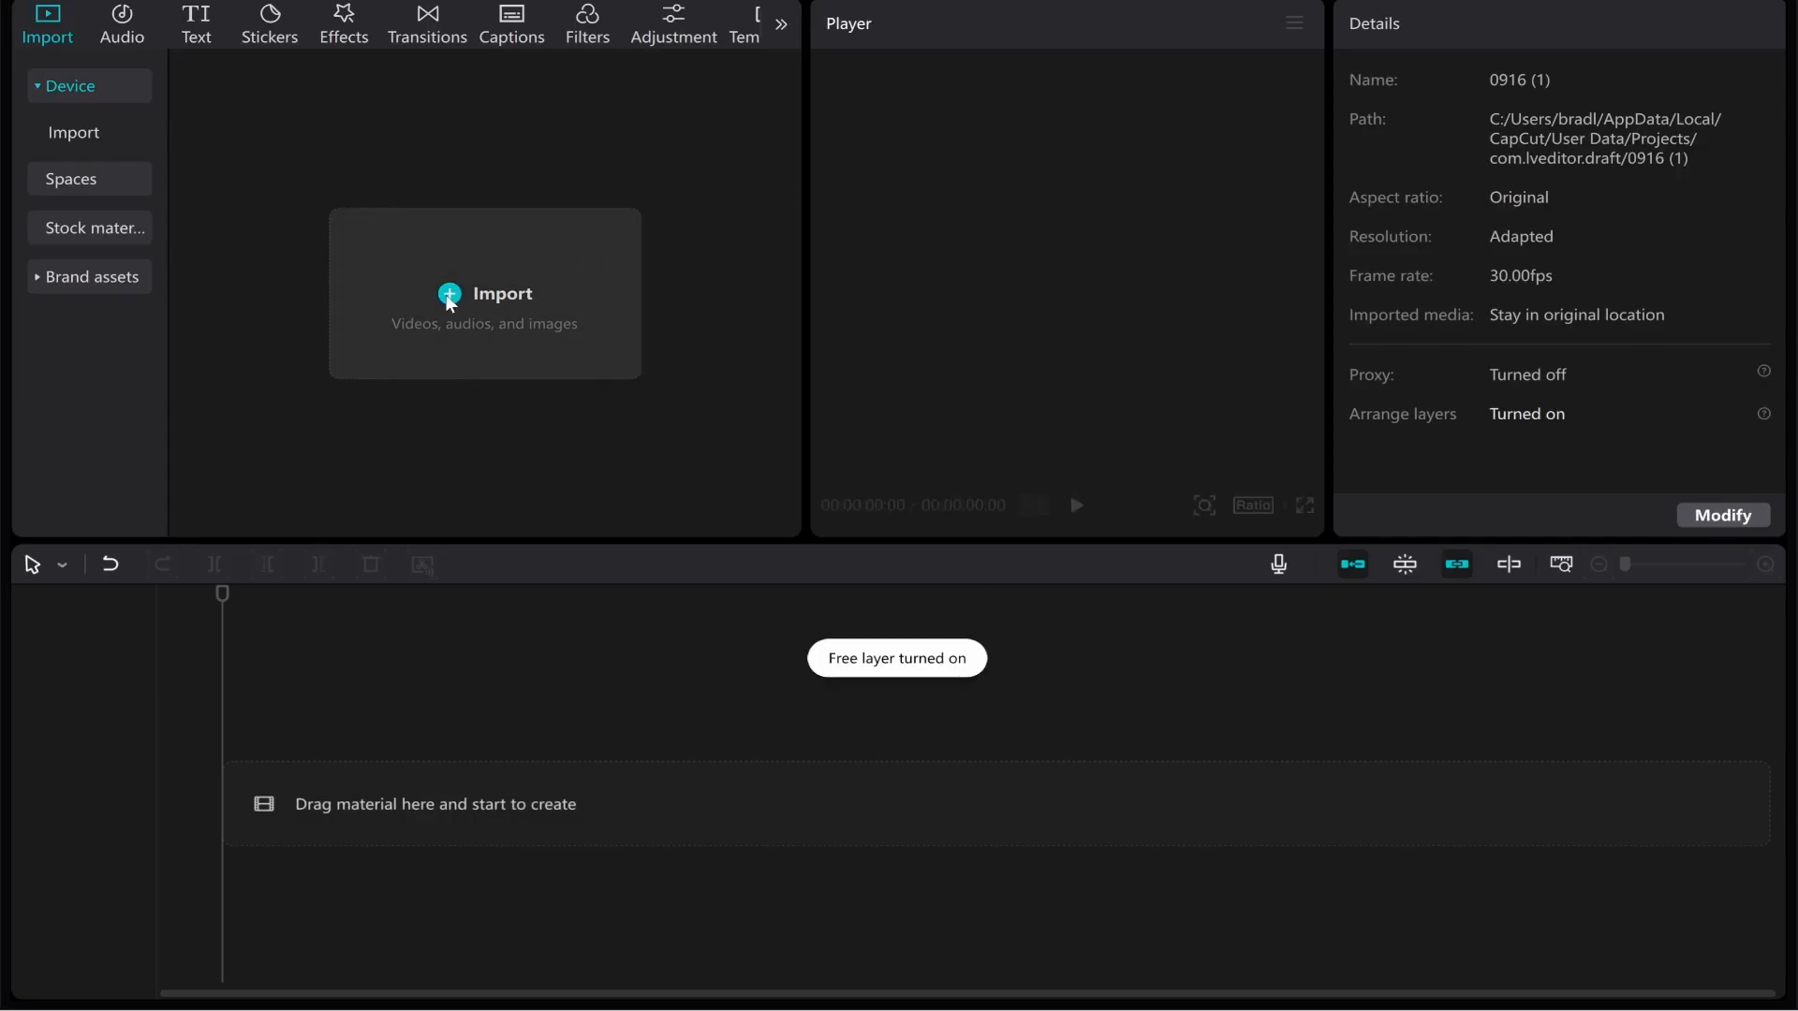
click(483, 292)
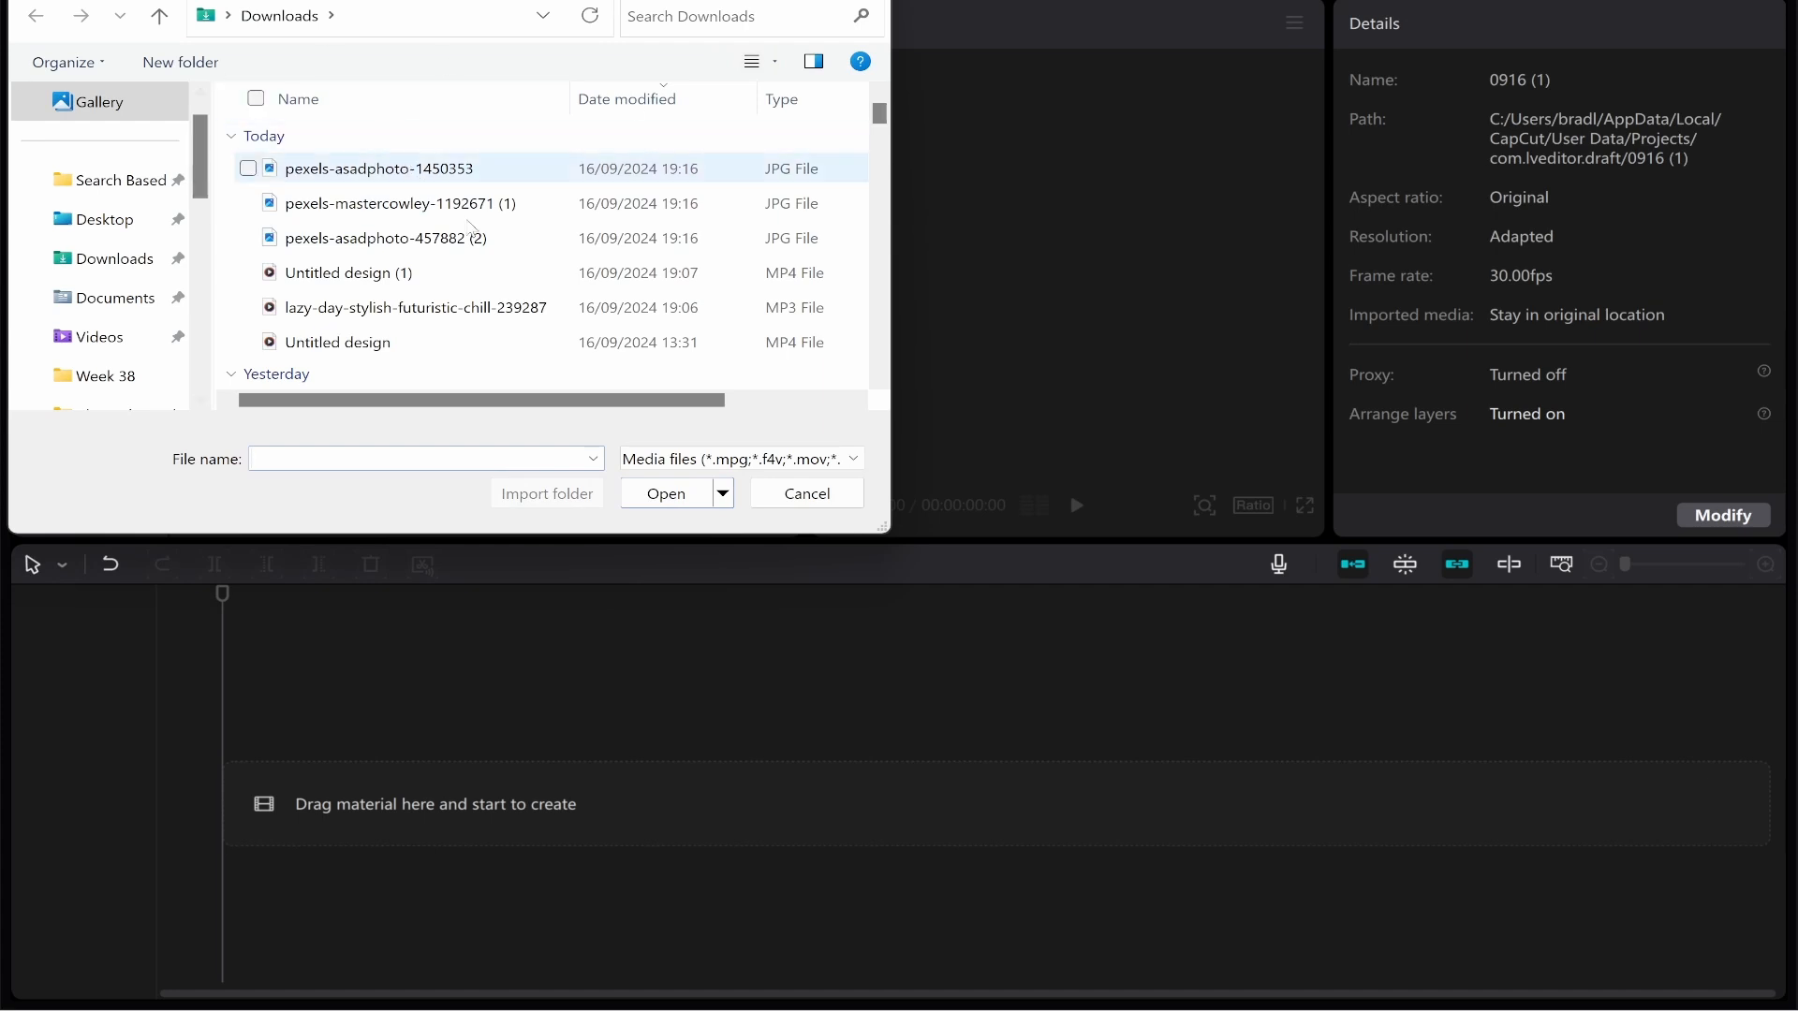
click(379, 168)
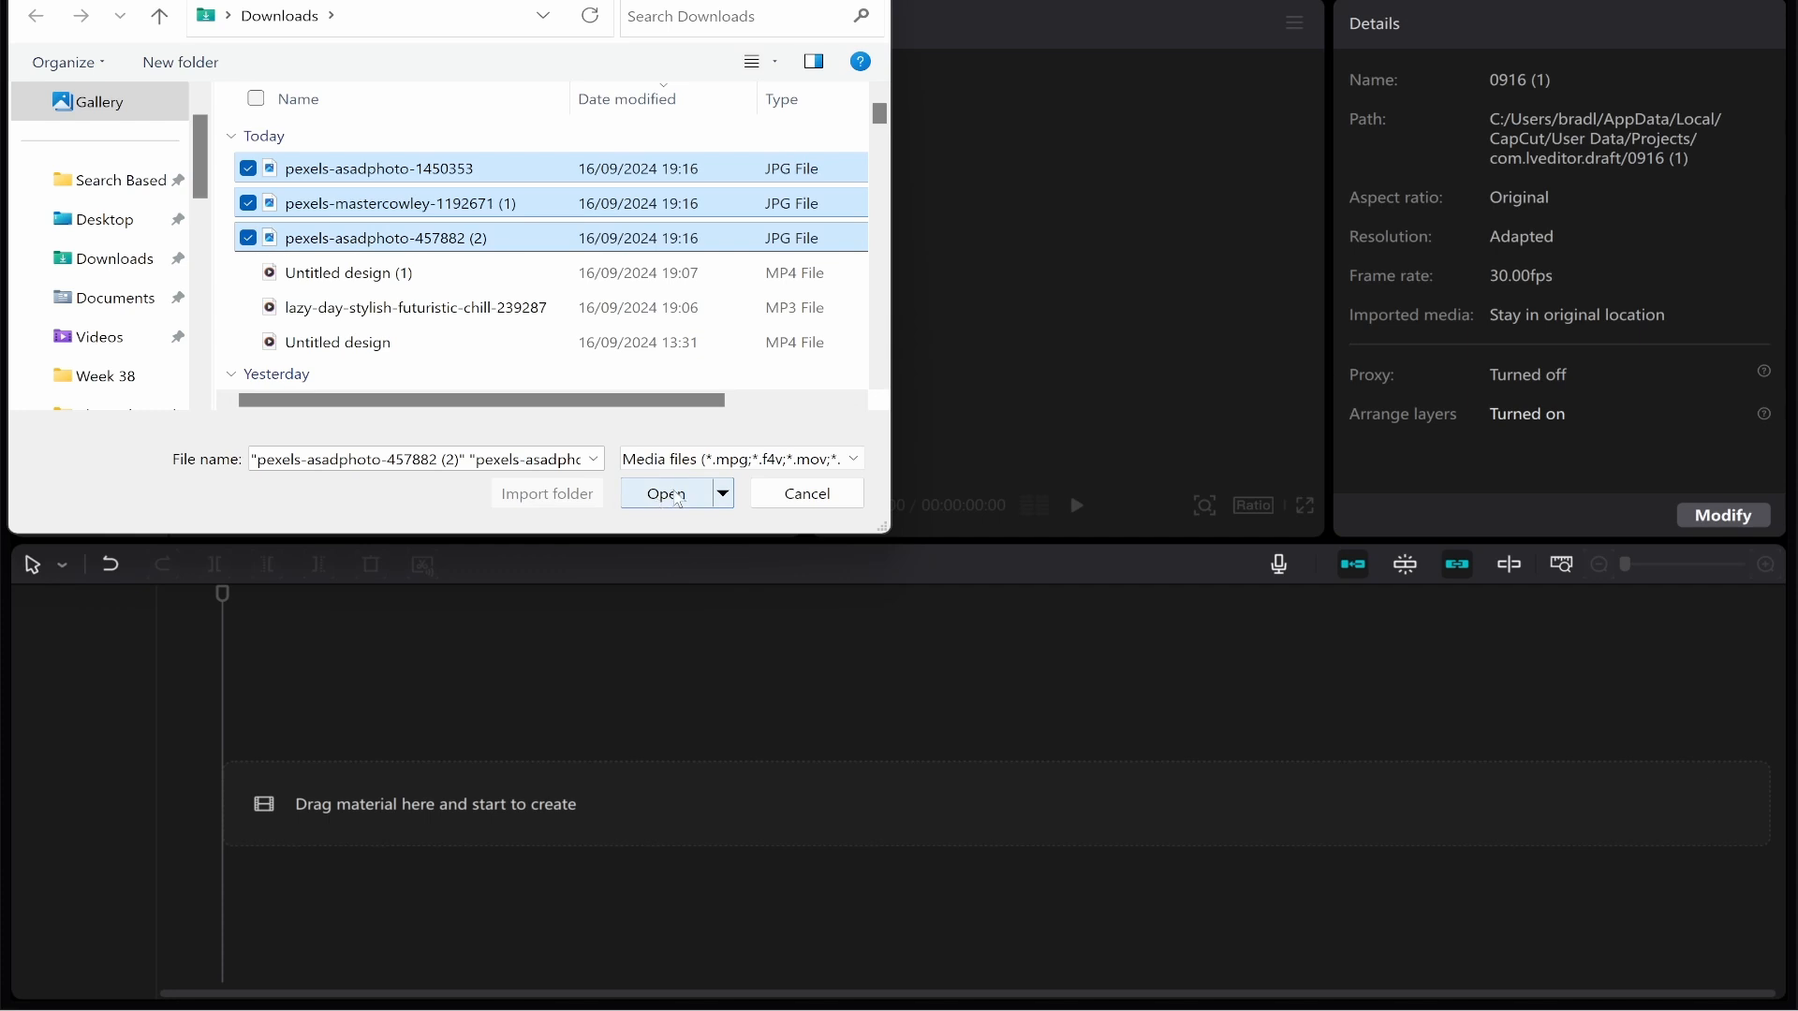
click(663, 493)
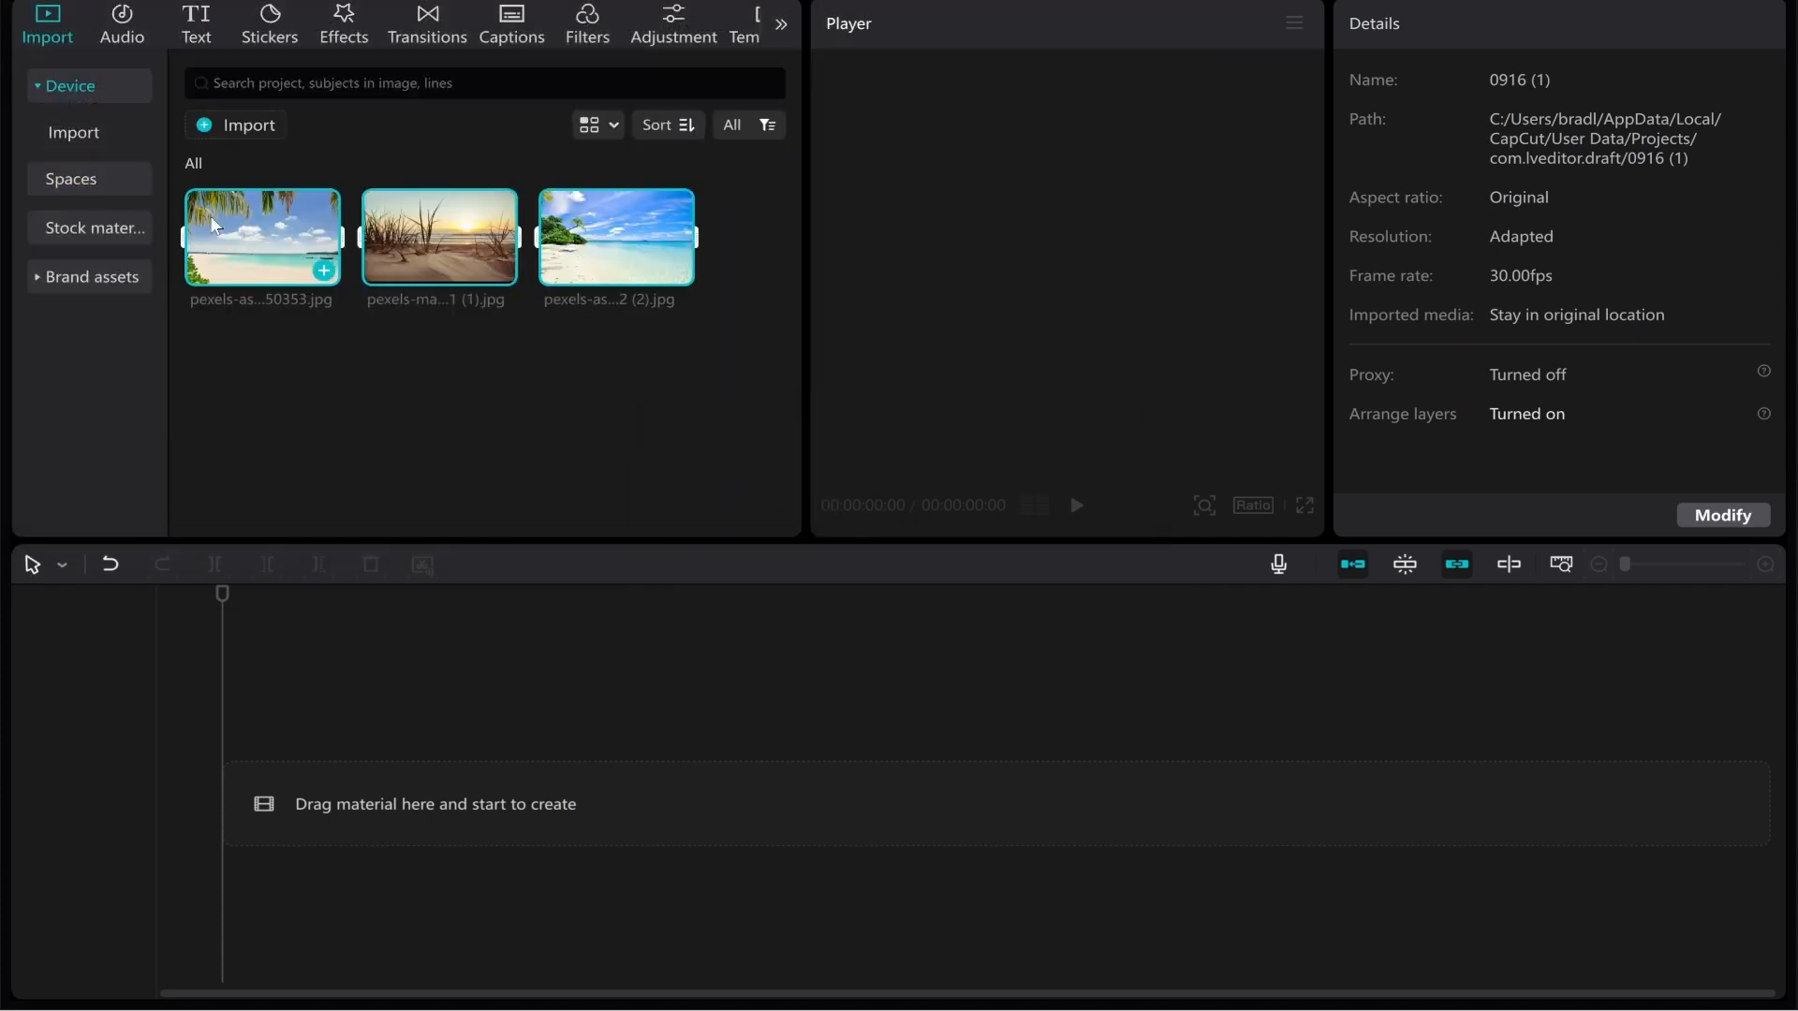
mouse_move(439, 275)
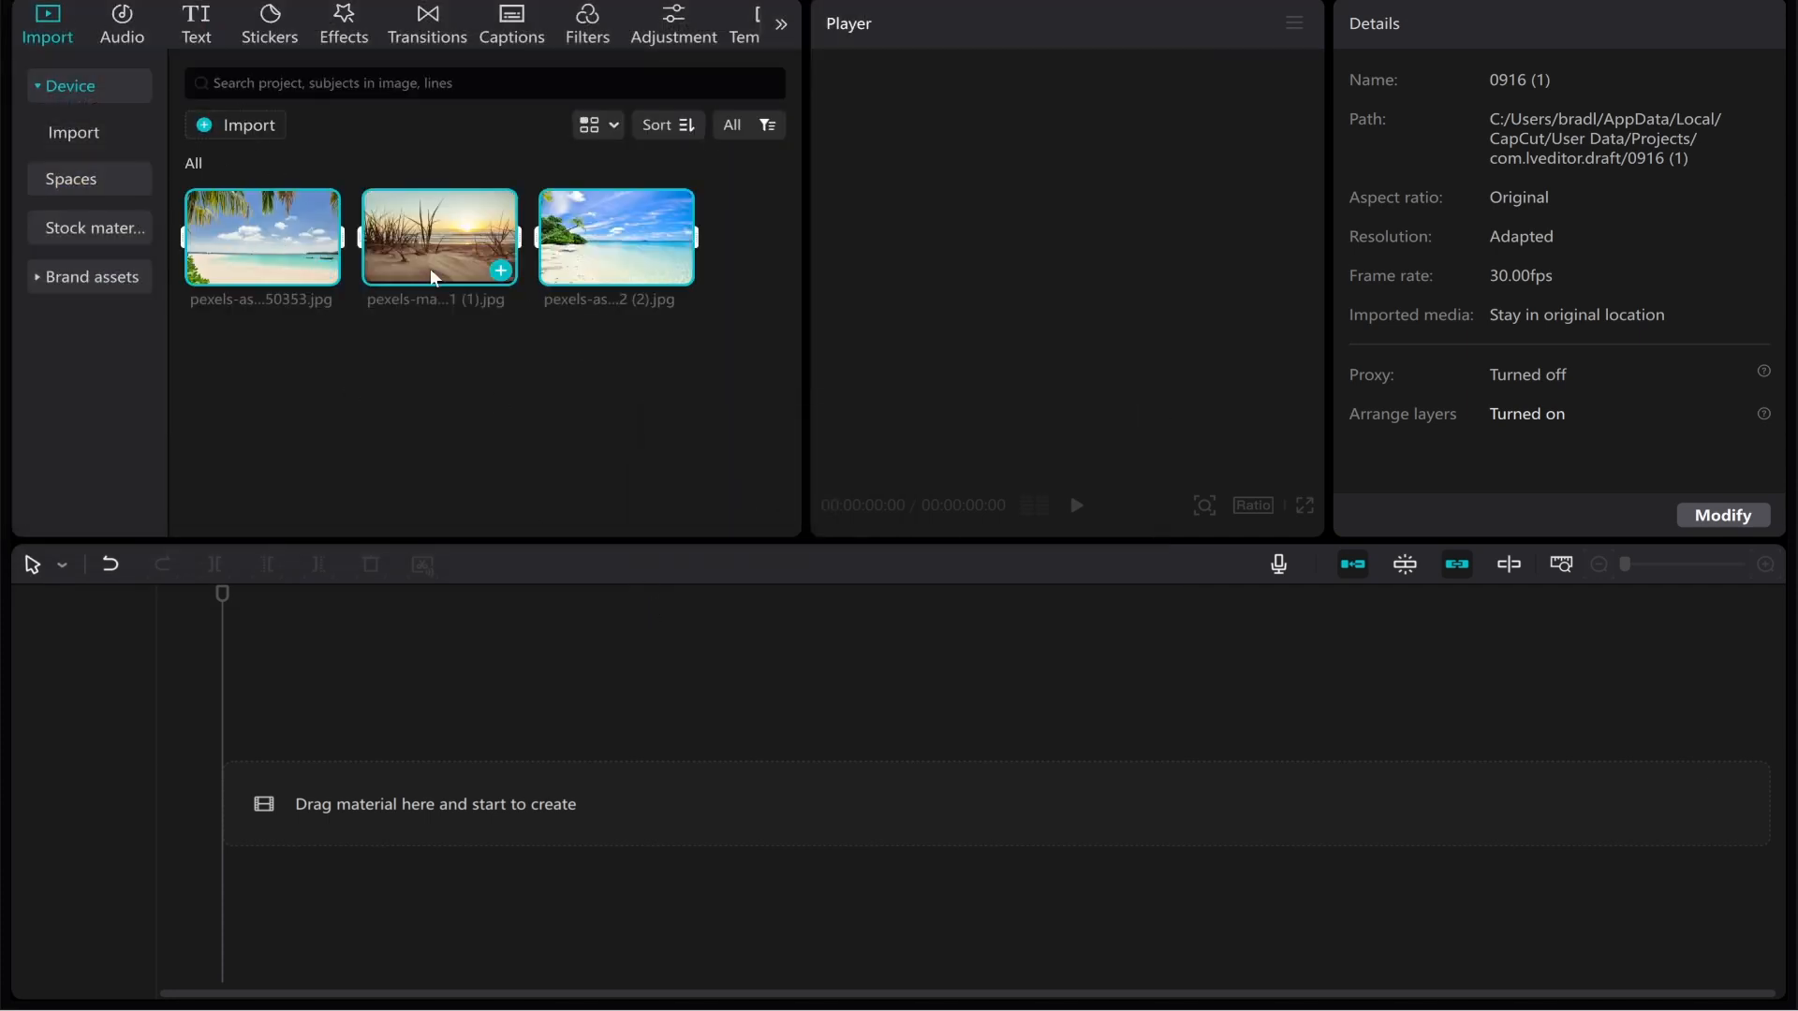
mouse_move(628, 397)
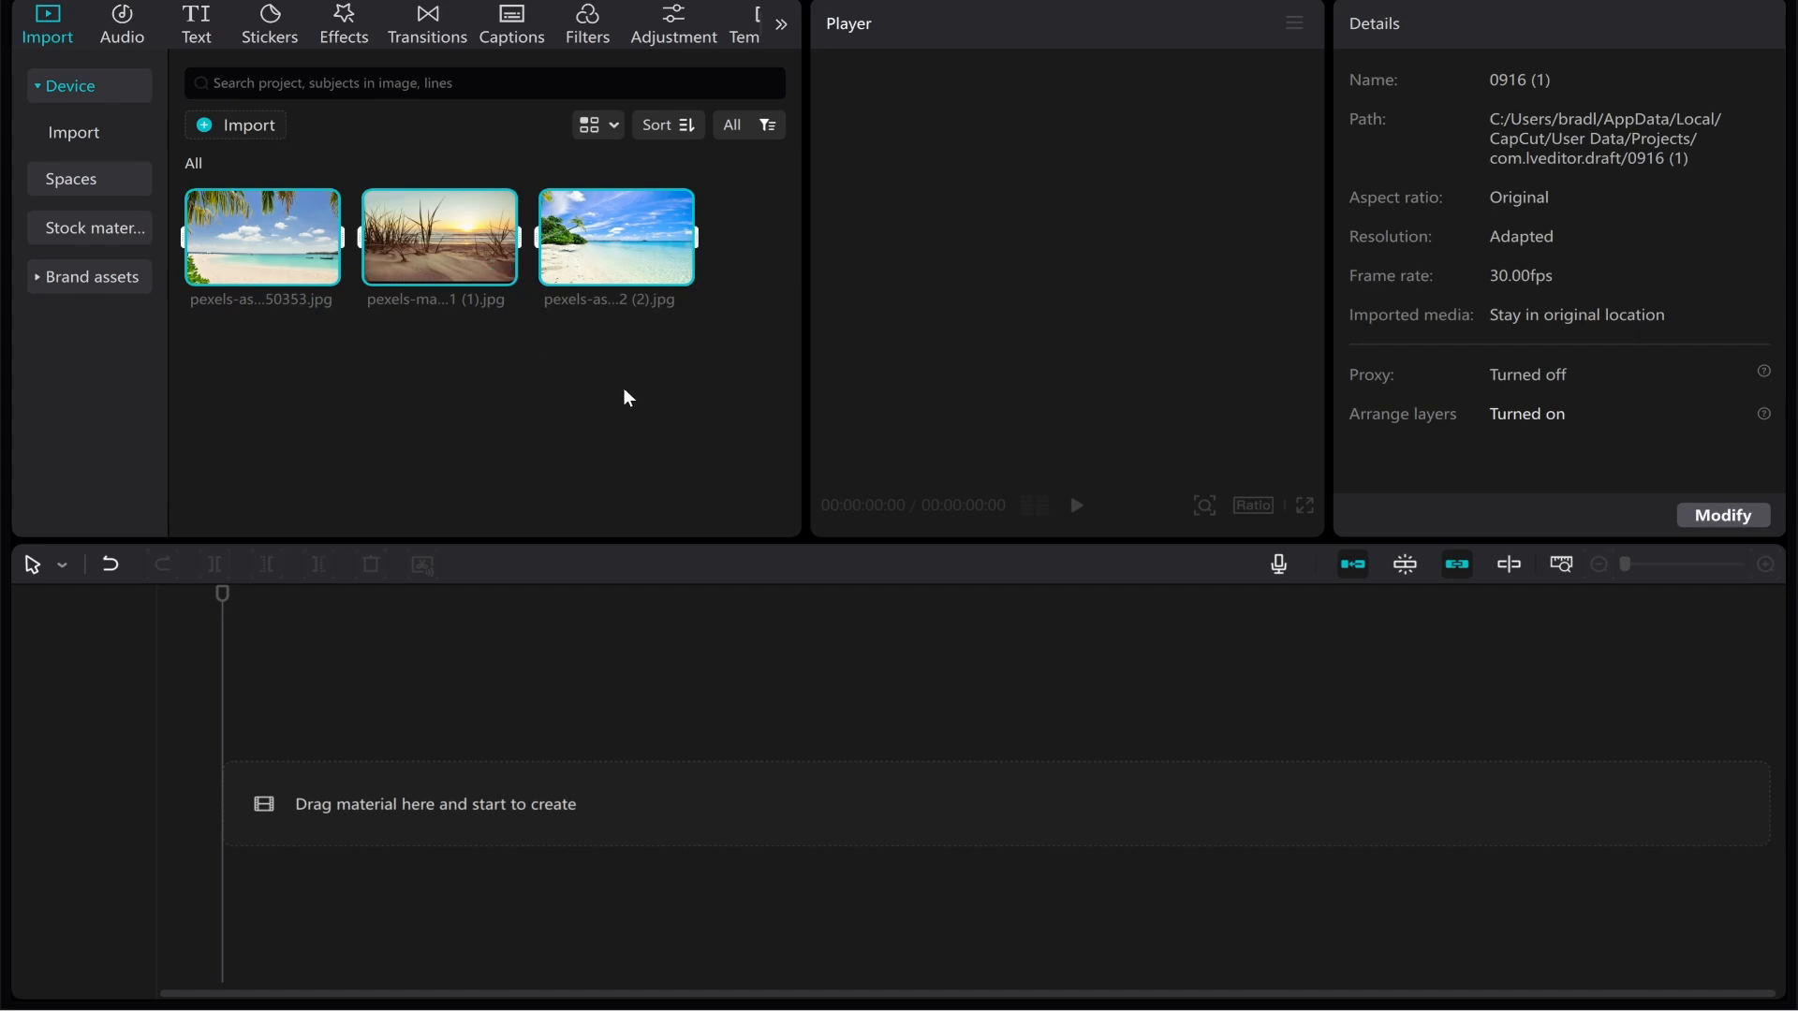
mouse_move(1075, 751)
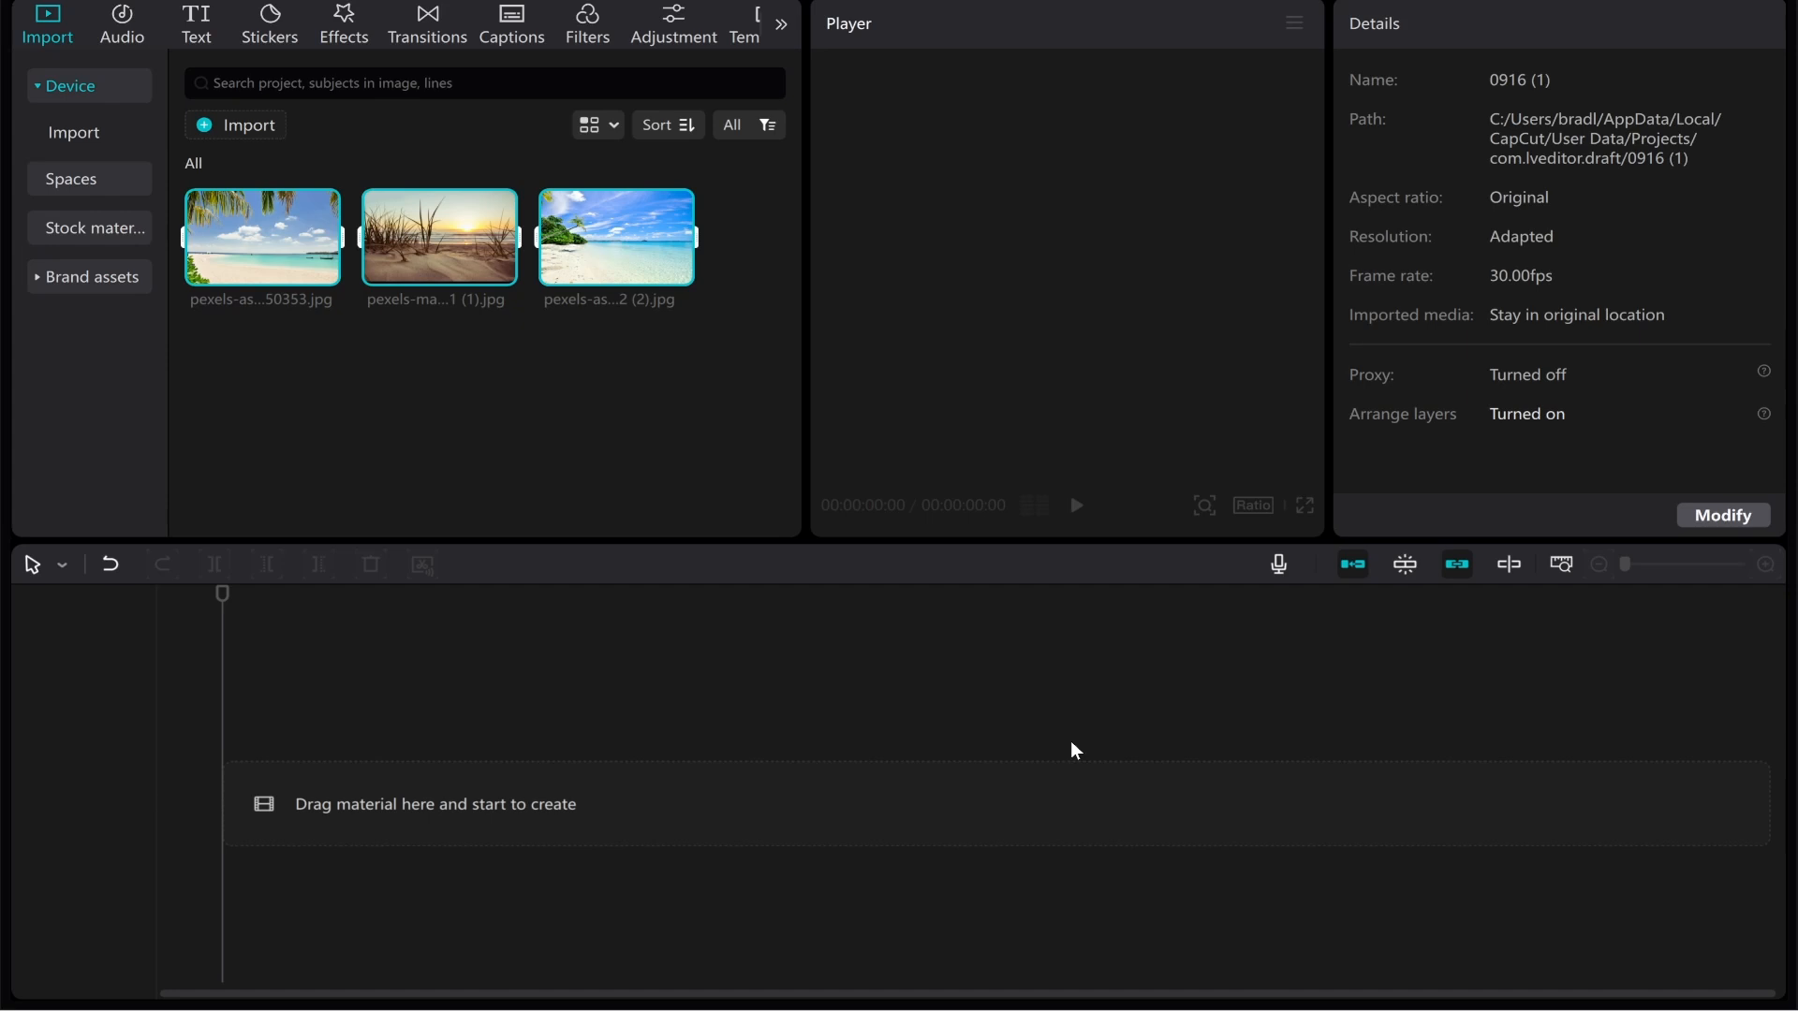
mouse_move(489, 257)
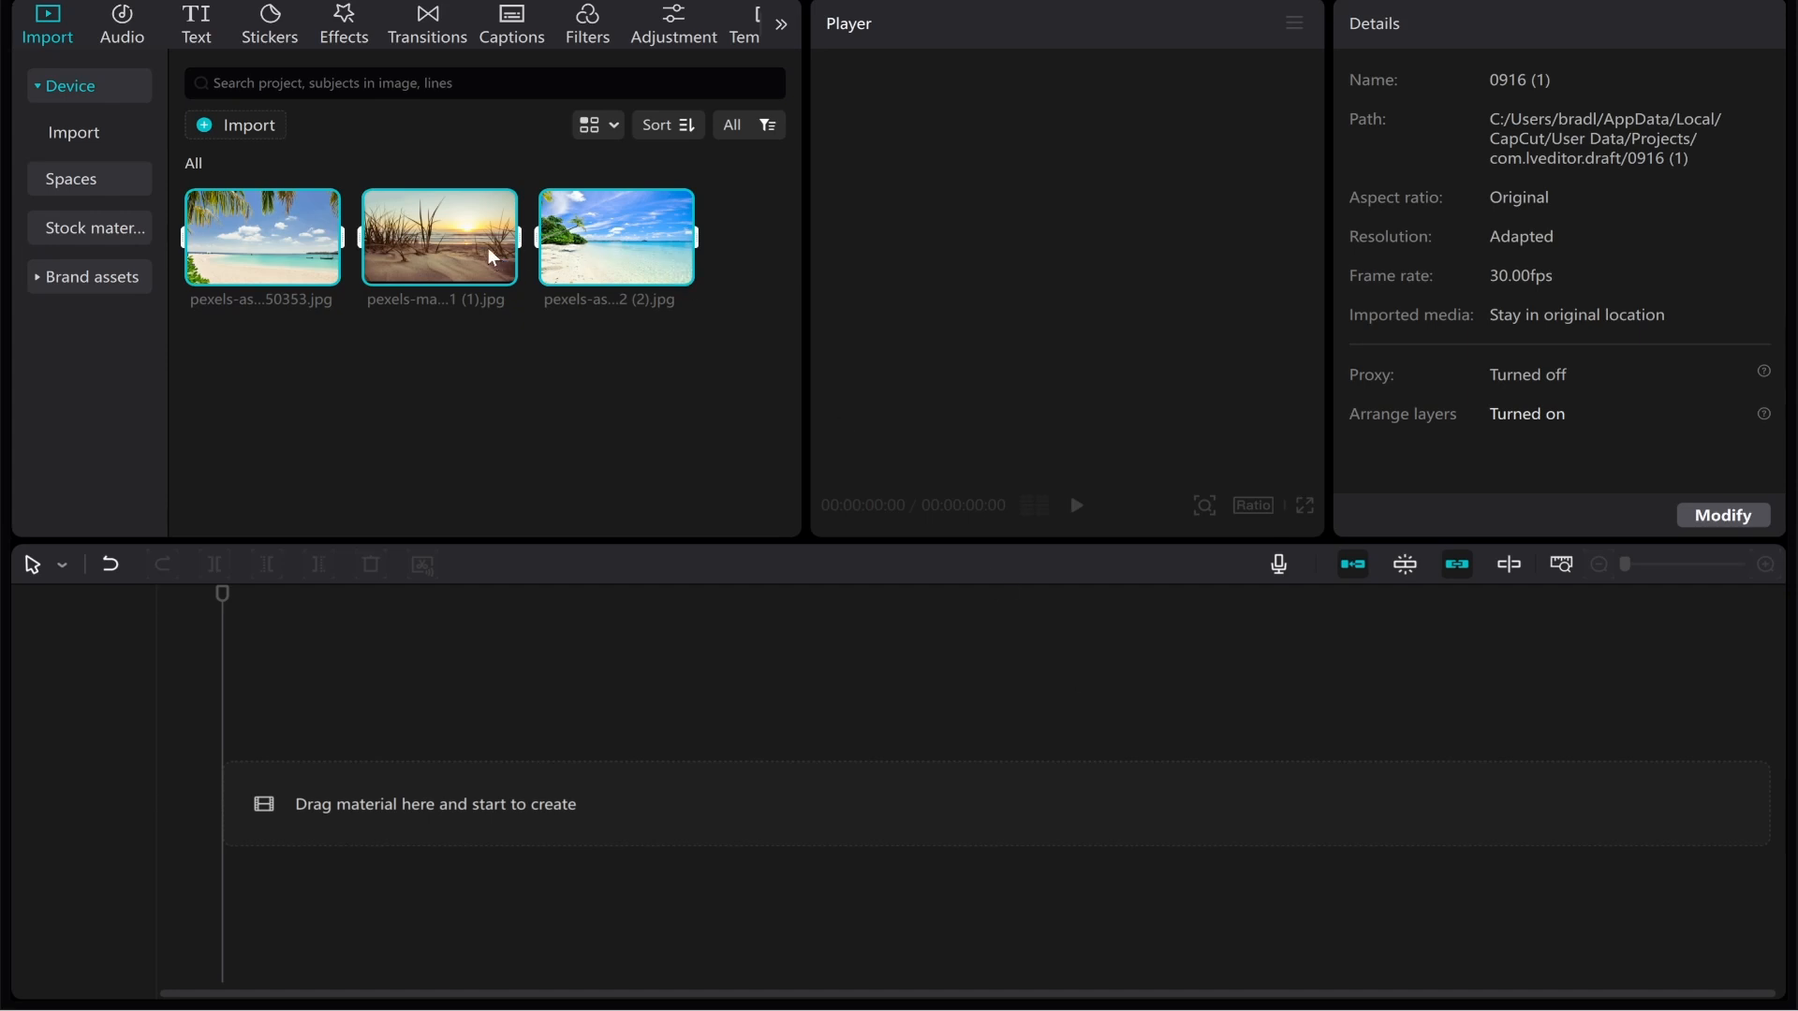
mouse_move(259, 227)
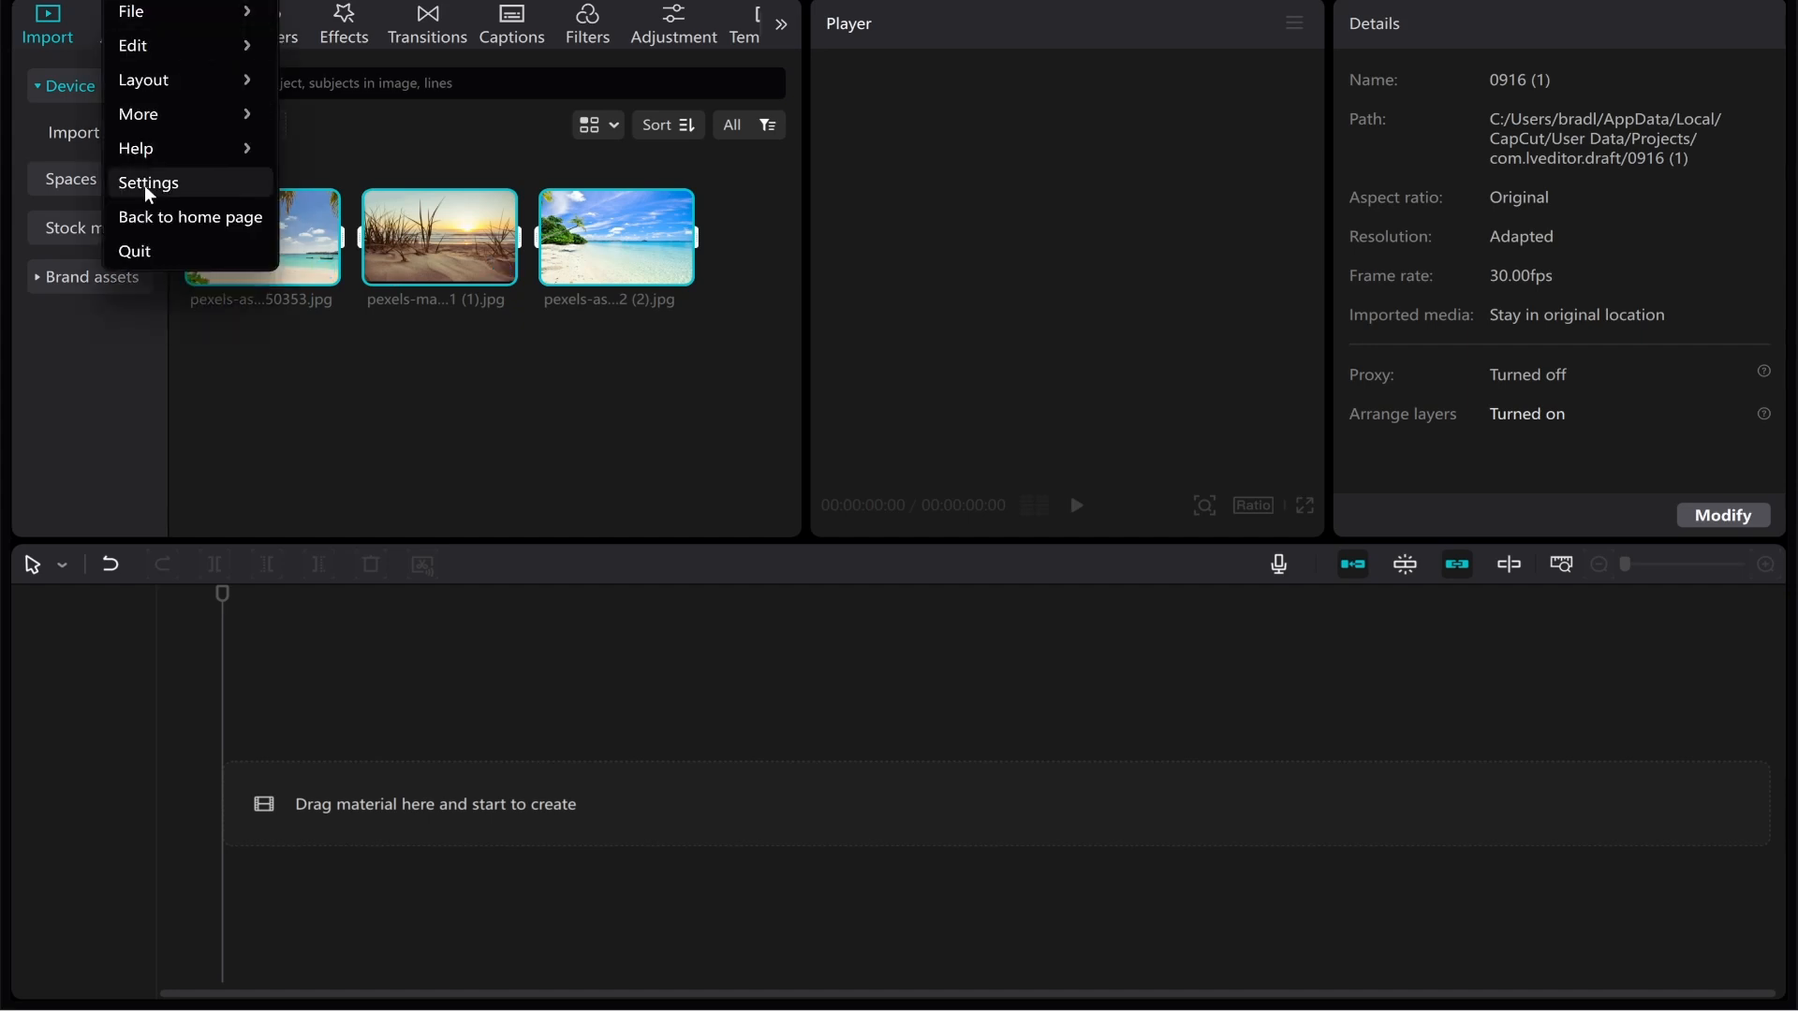
- Review the program settings and editing preferences before building the timeline
click(148, 182)
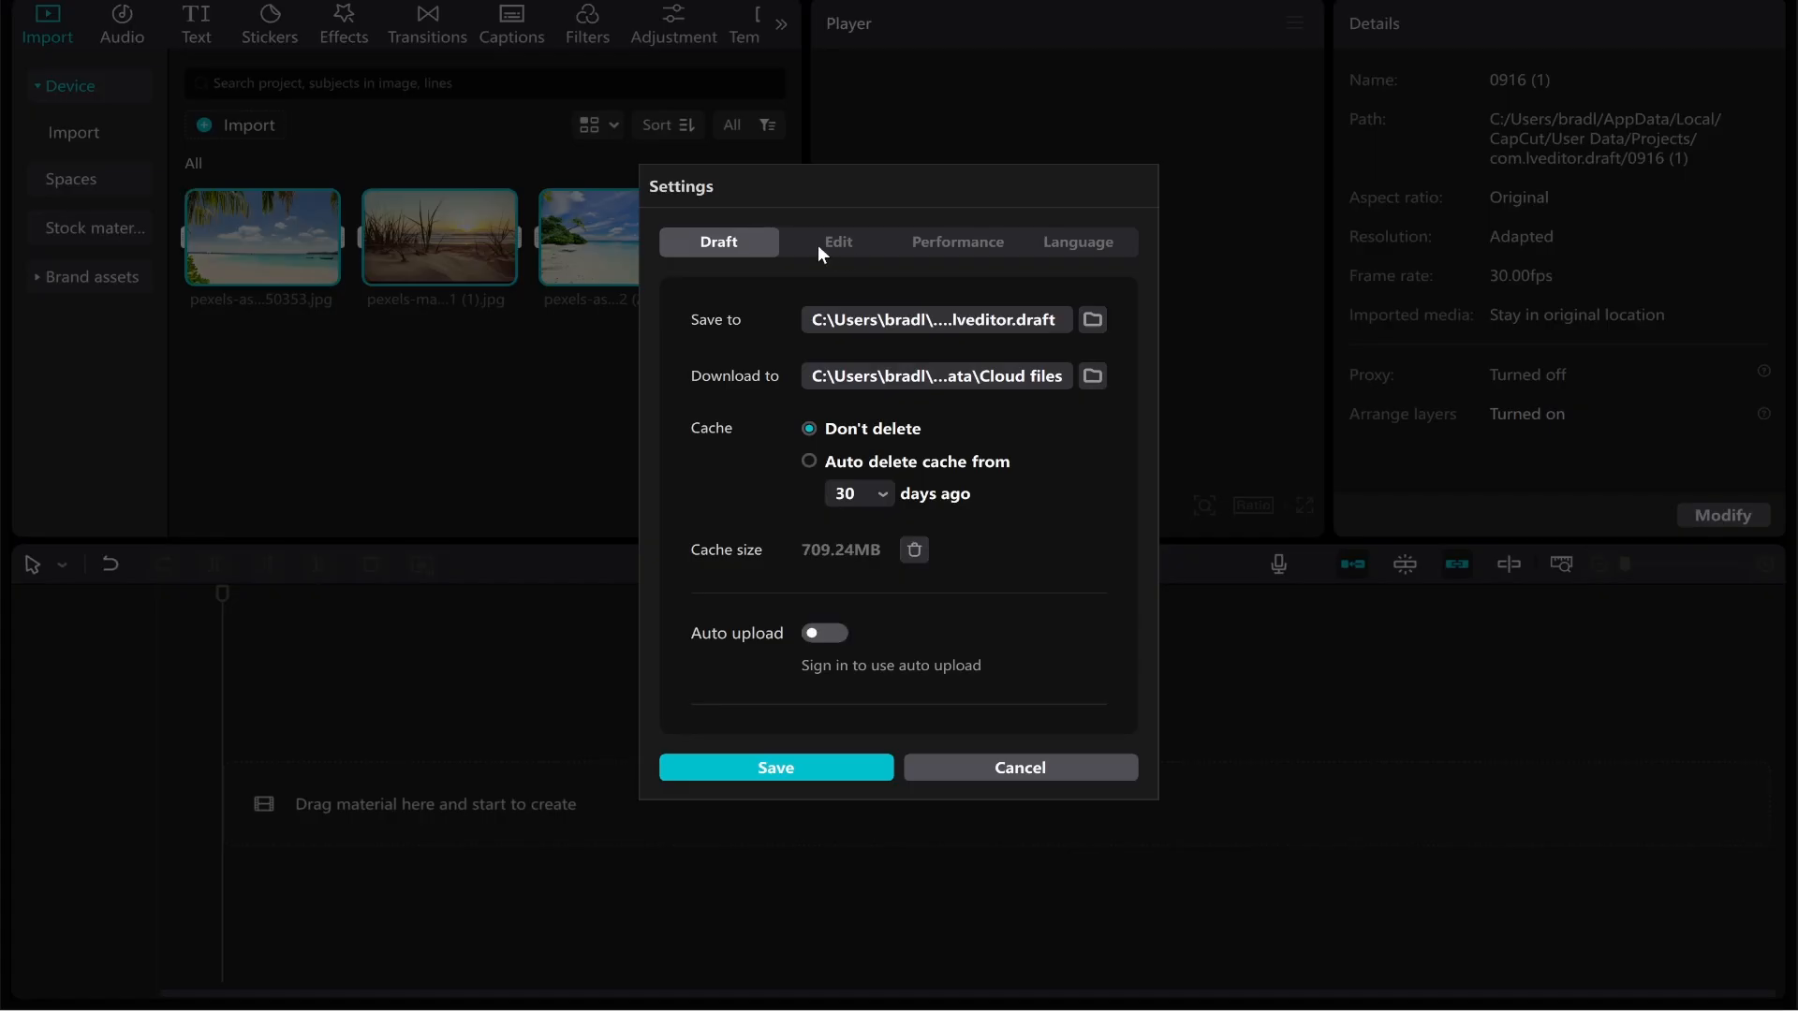
click(839, 241)
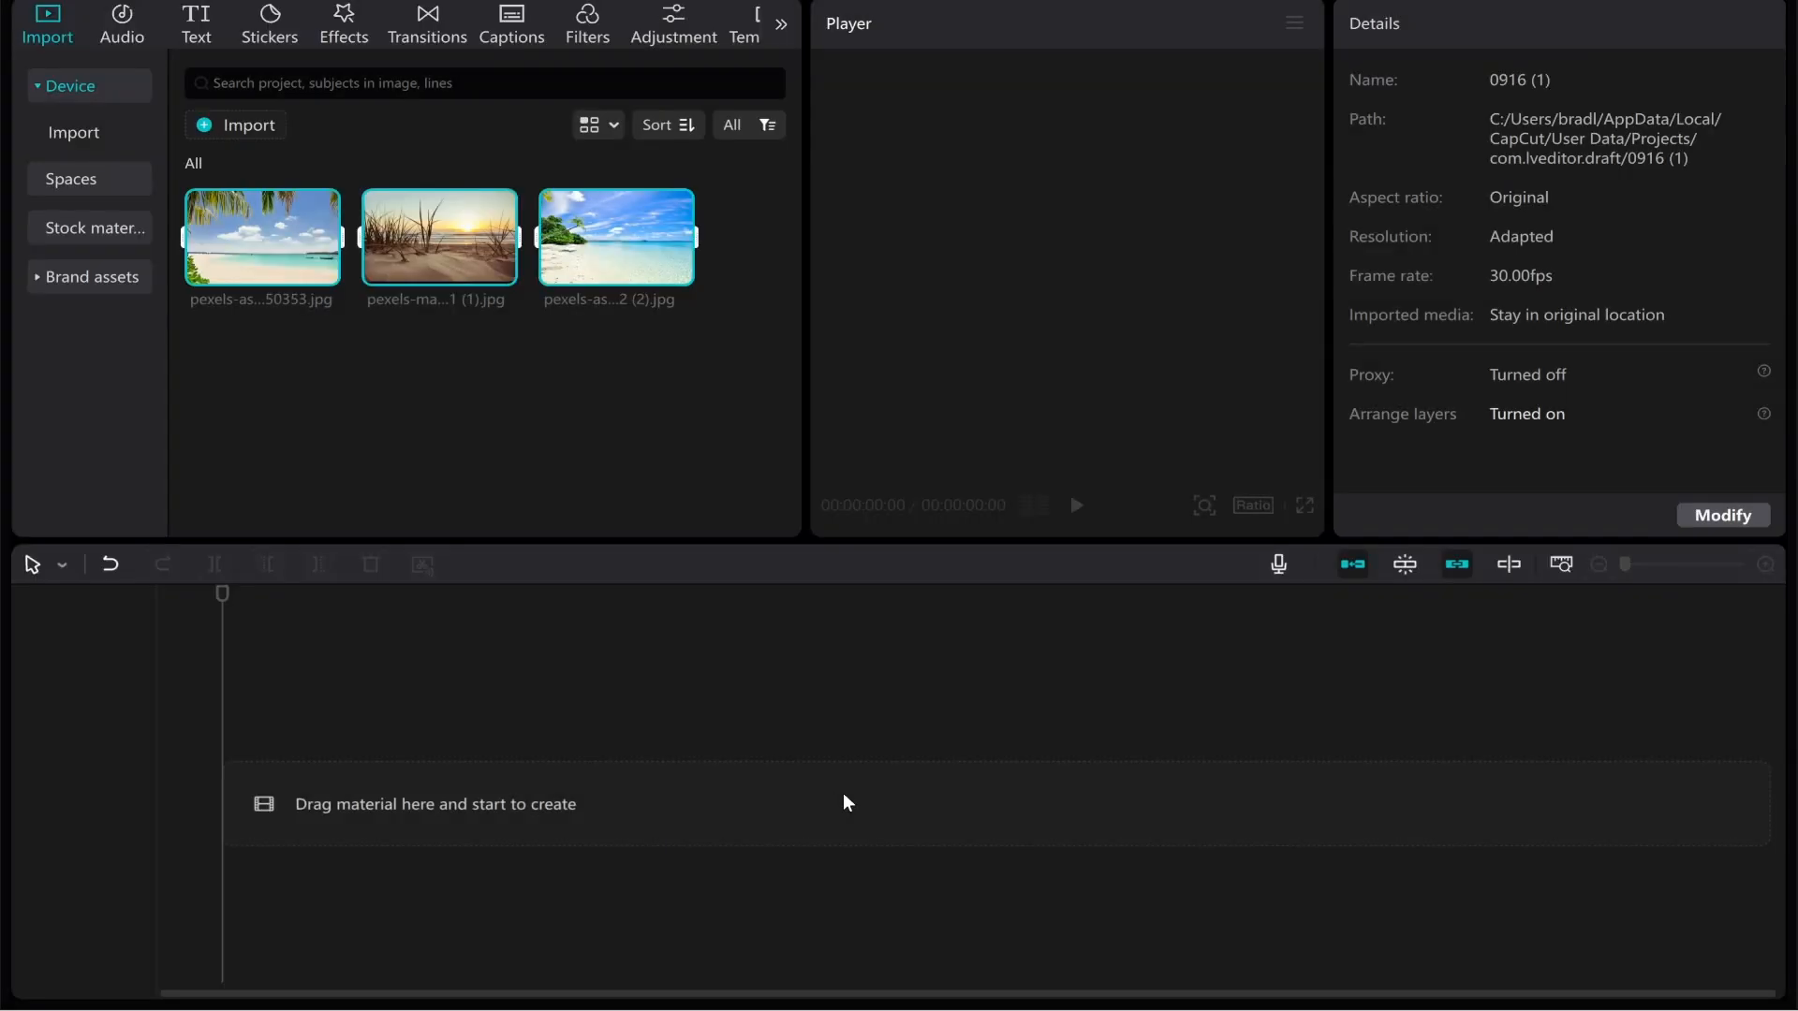
mouse_move(296, 270)
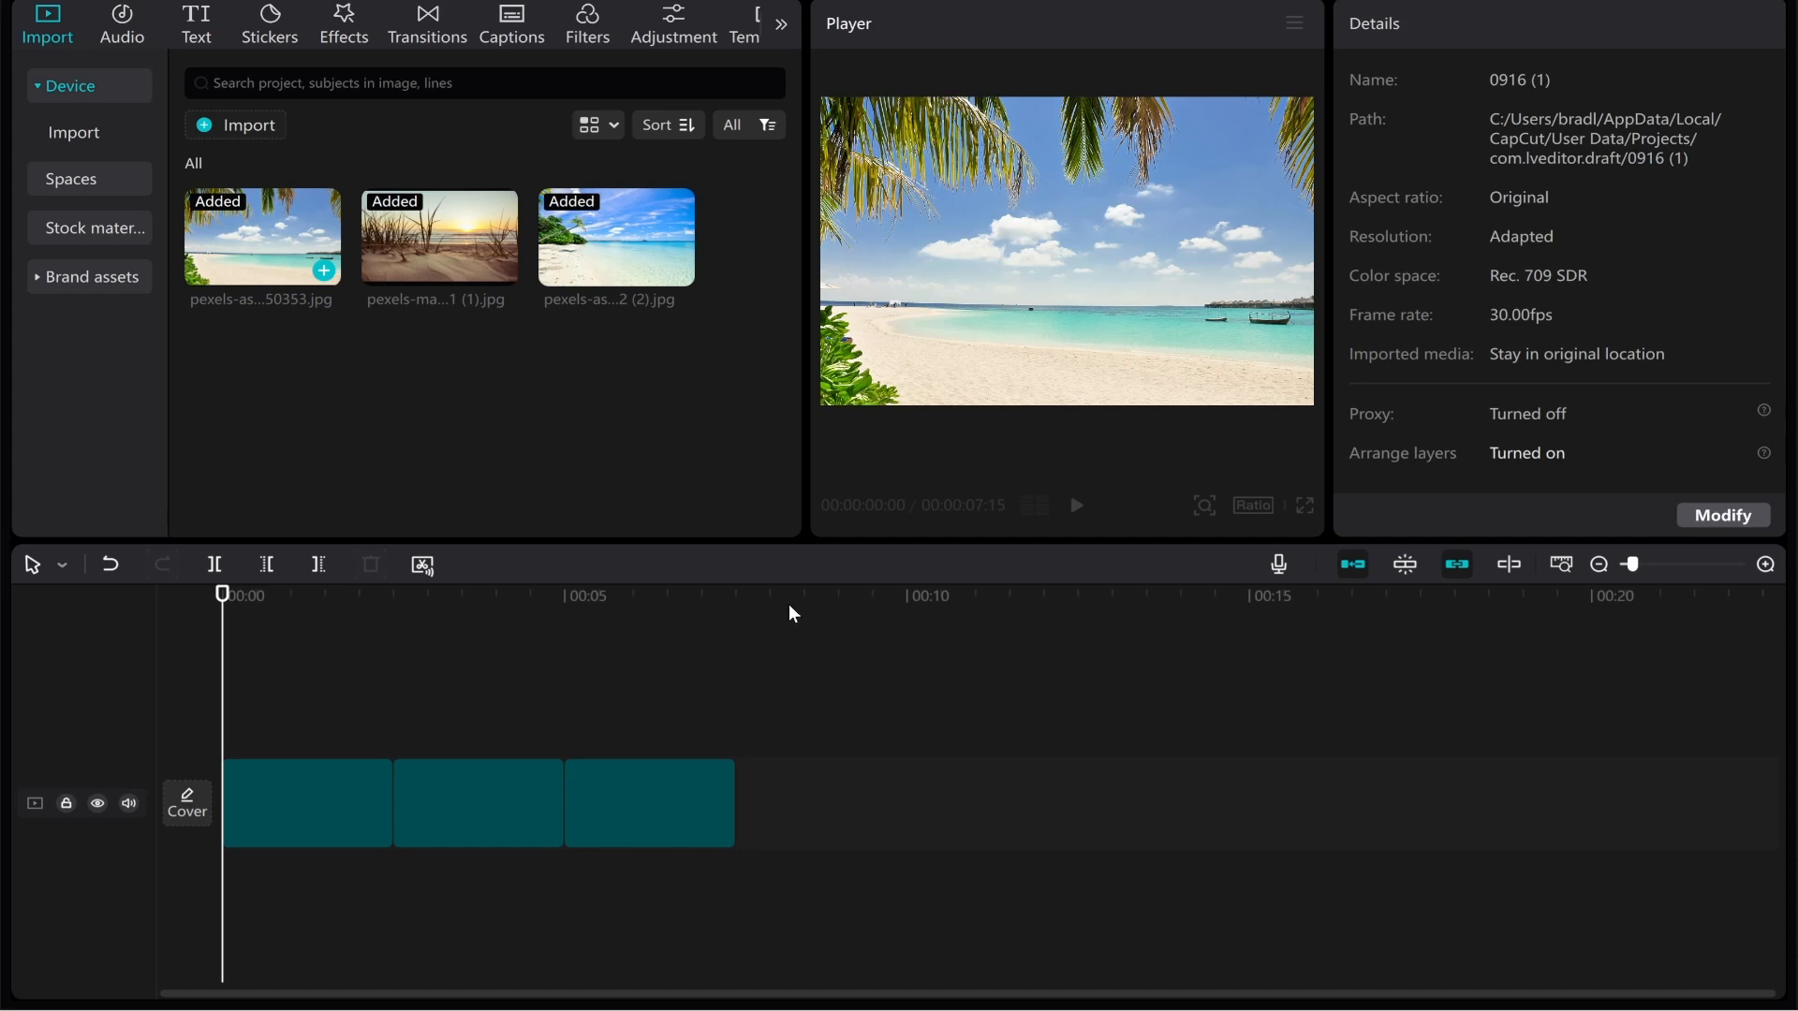
- Select the last beach photo clip to show its Video > Basic properties
click(648, 803)
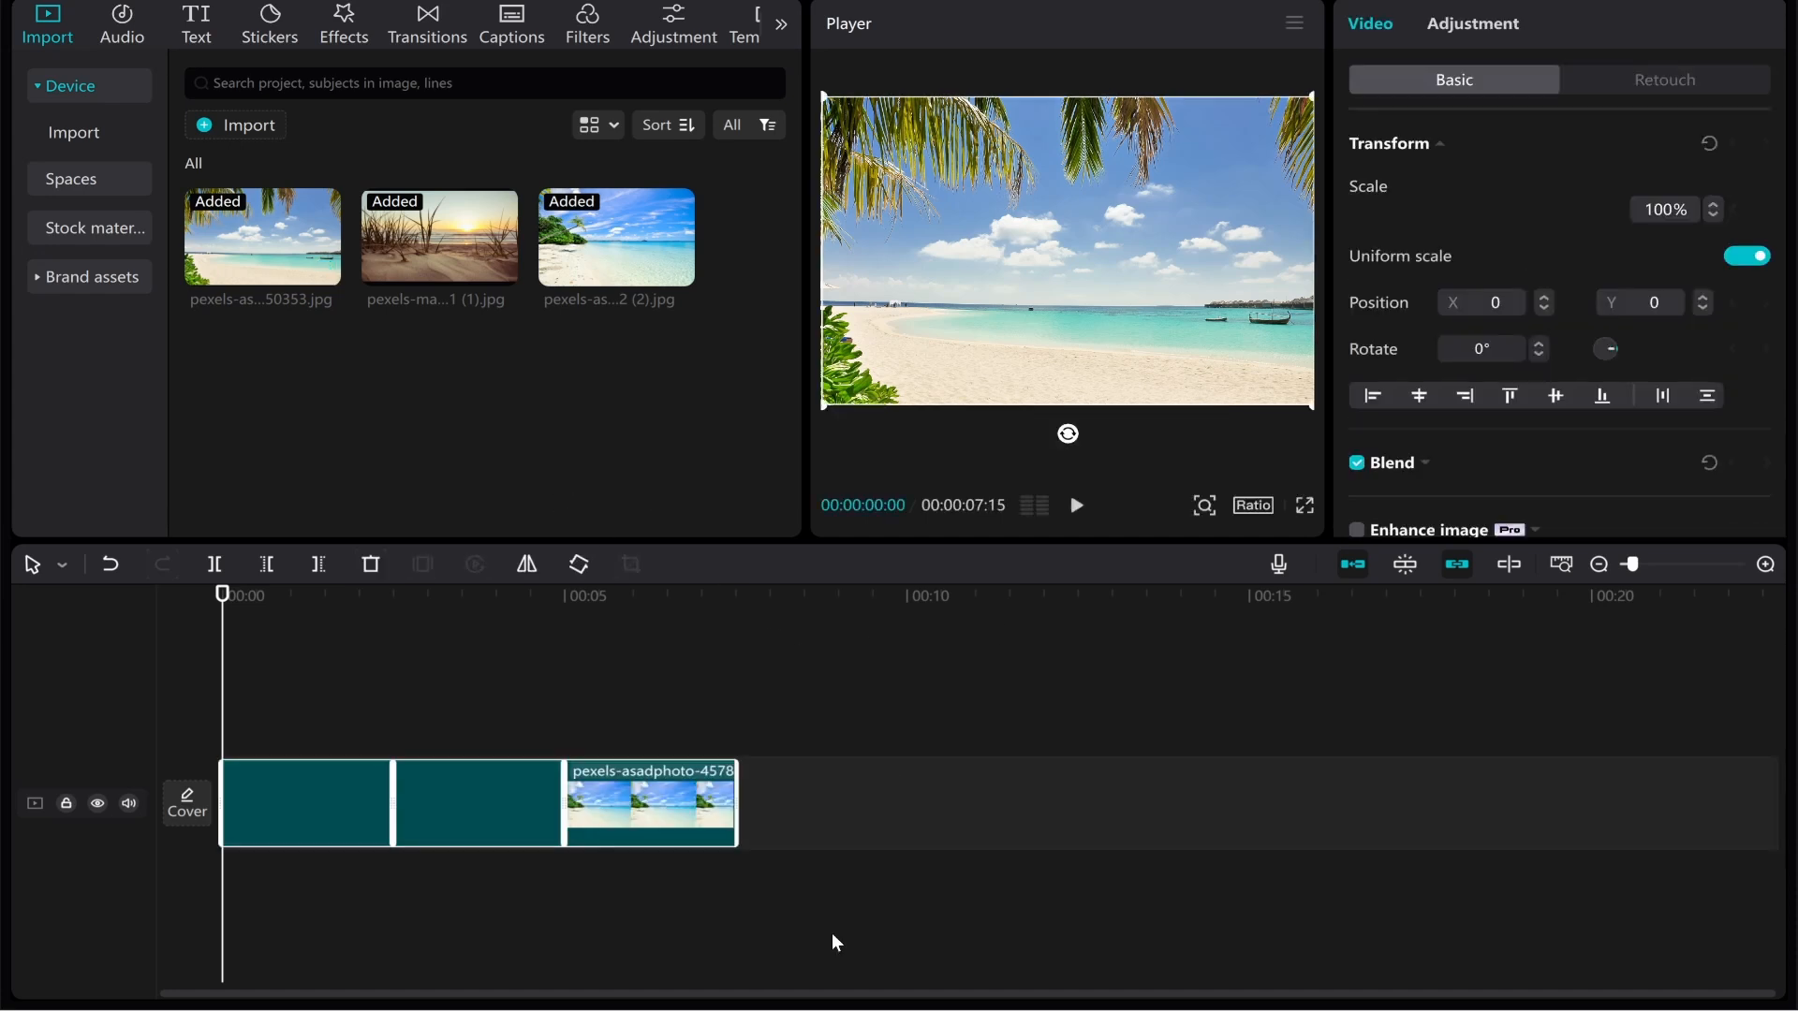
mouse_move(524, 689)
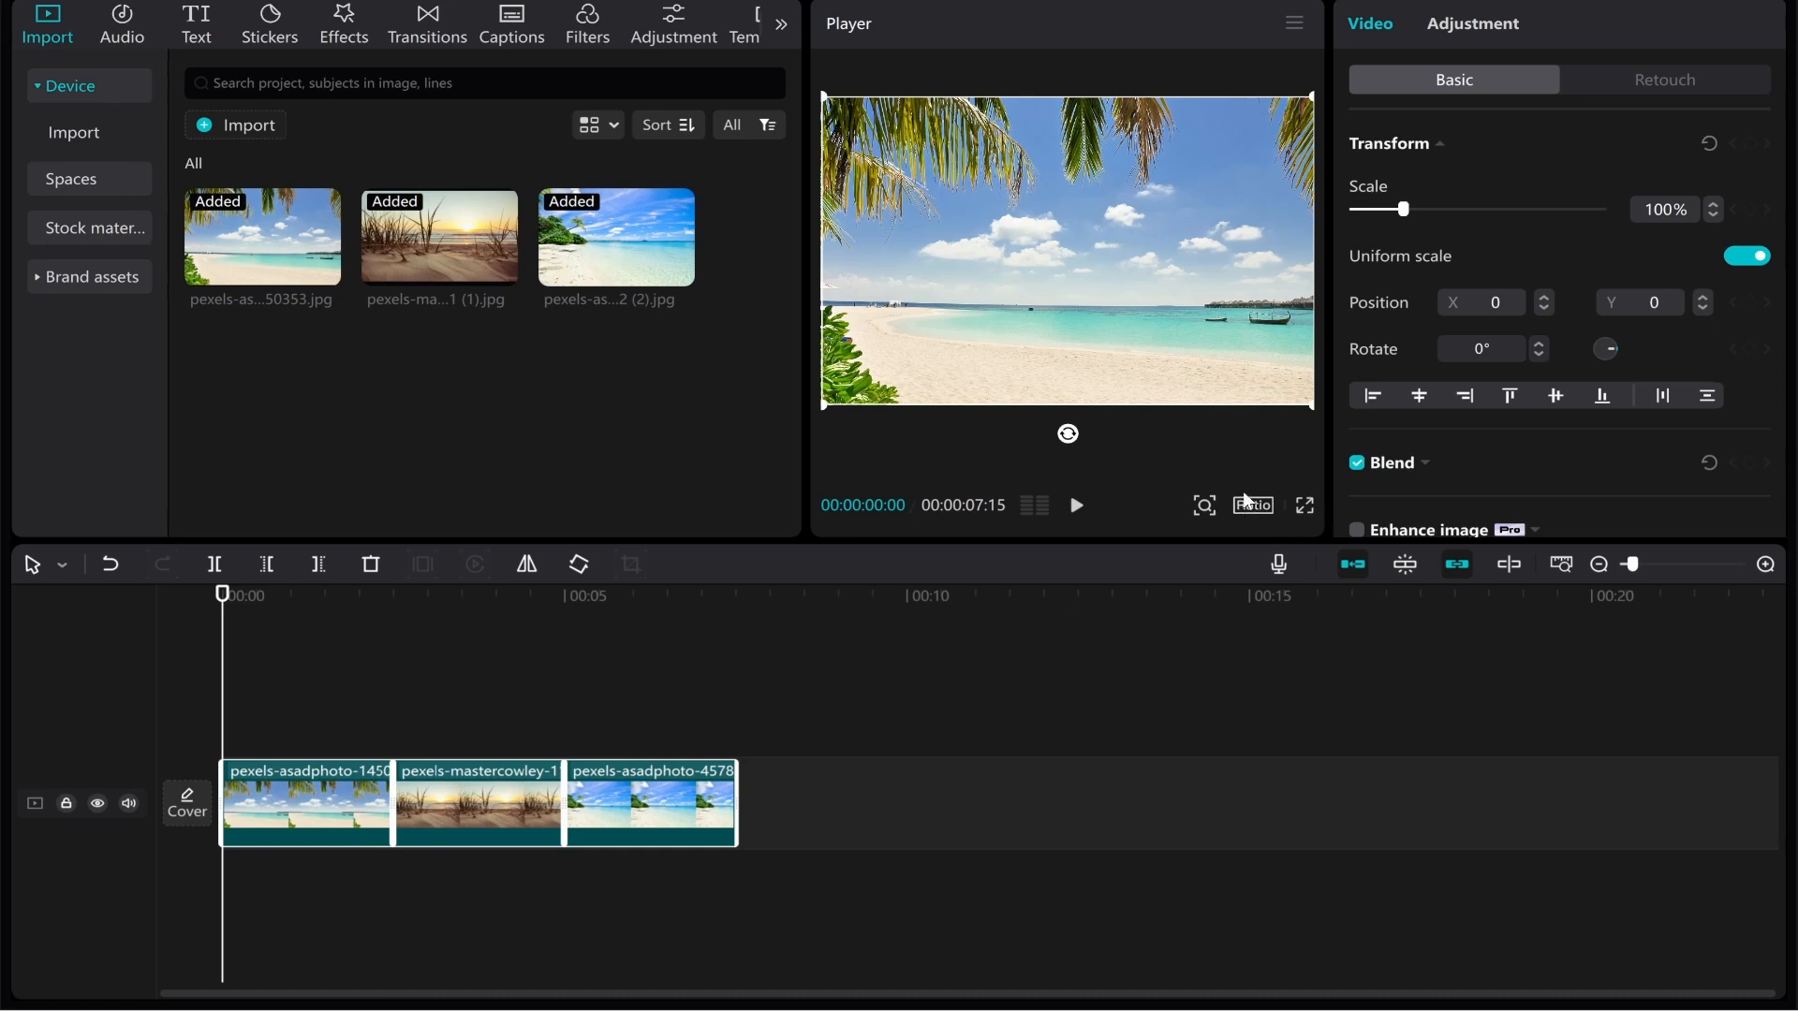
- Set the project canvas ratio to 16:9 widescreen
click(1251, 505)
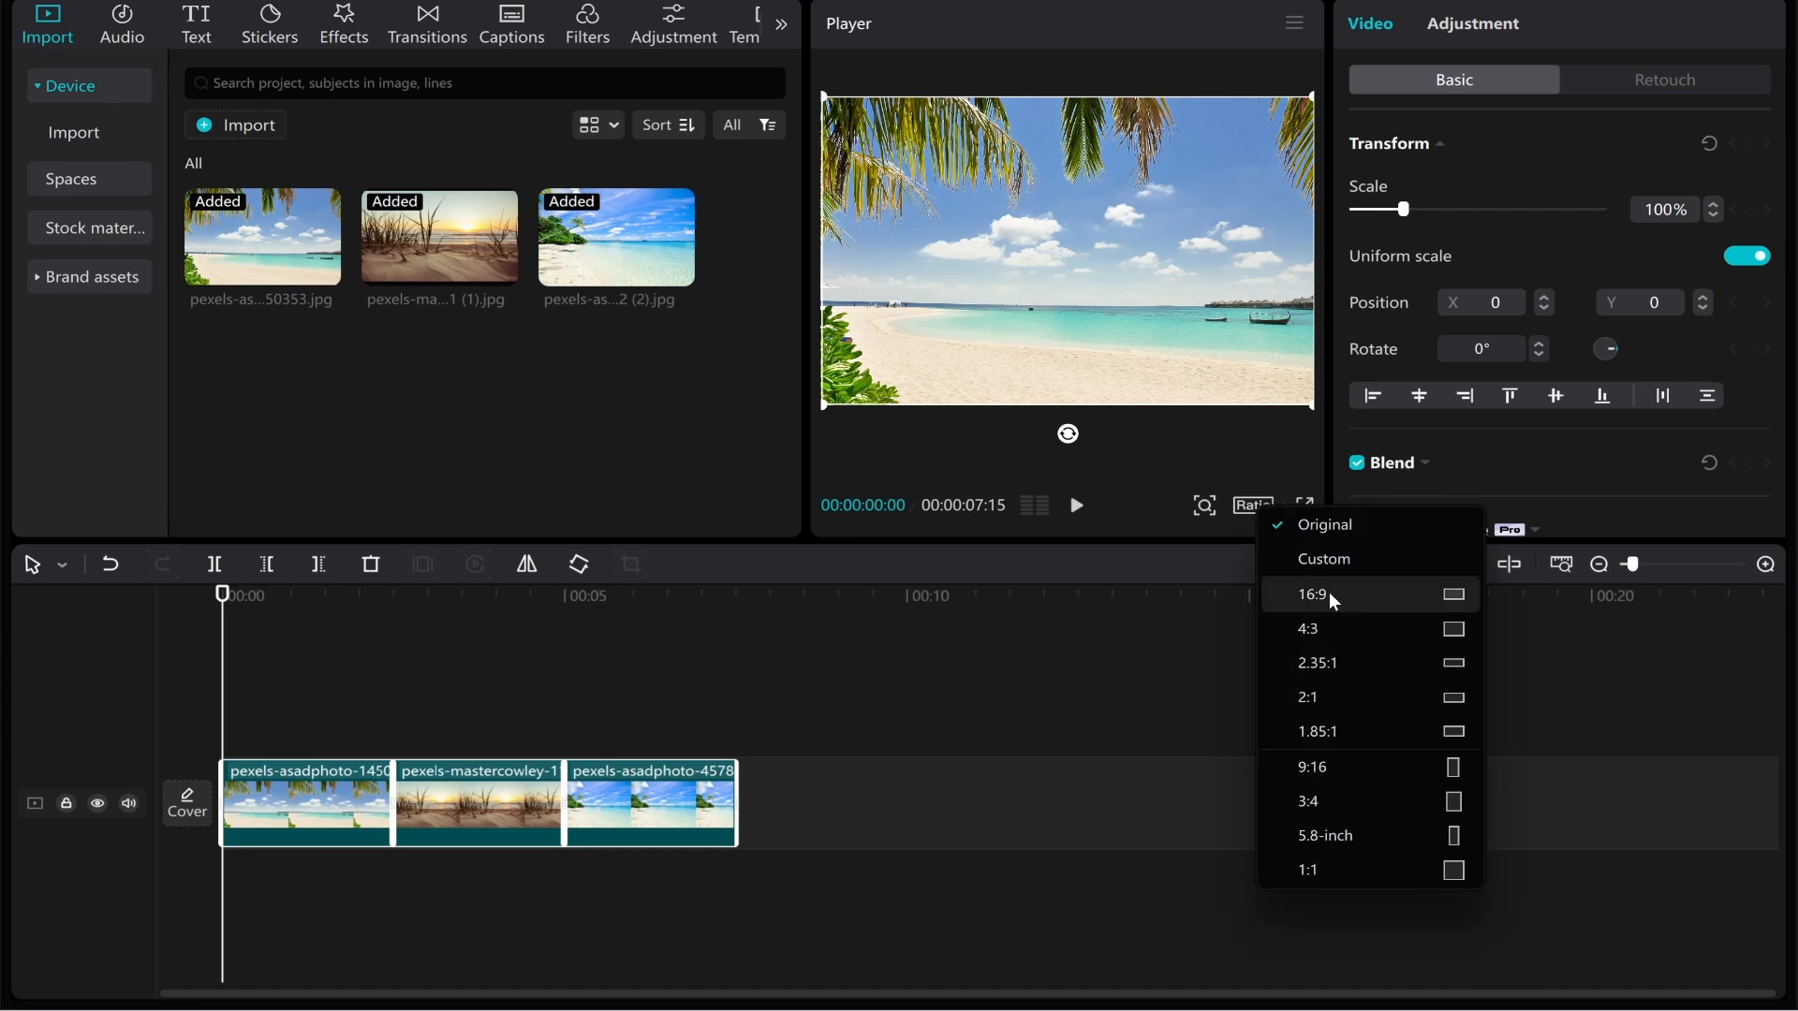
mouse_move(1367, 603)
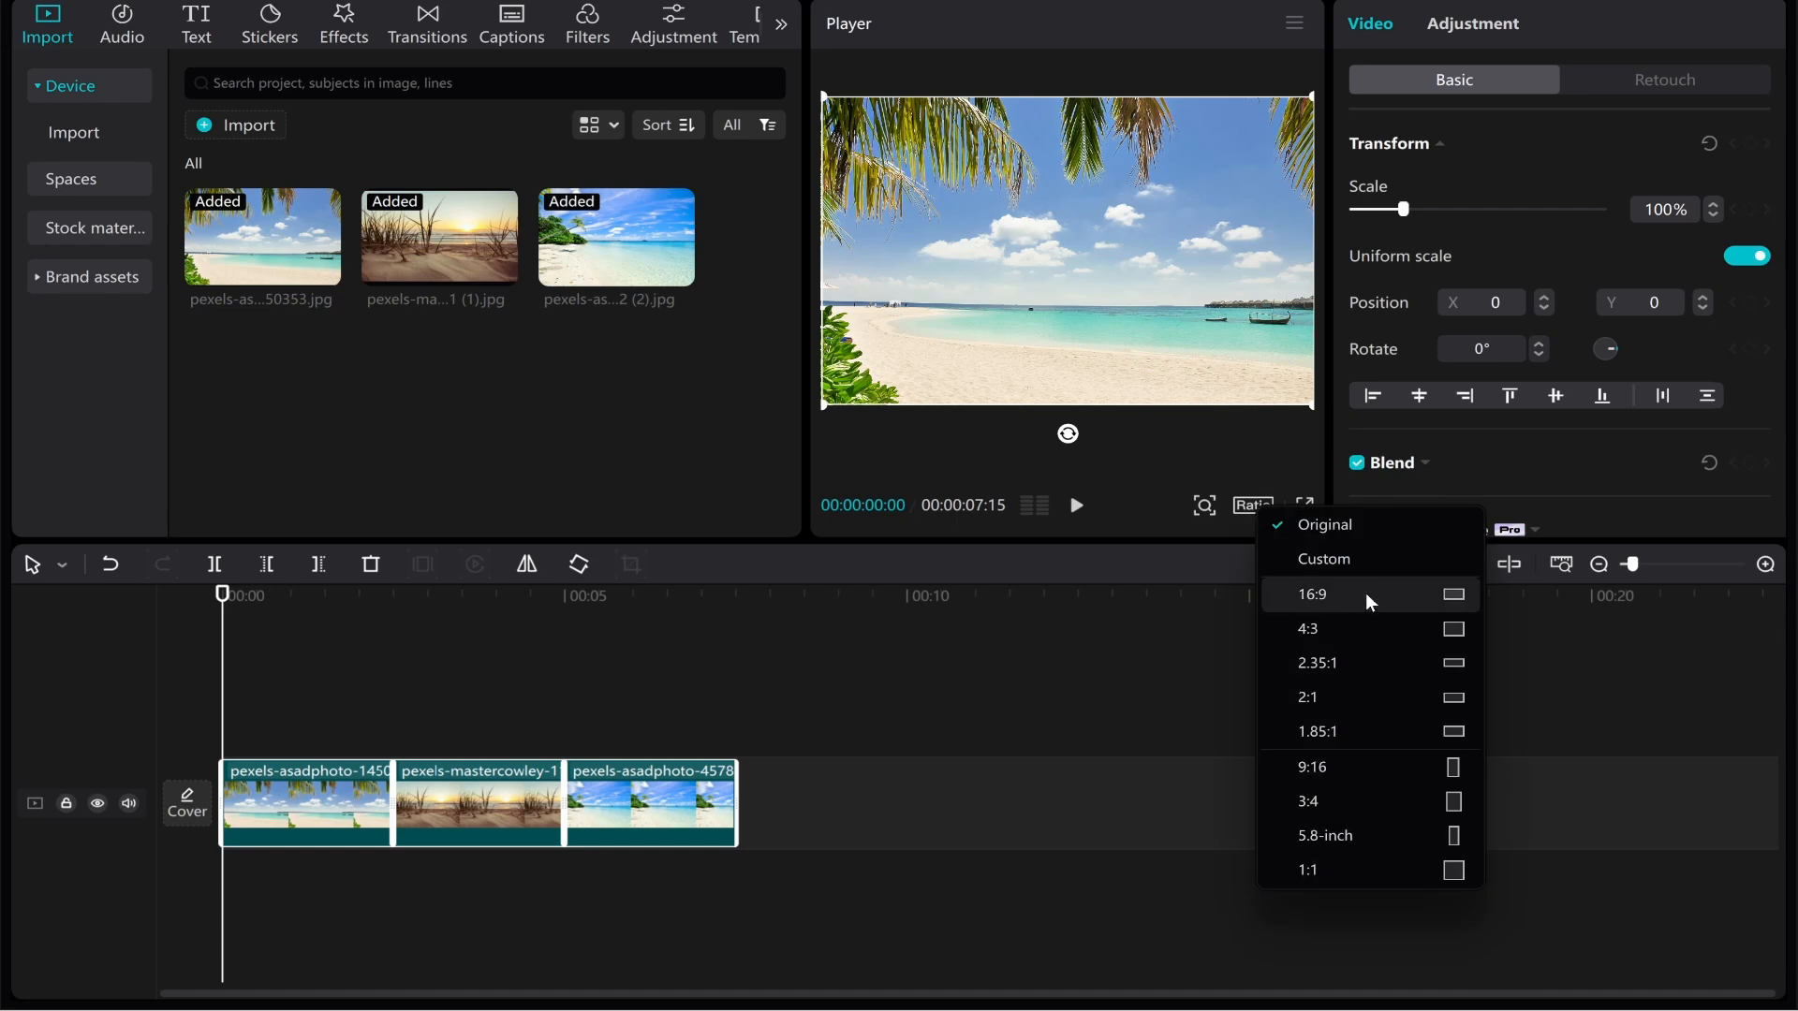
mouse_move(1347, 605)
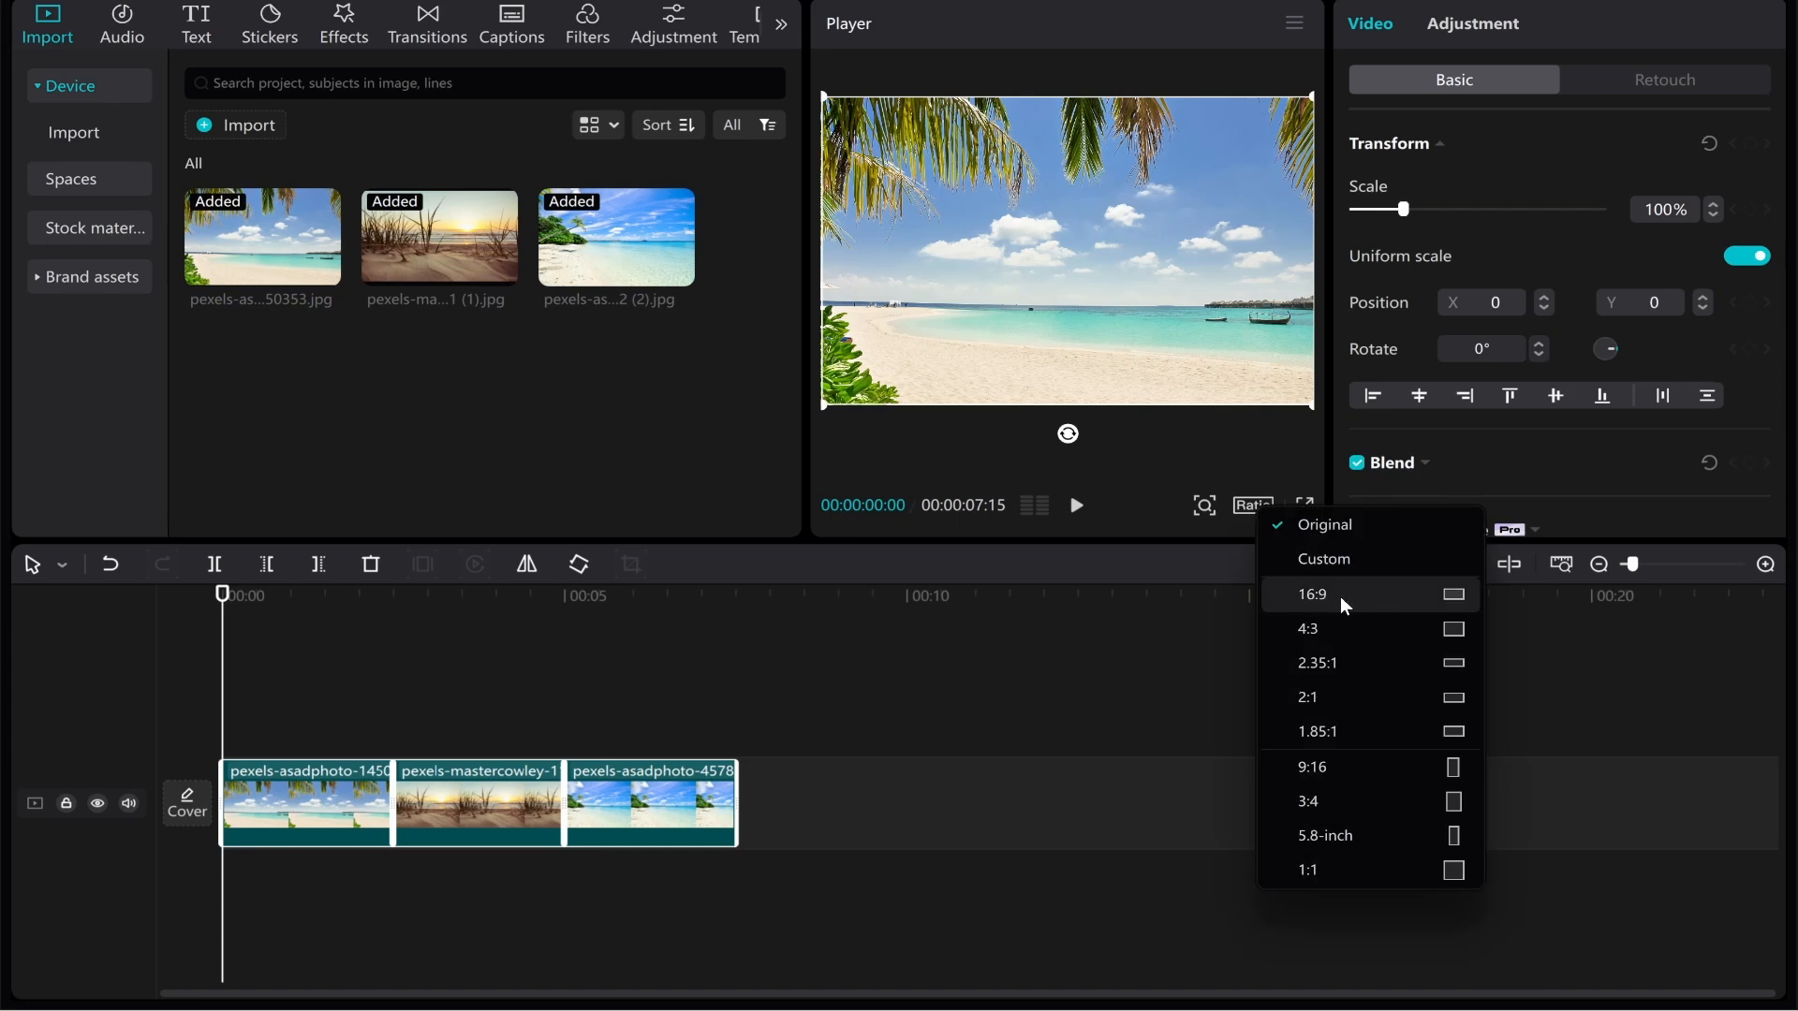
mouse_move(1292, 792)
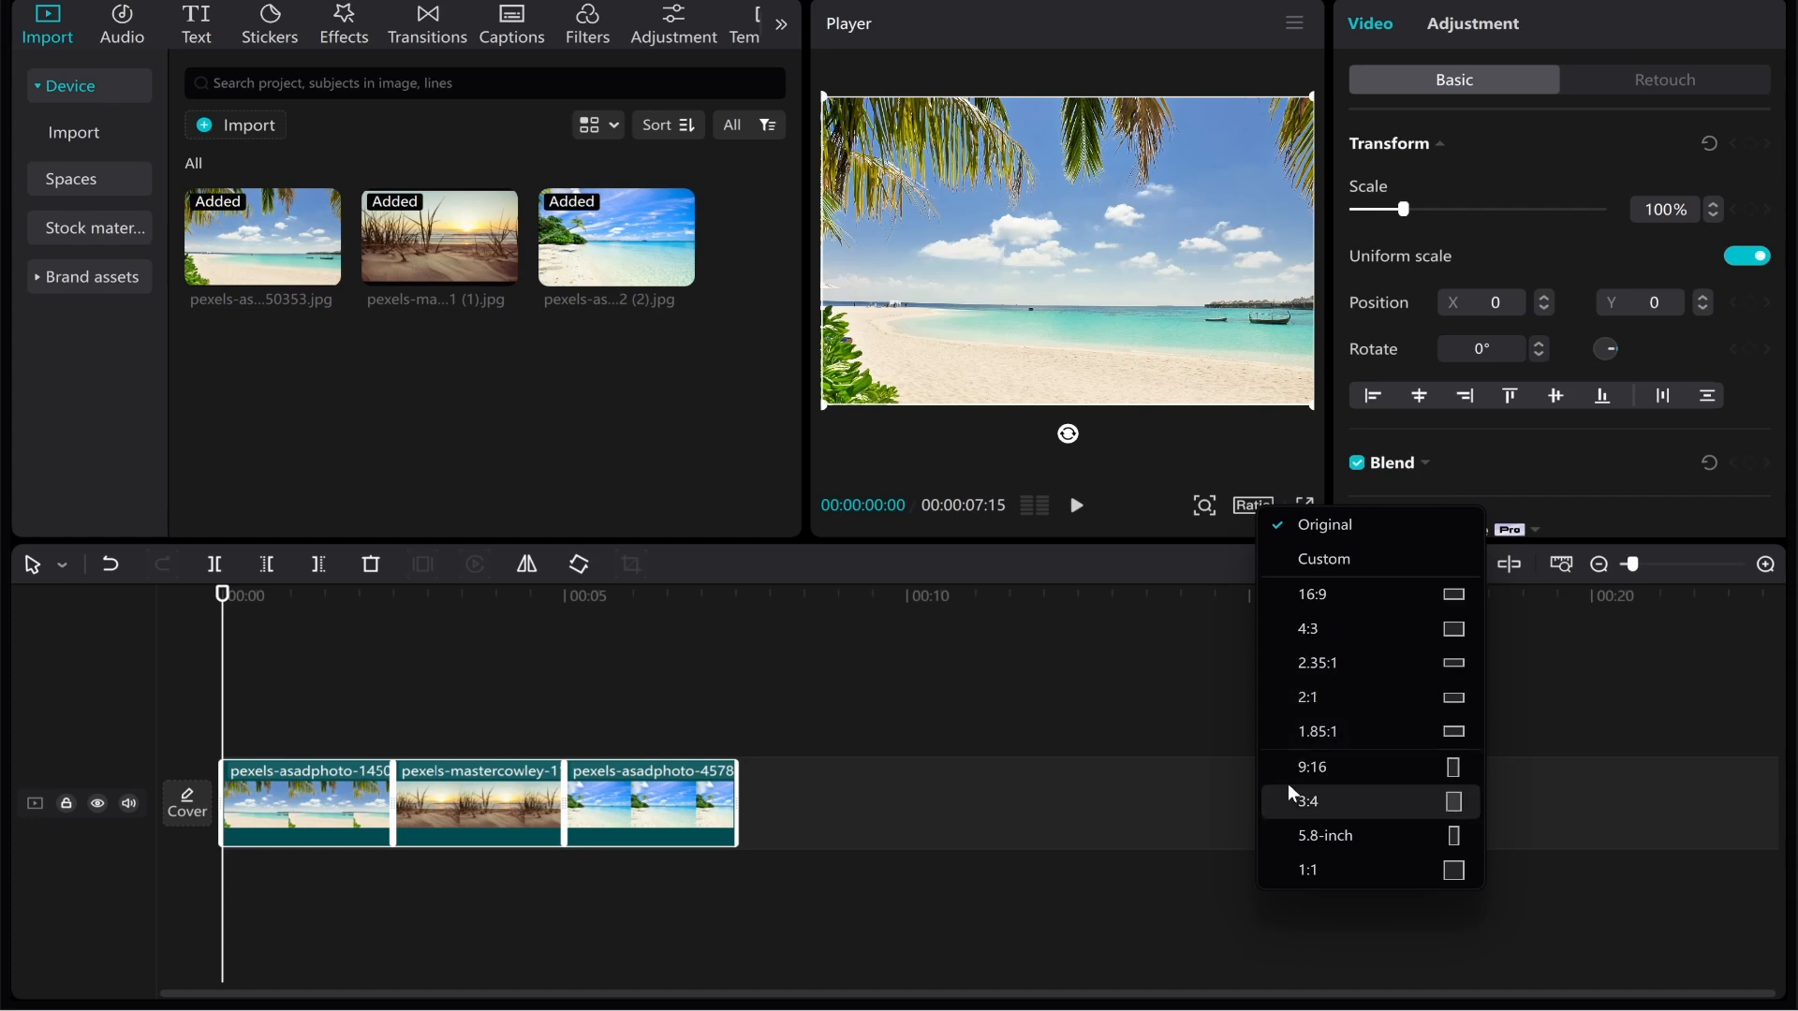
mouse_move(1347, 768)
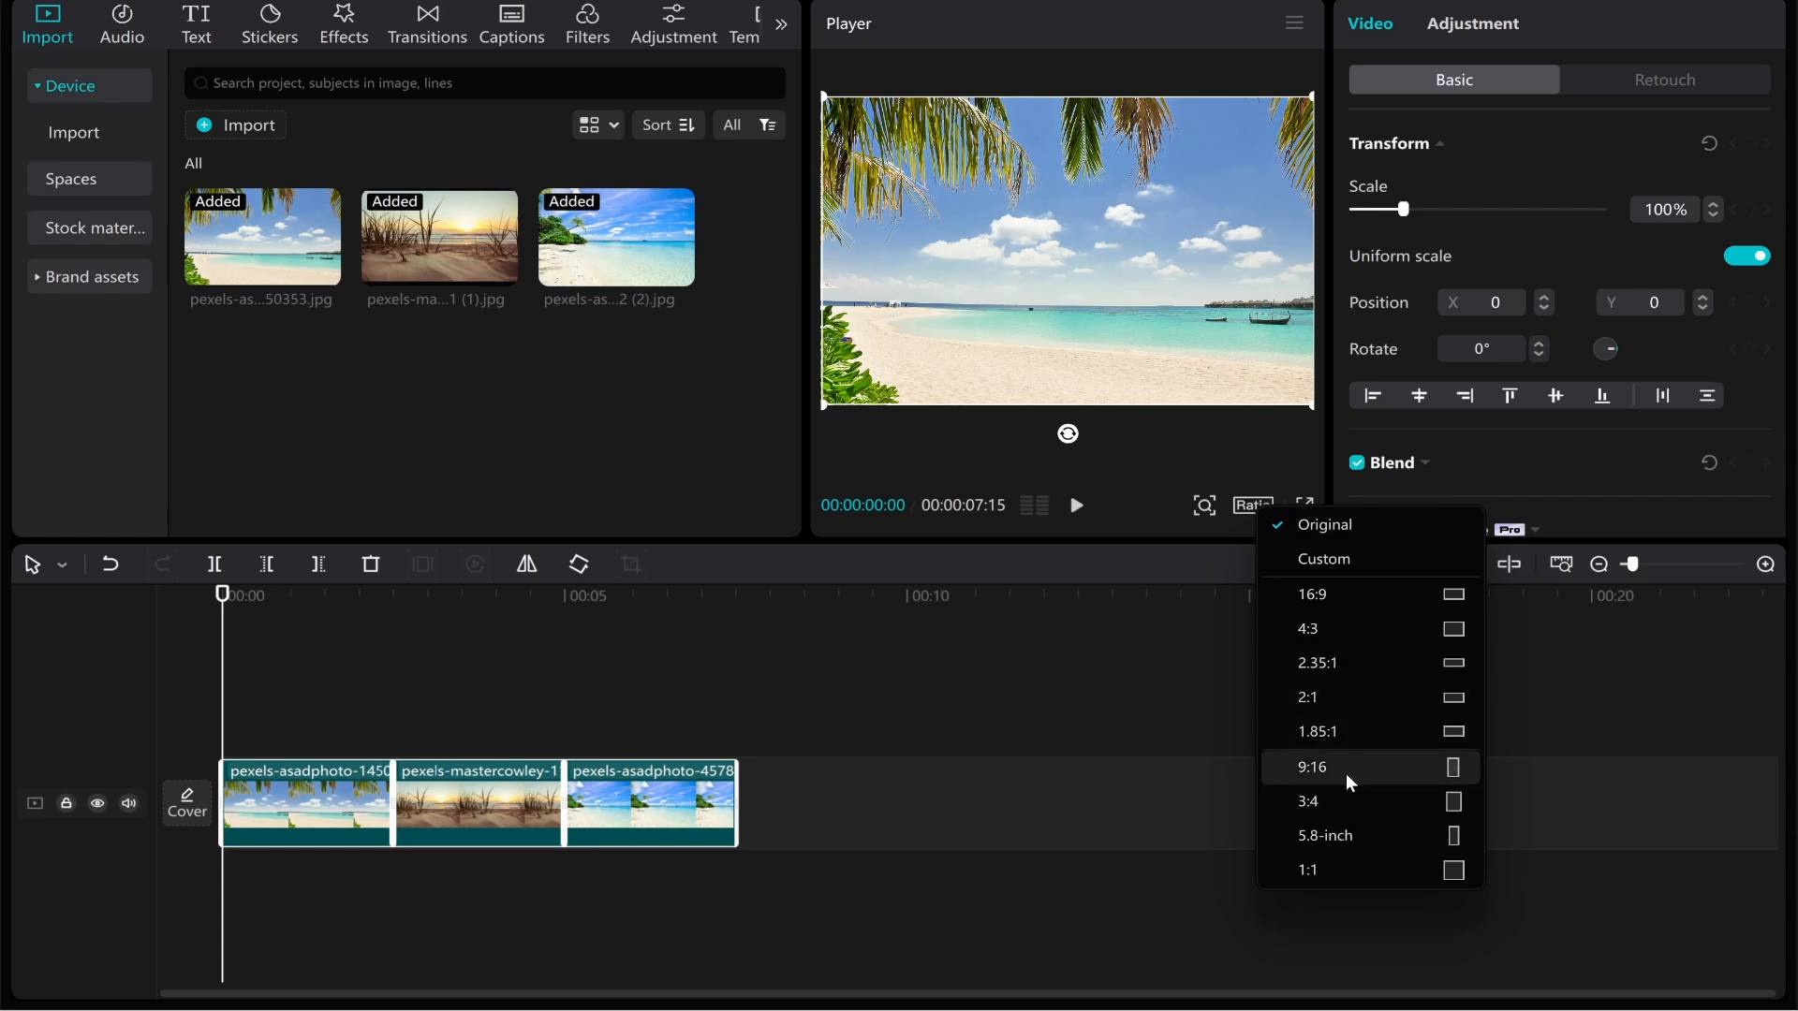
mouse_move(1344, 787)
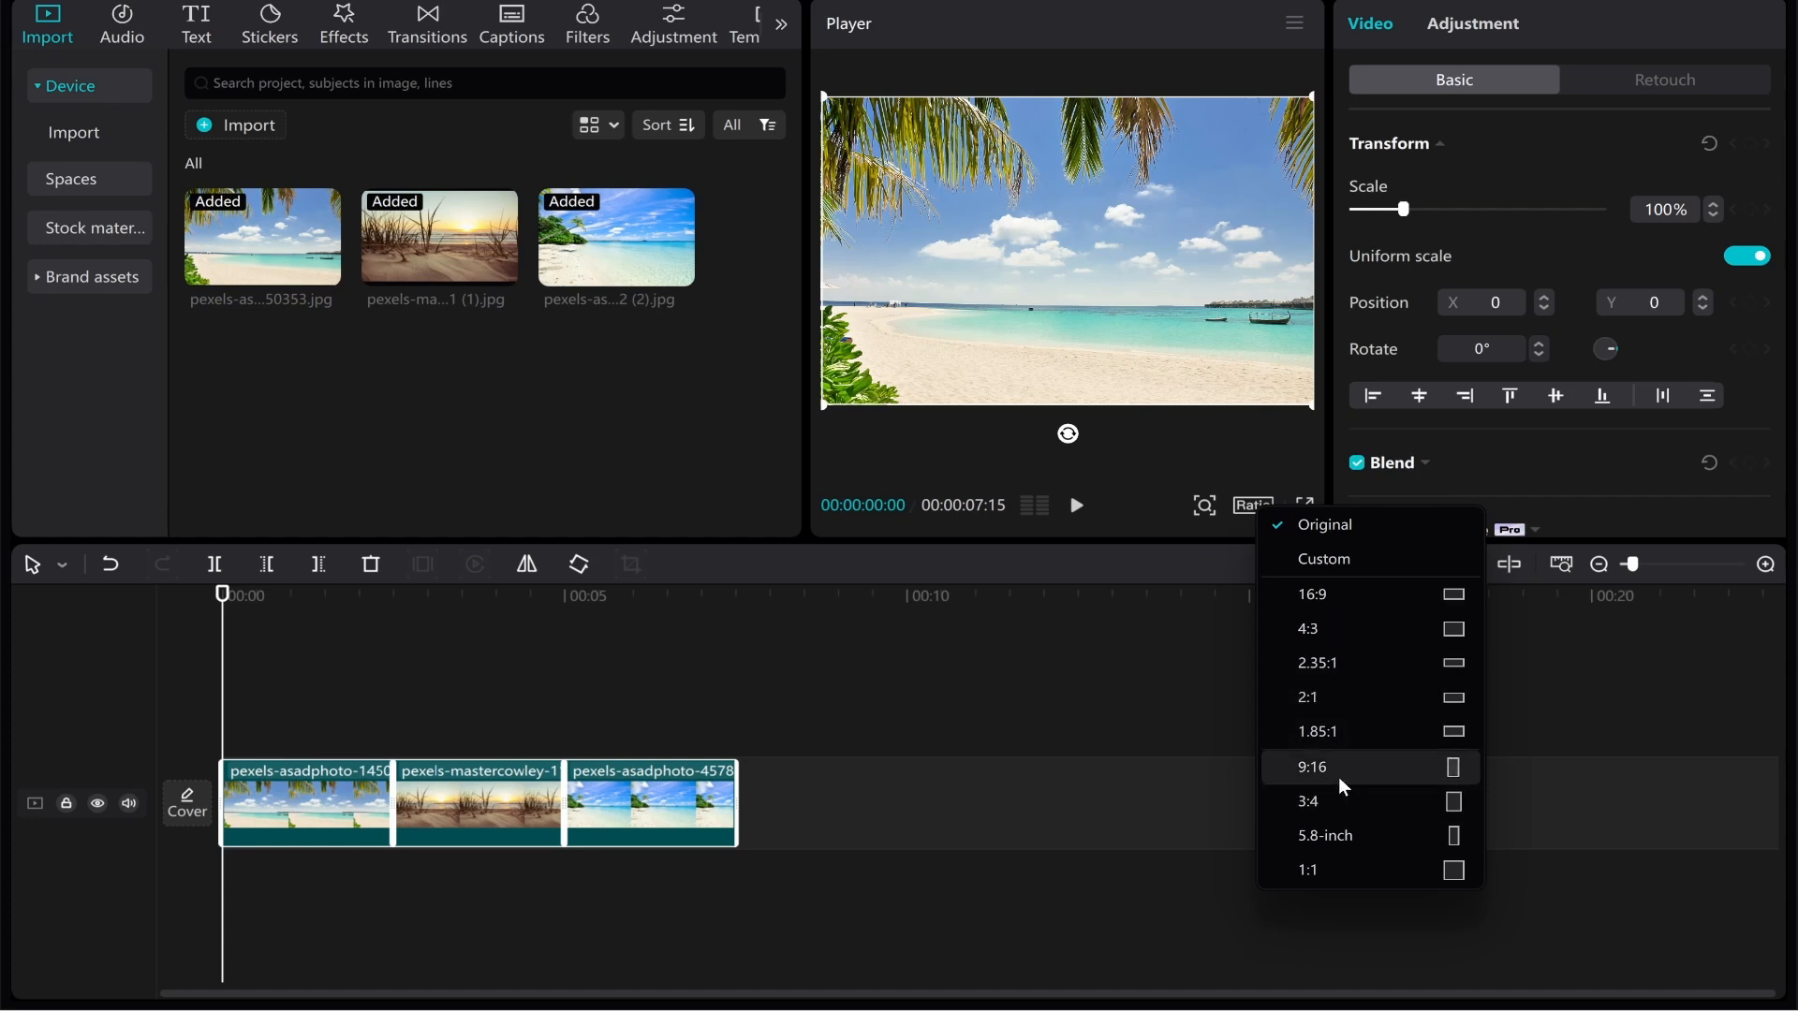
mouse_move(1347, 595)
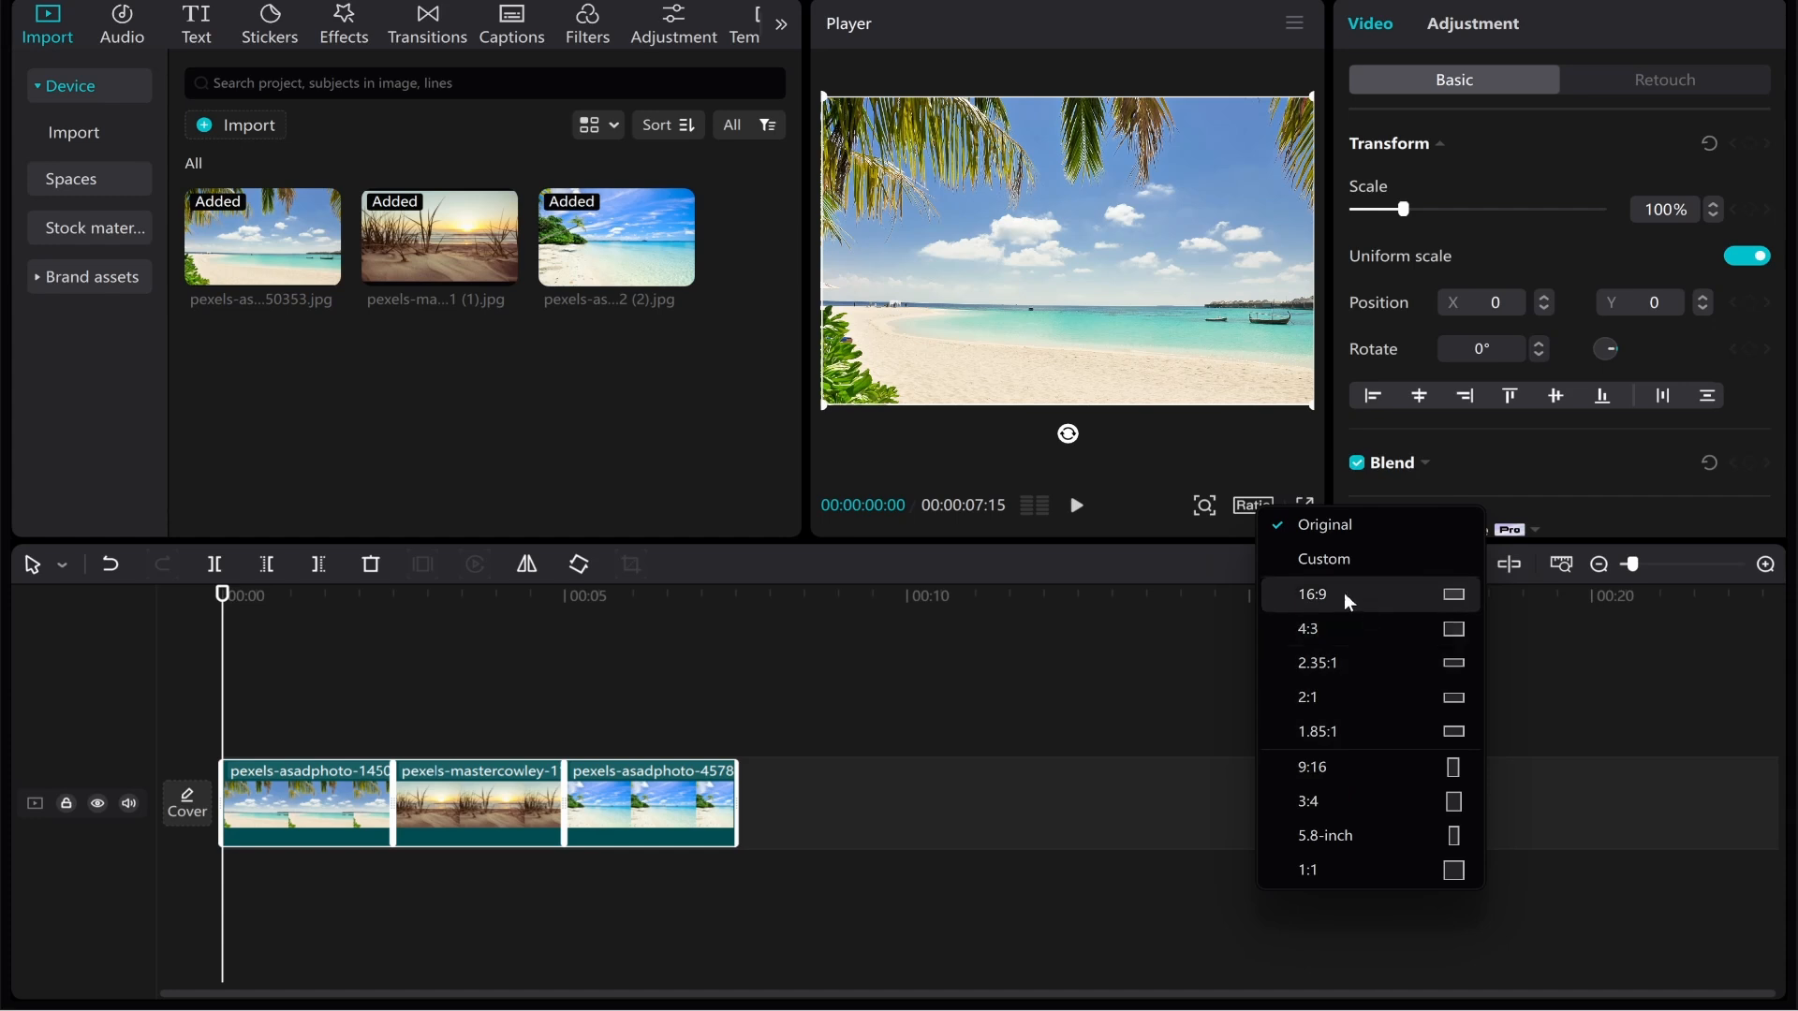
click(1313, 594)
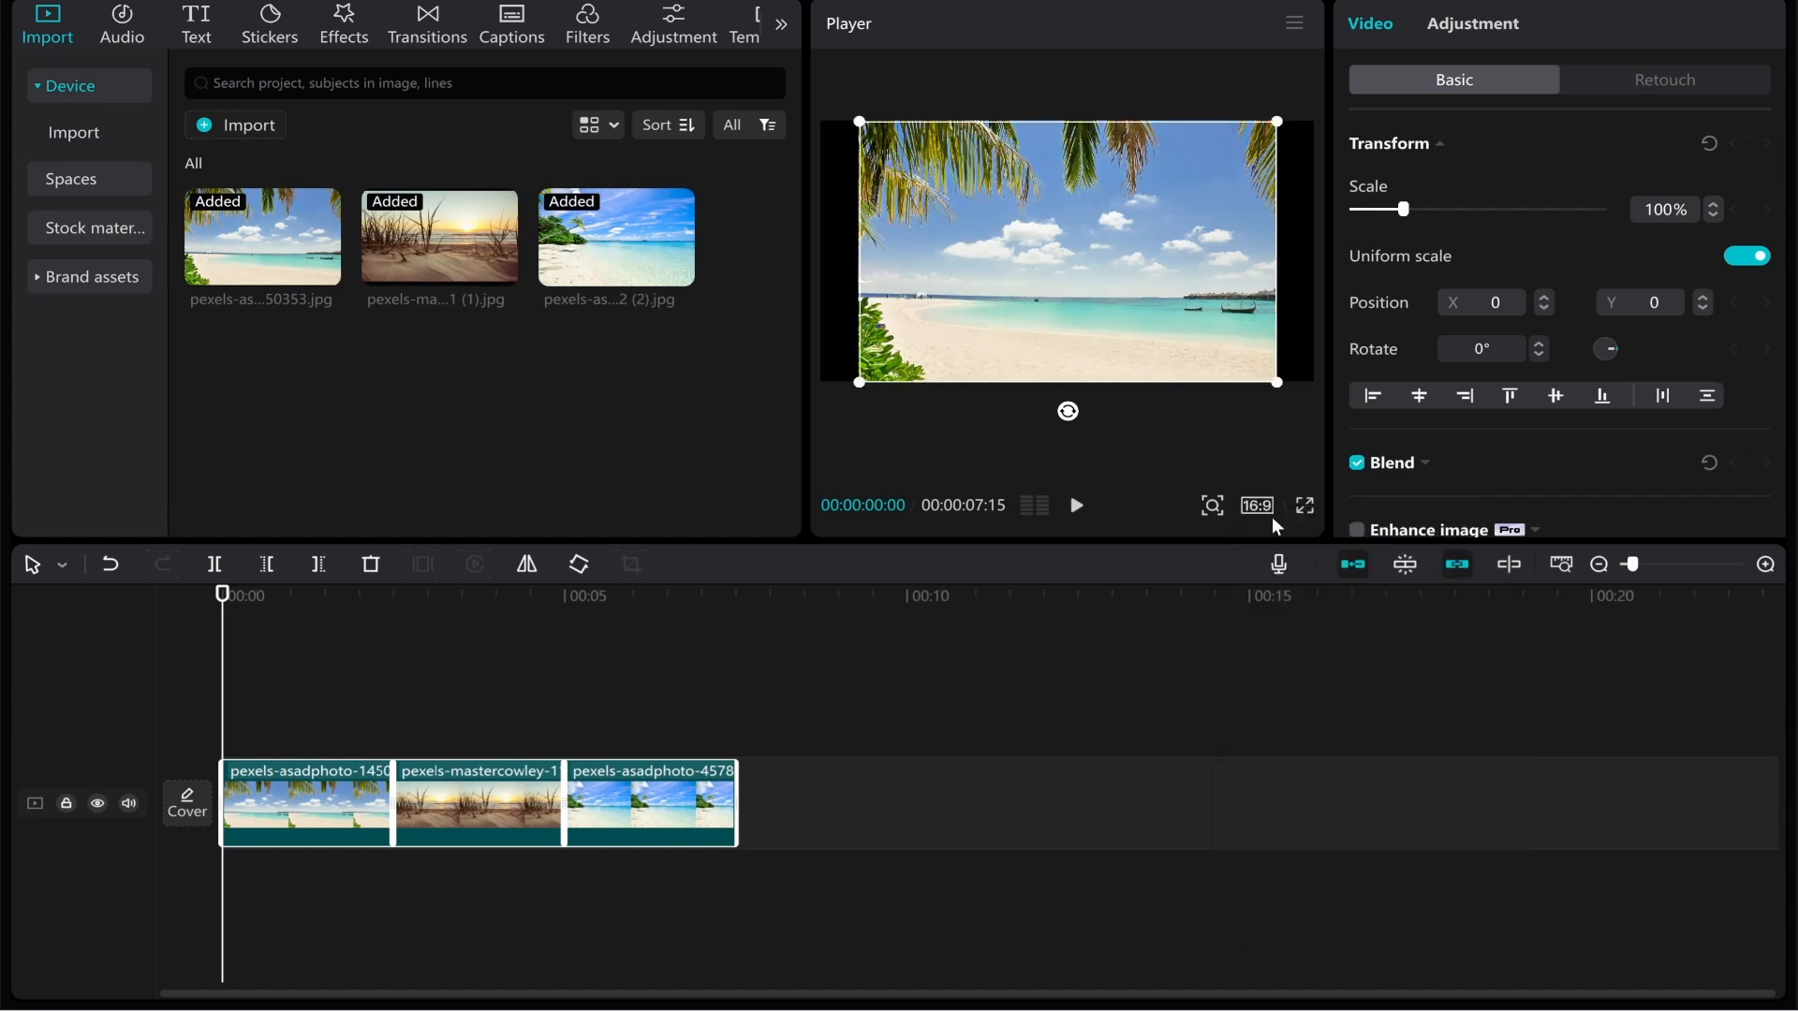
mouse_move(888, 378)
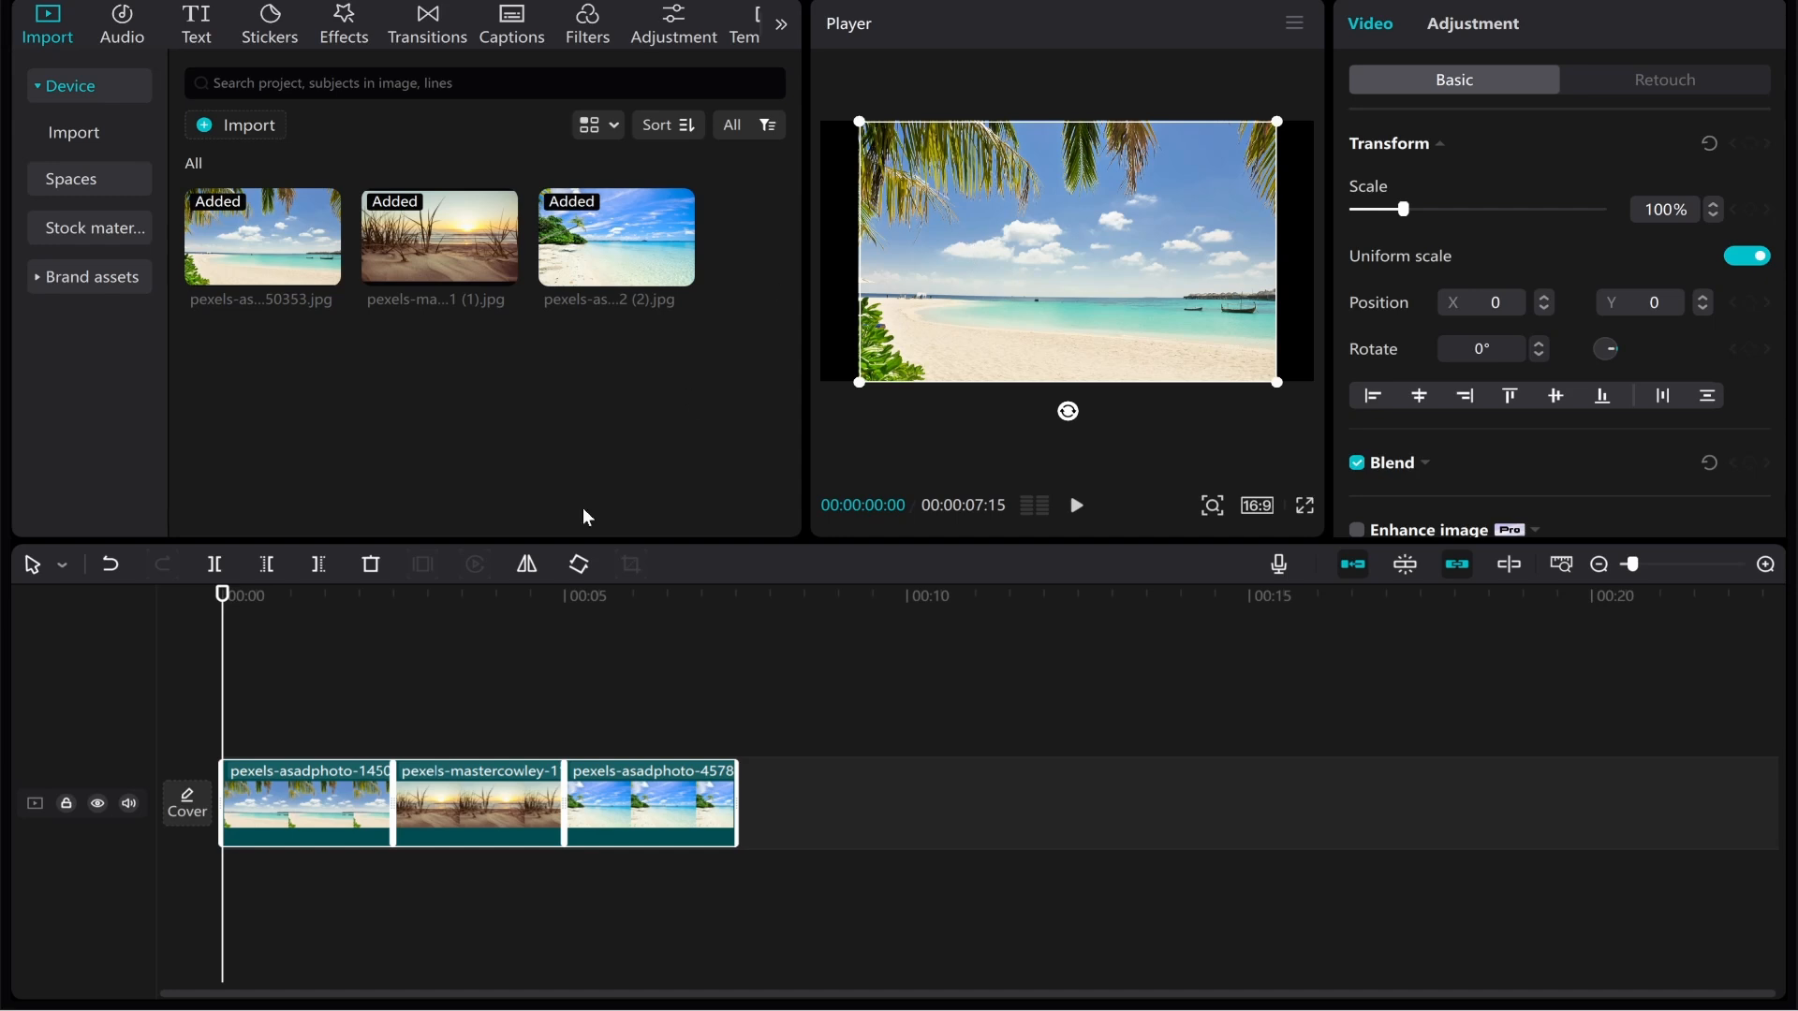
mouse_move(826, 329)
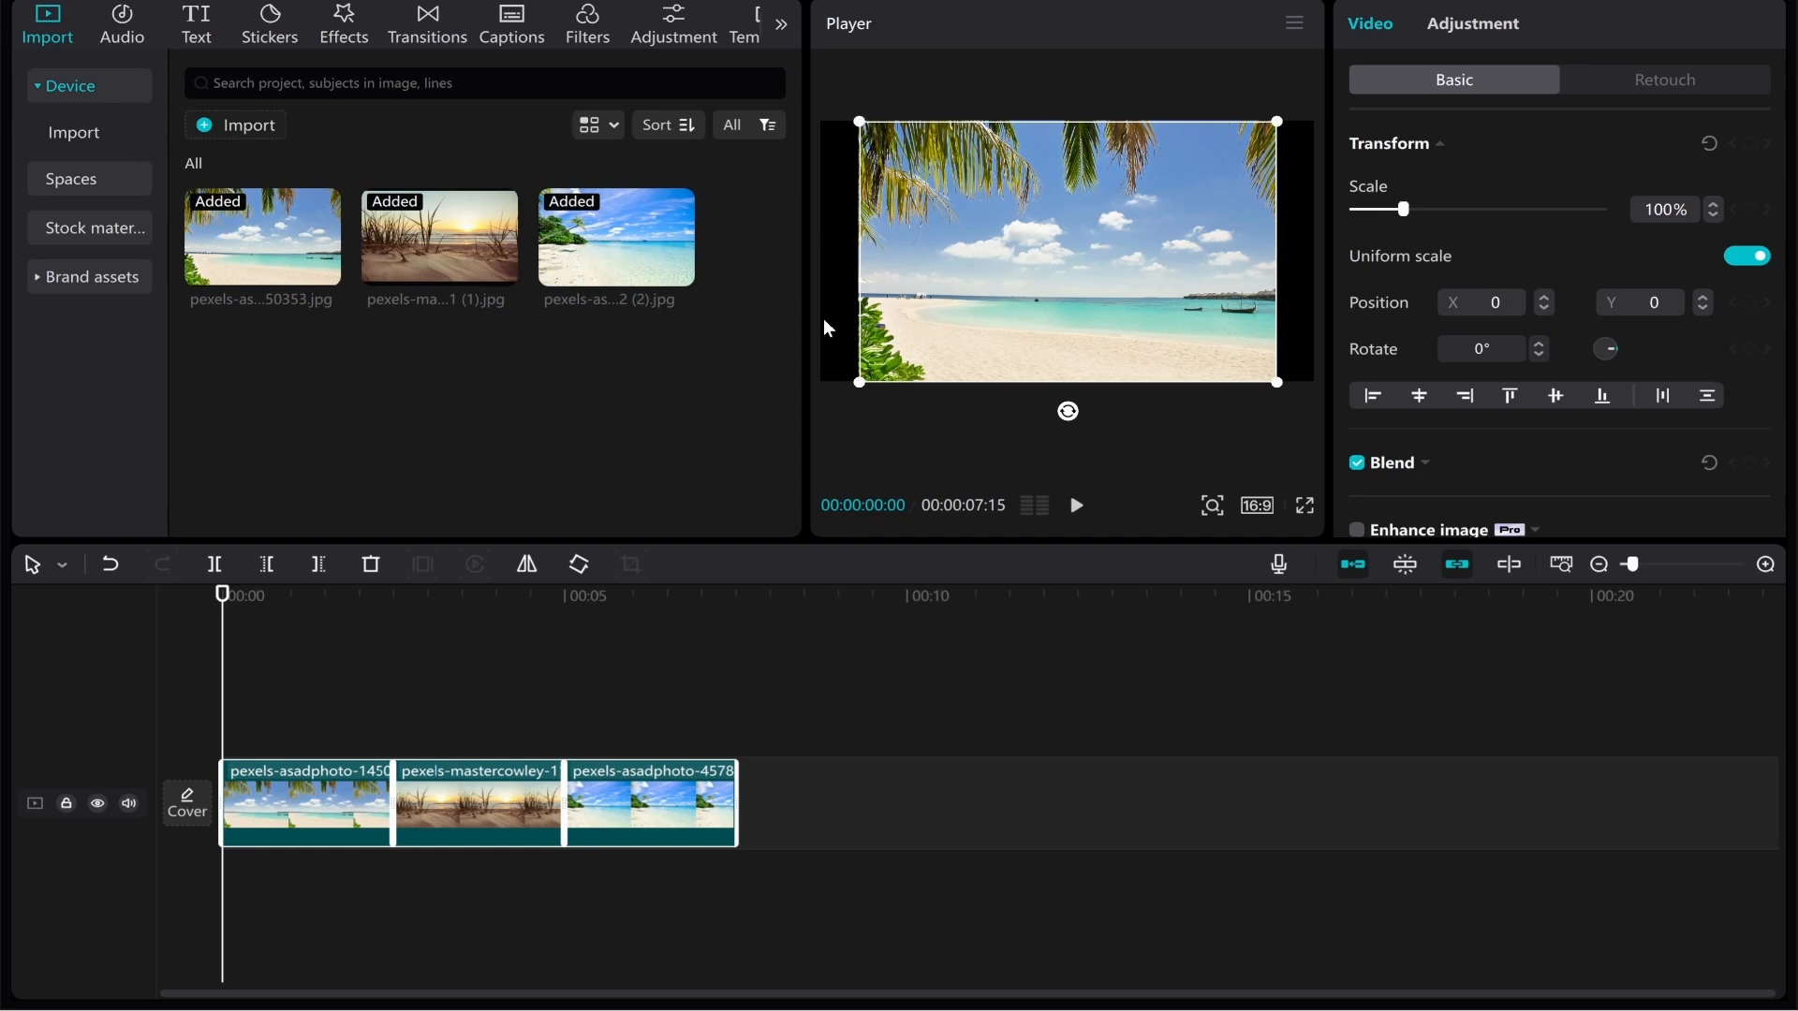
mouse_move(1317, 335)
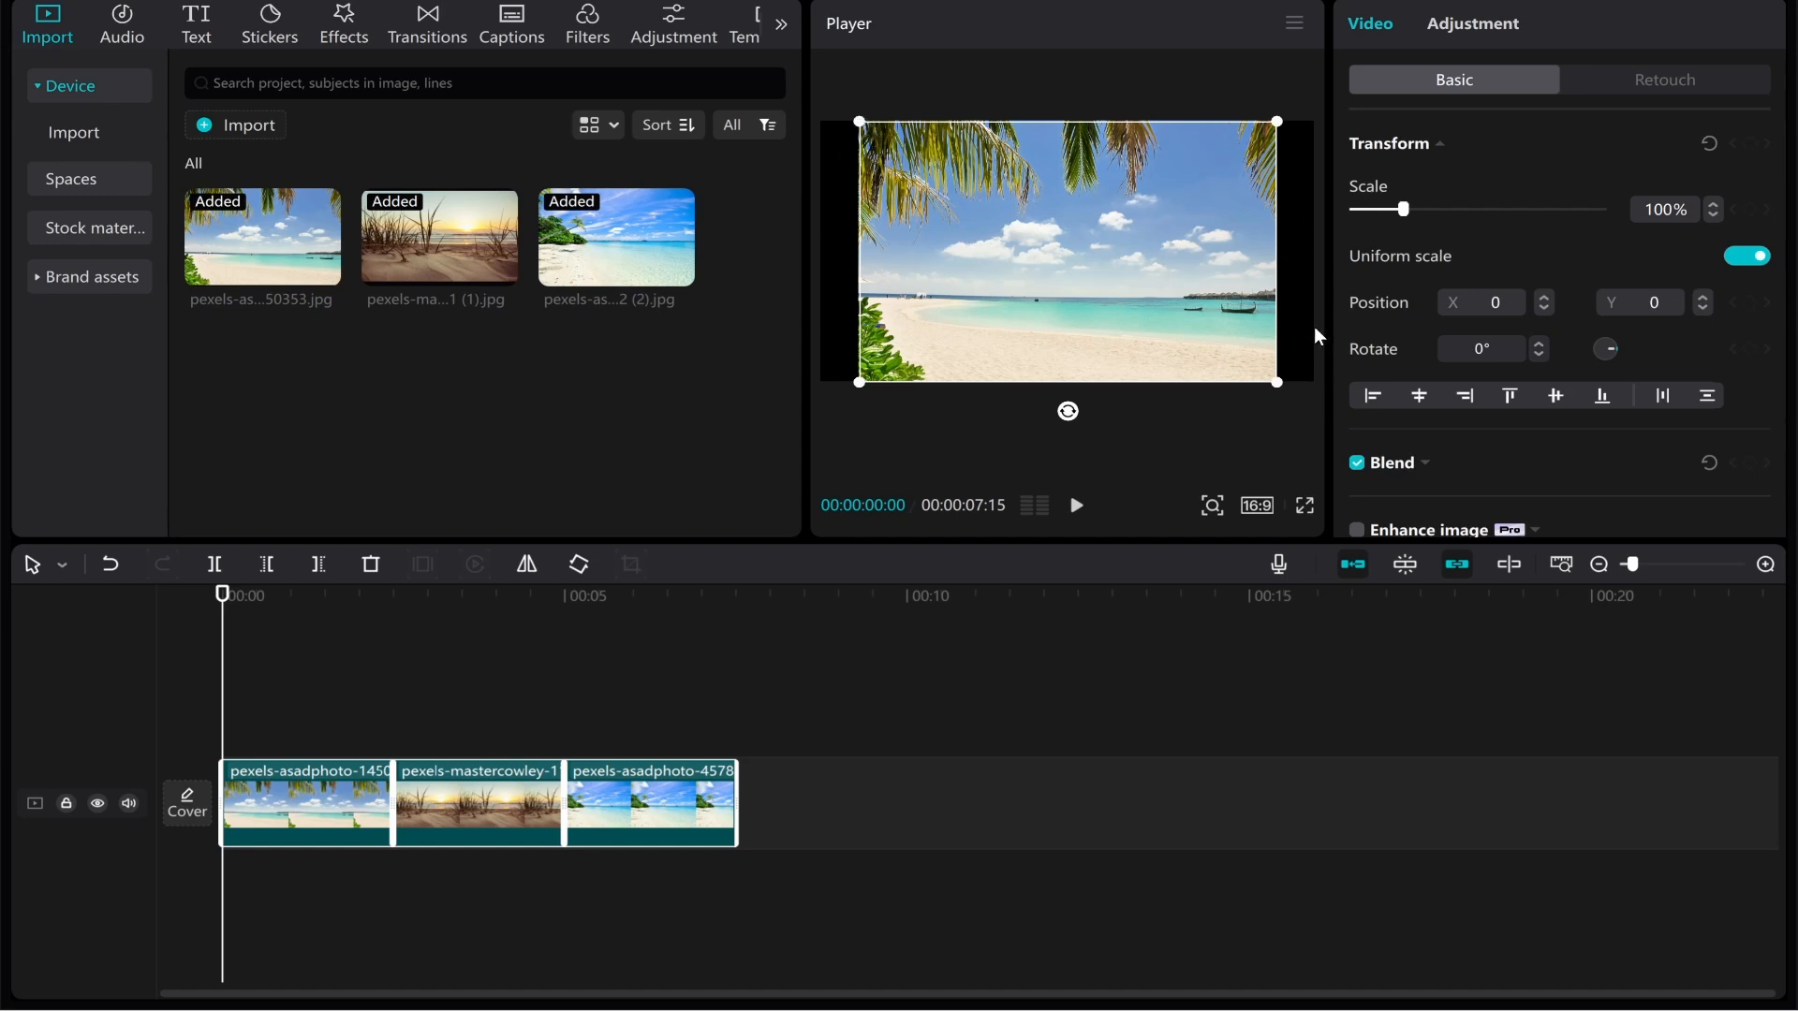
click(788, 652)
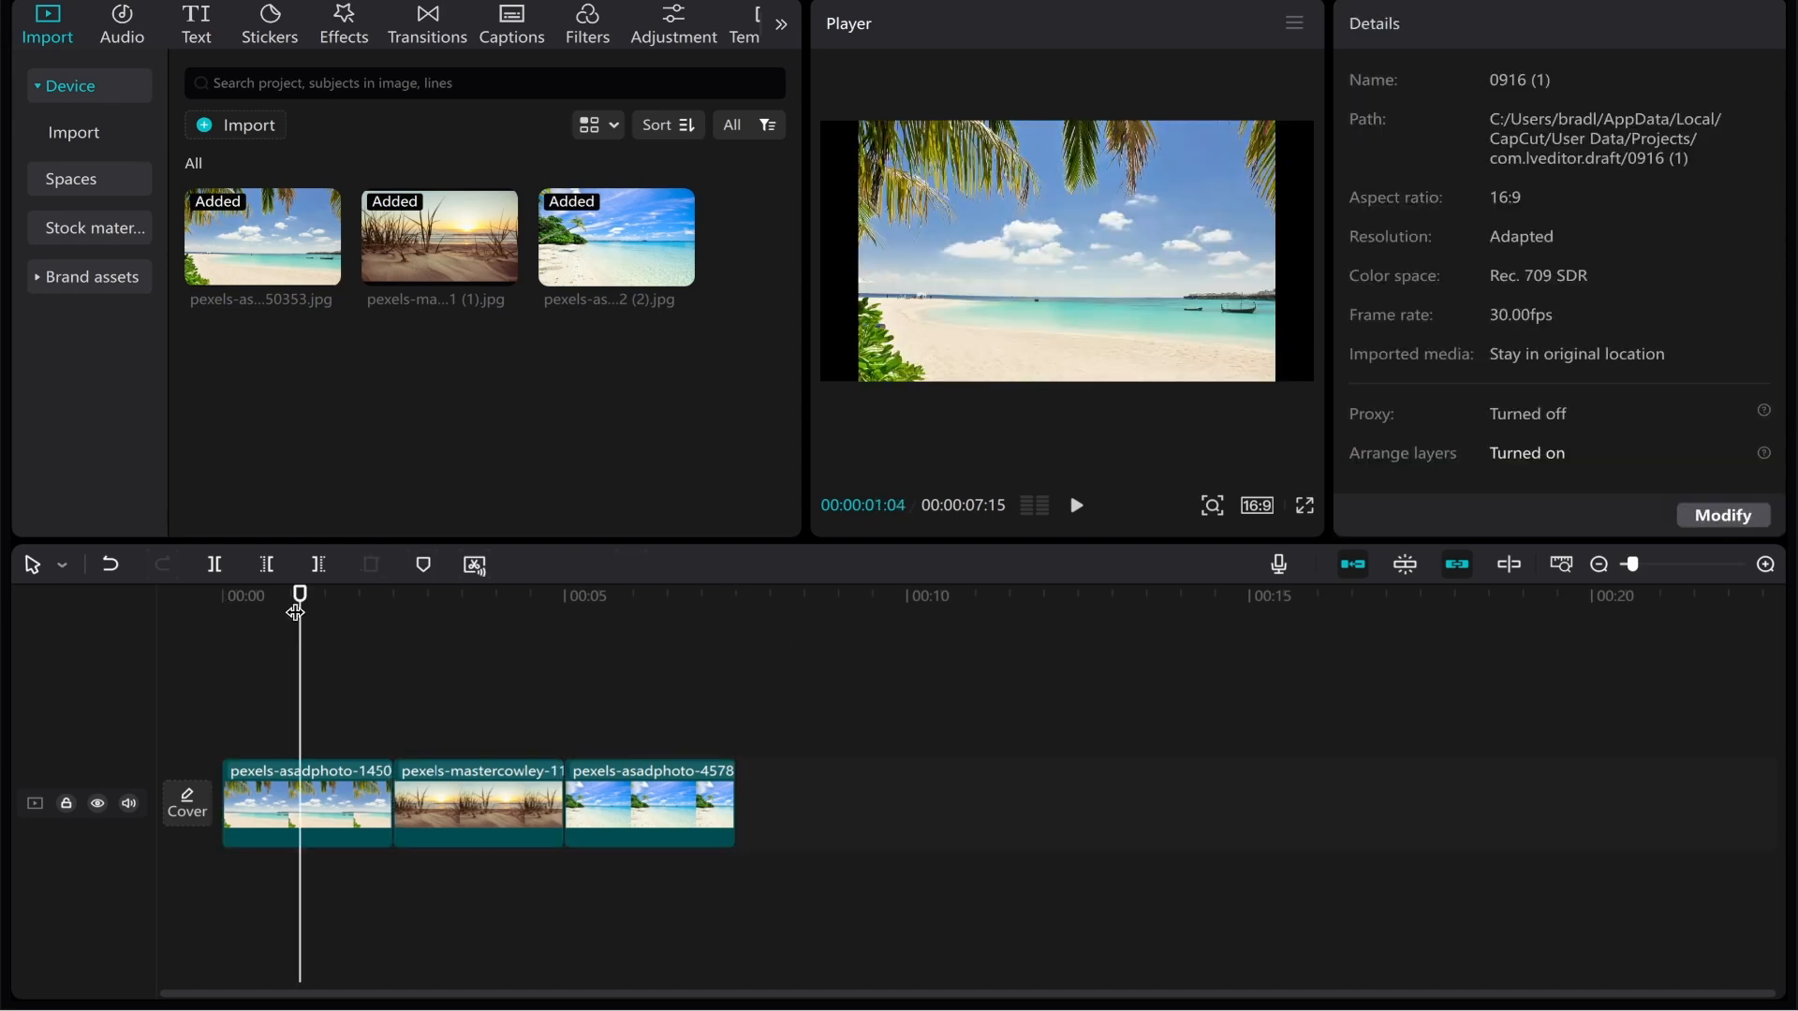
- Scale each of the three beach photo clips up to fill the 16:9 frame
click(306, 804)
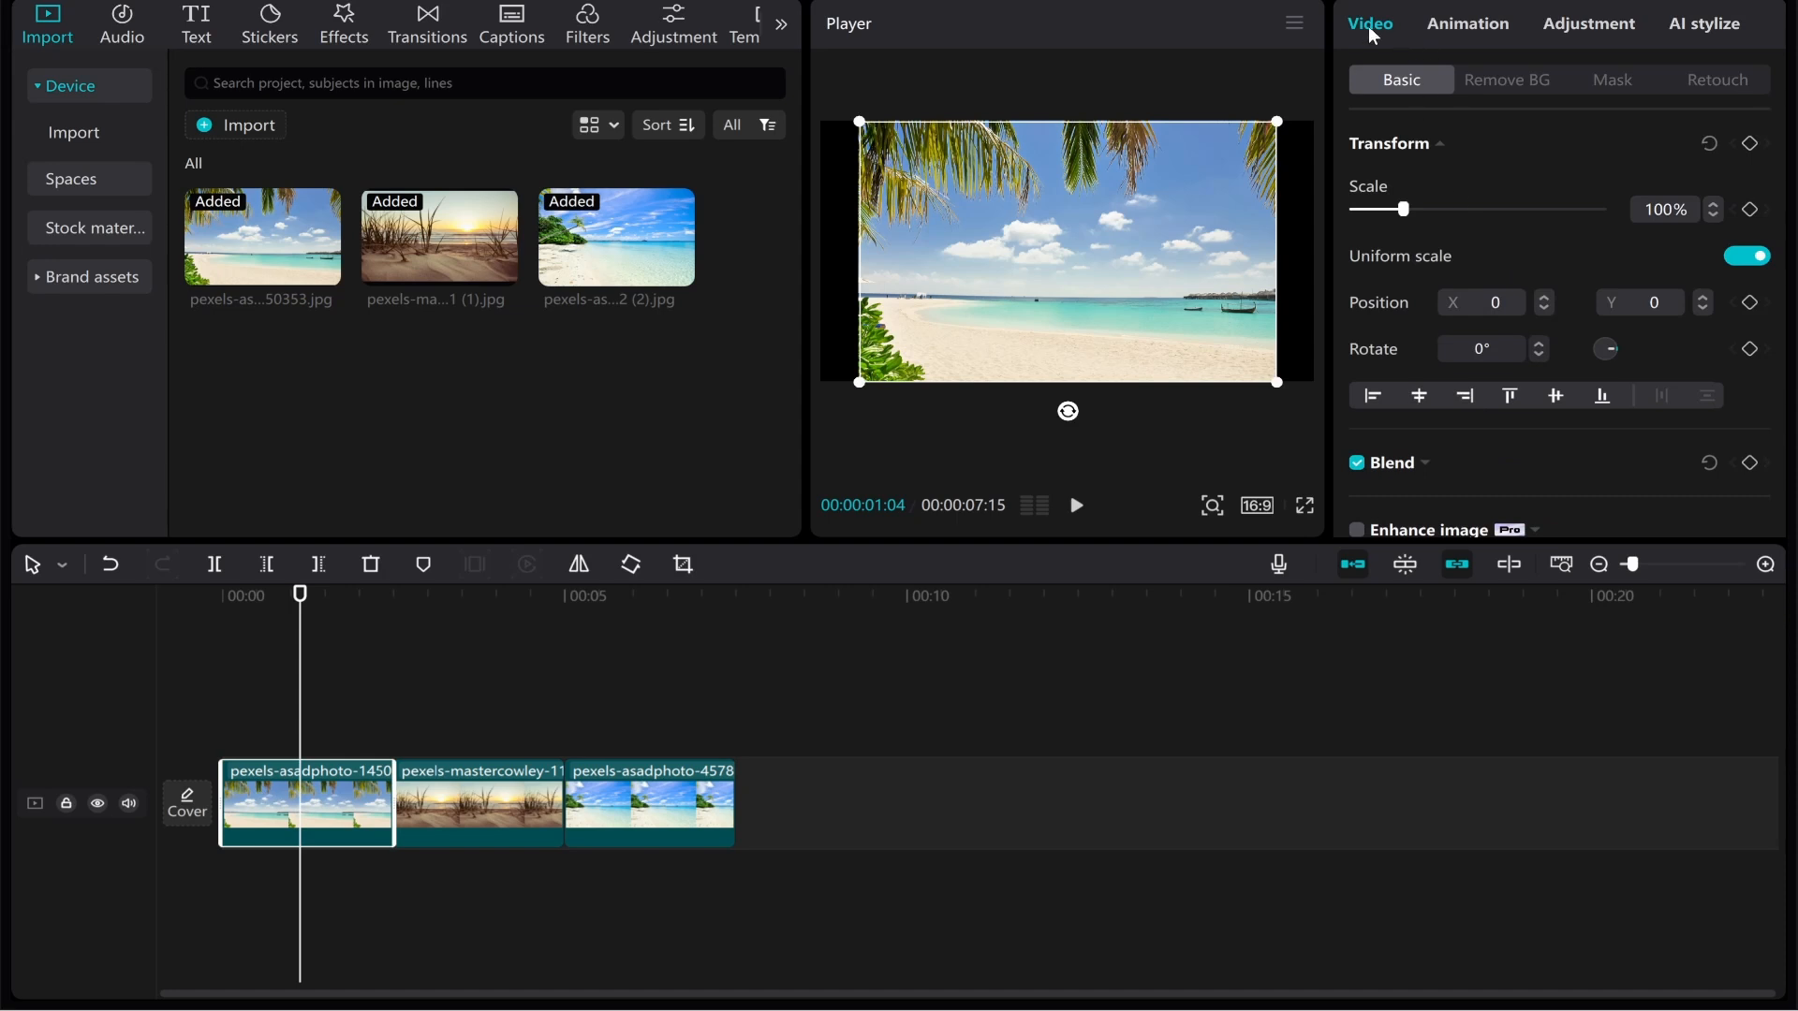
mouse_move(1405, 223)
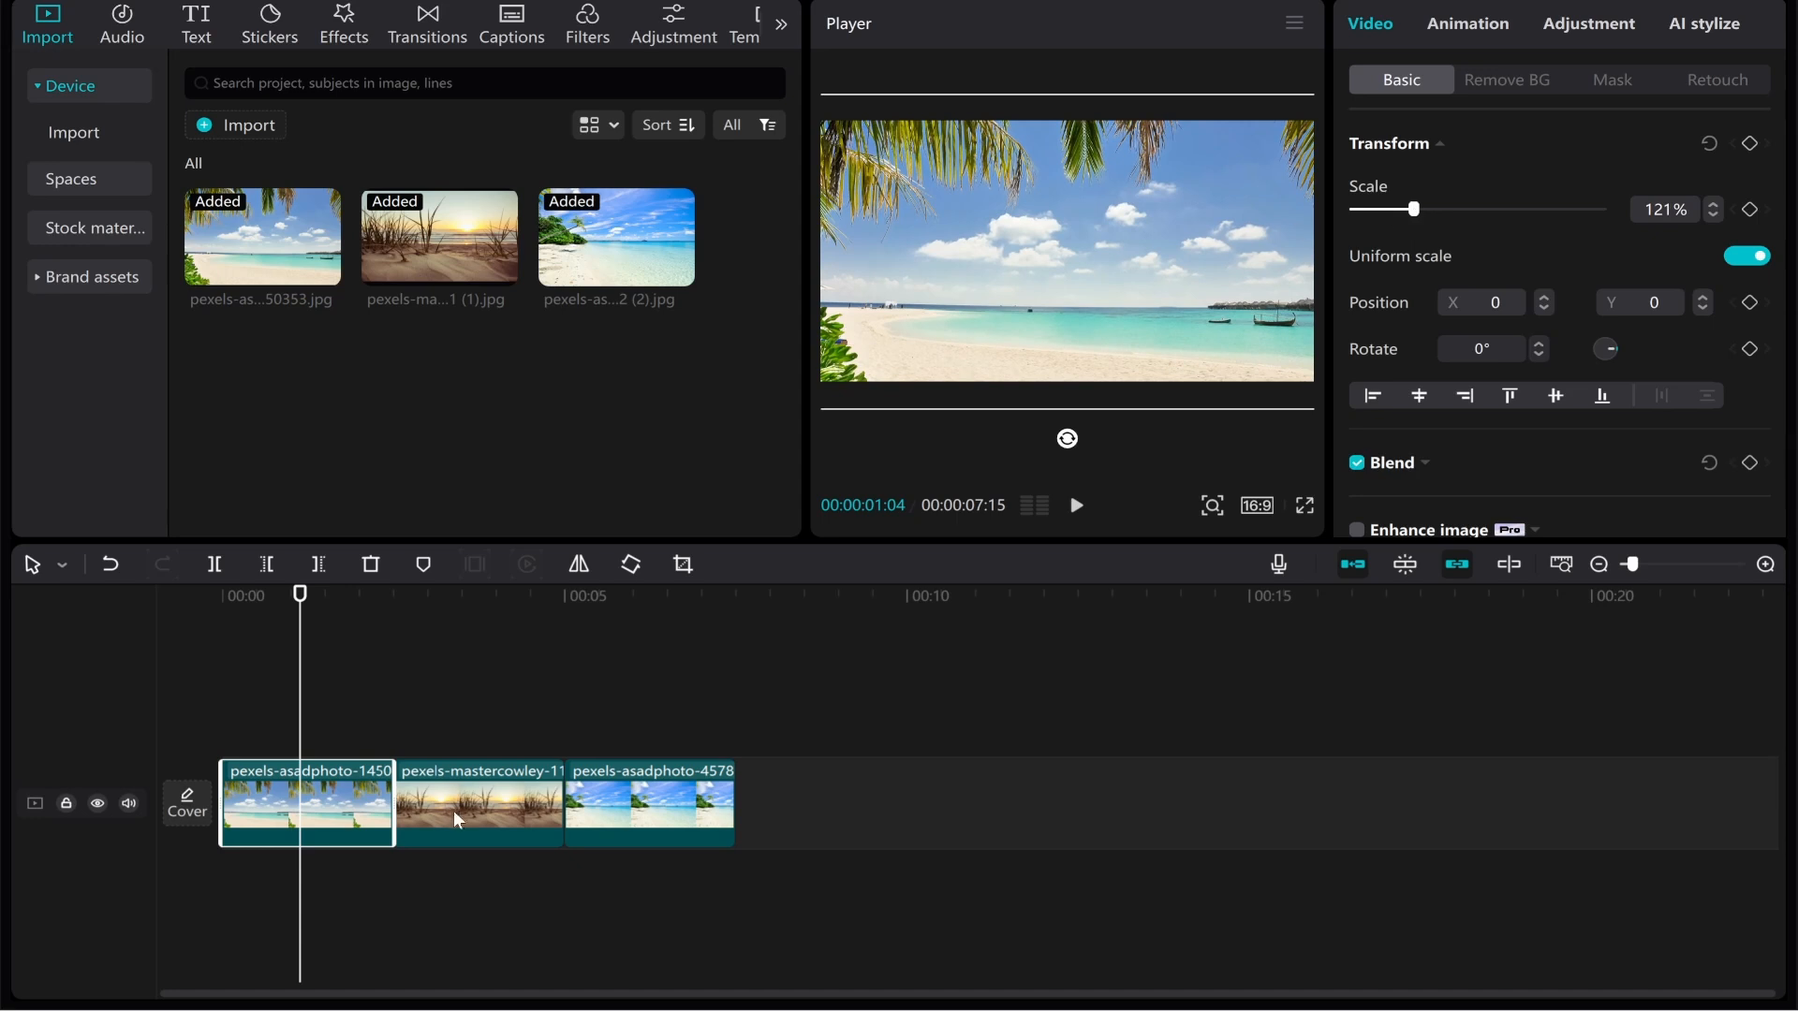
click(477, 803)
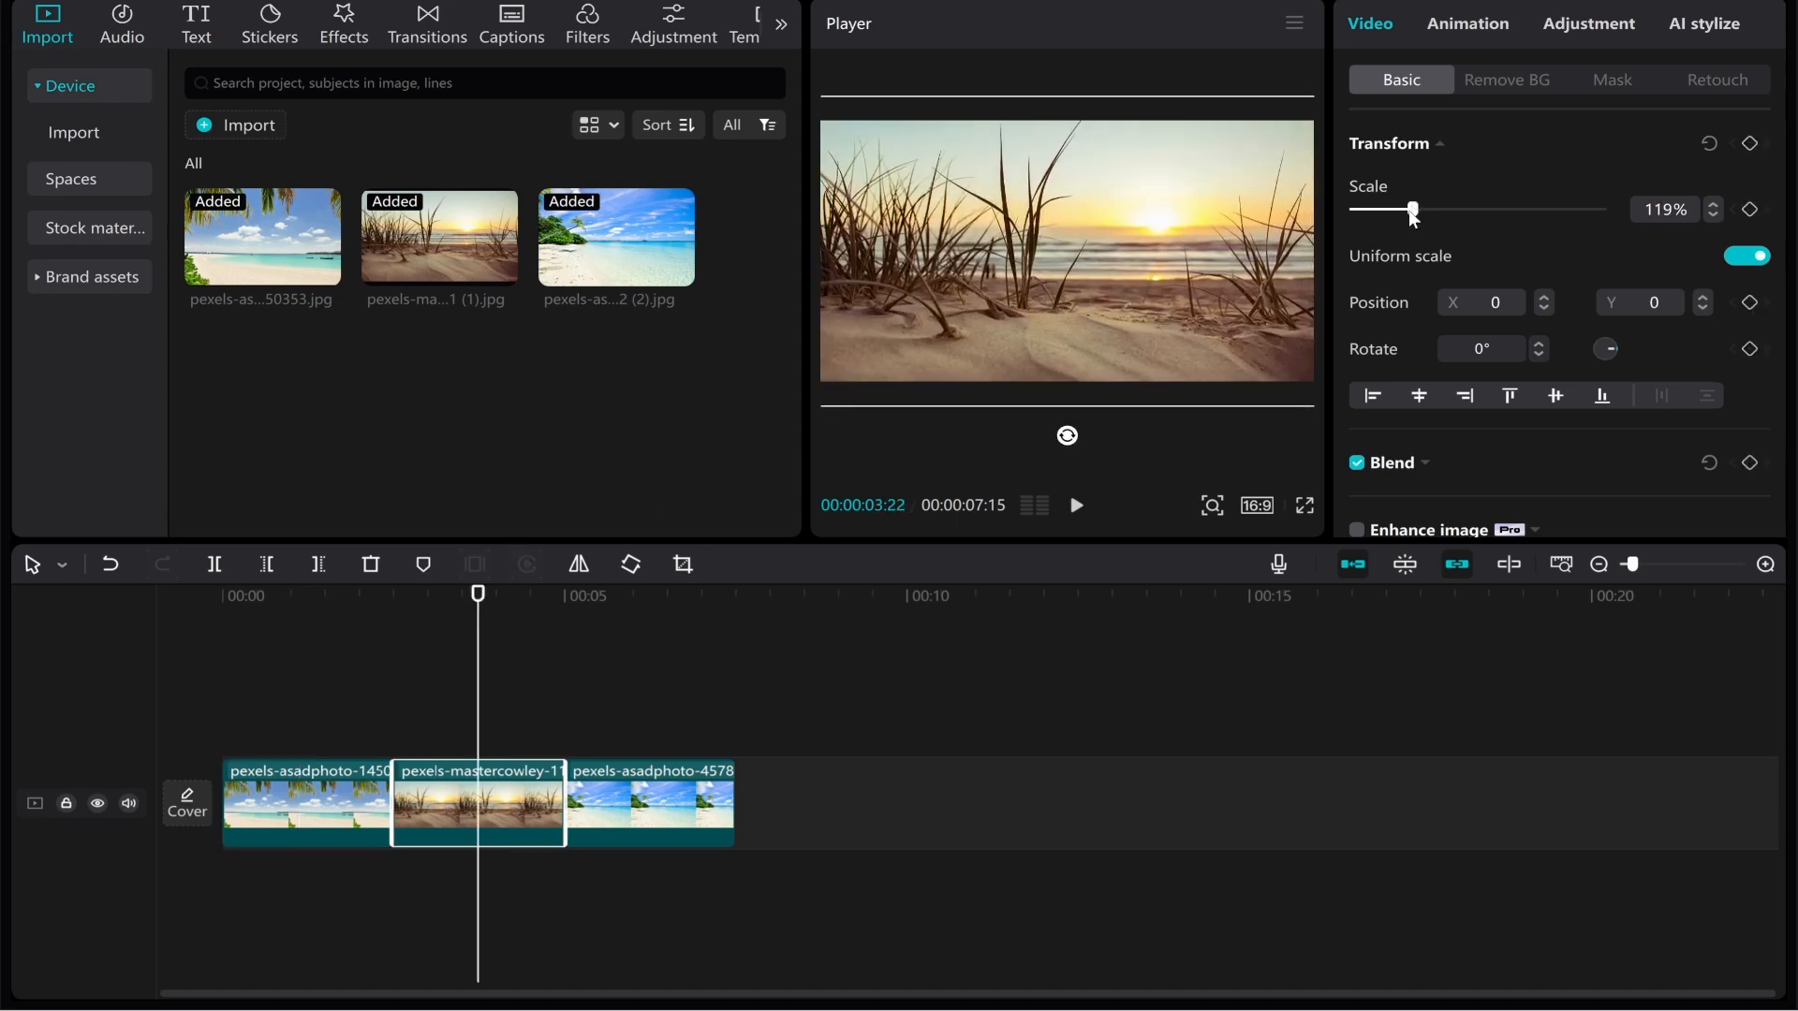
click(648, 803)
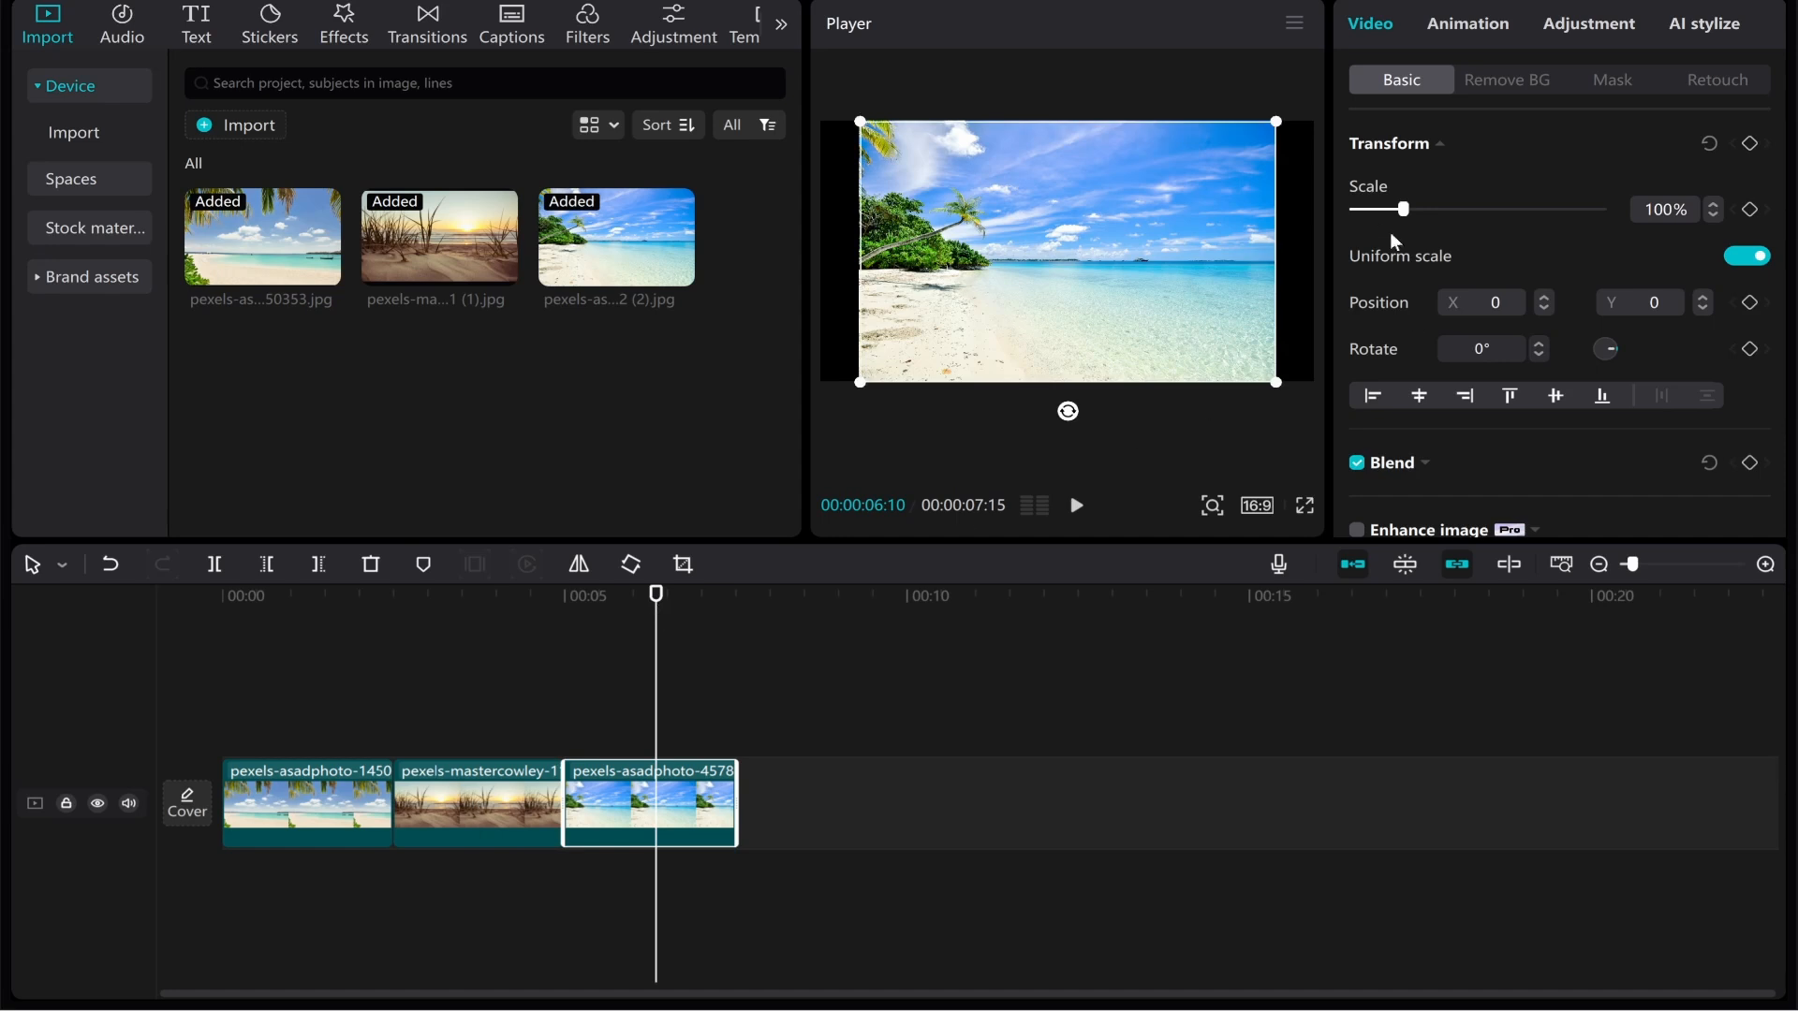
click(406, 646)
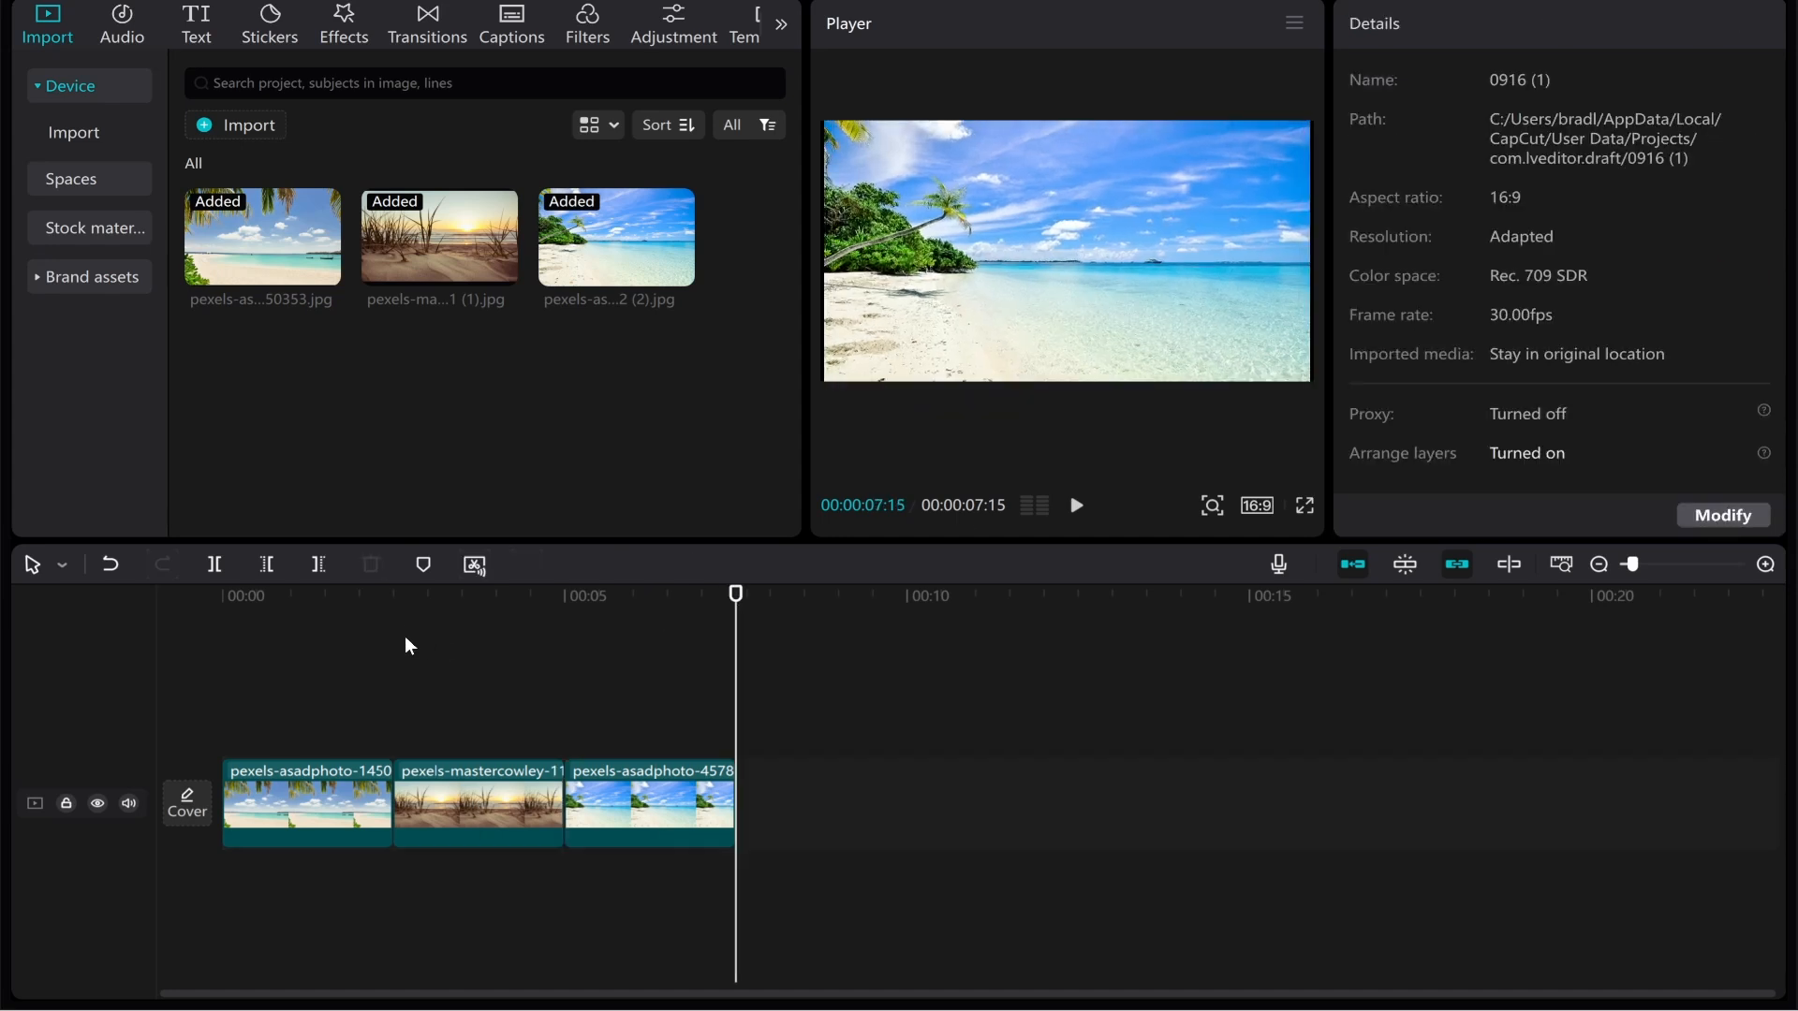
mouse_move(356, 652)
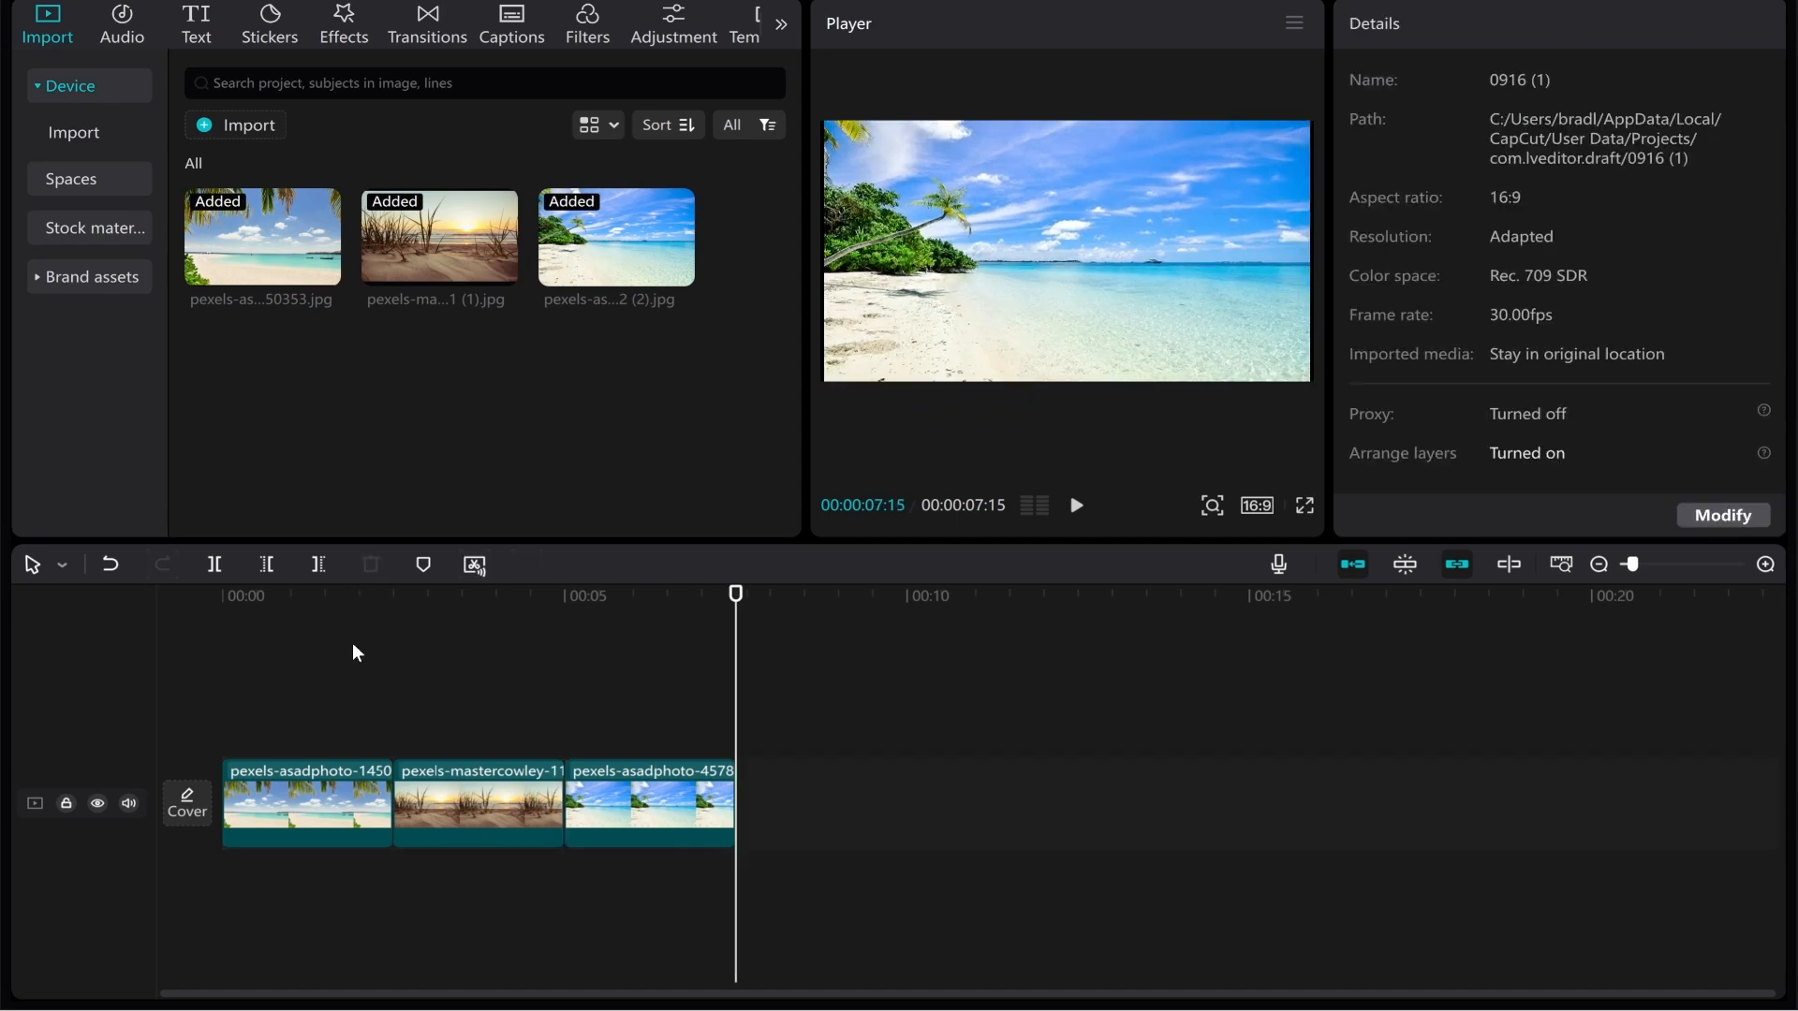
click(334, 596)
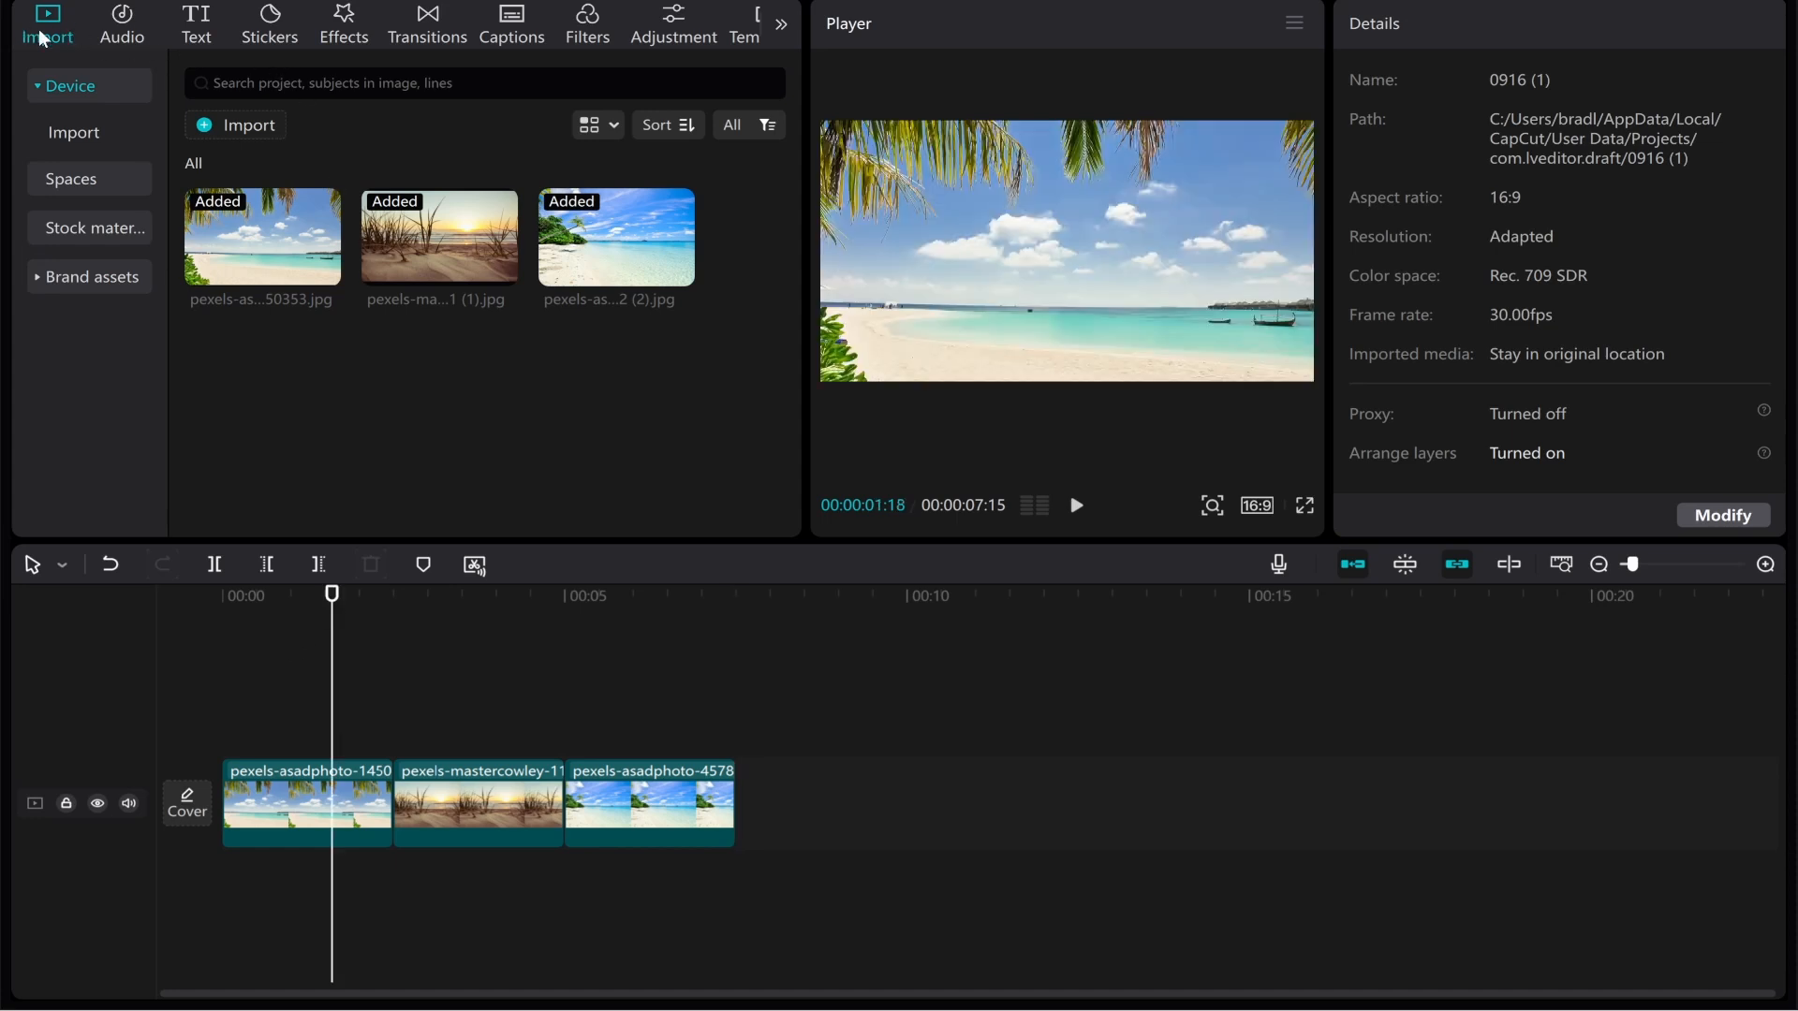
mouse_move(431, 37)
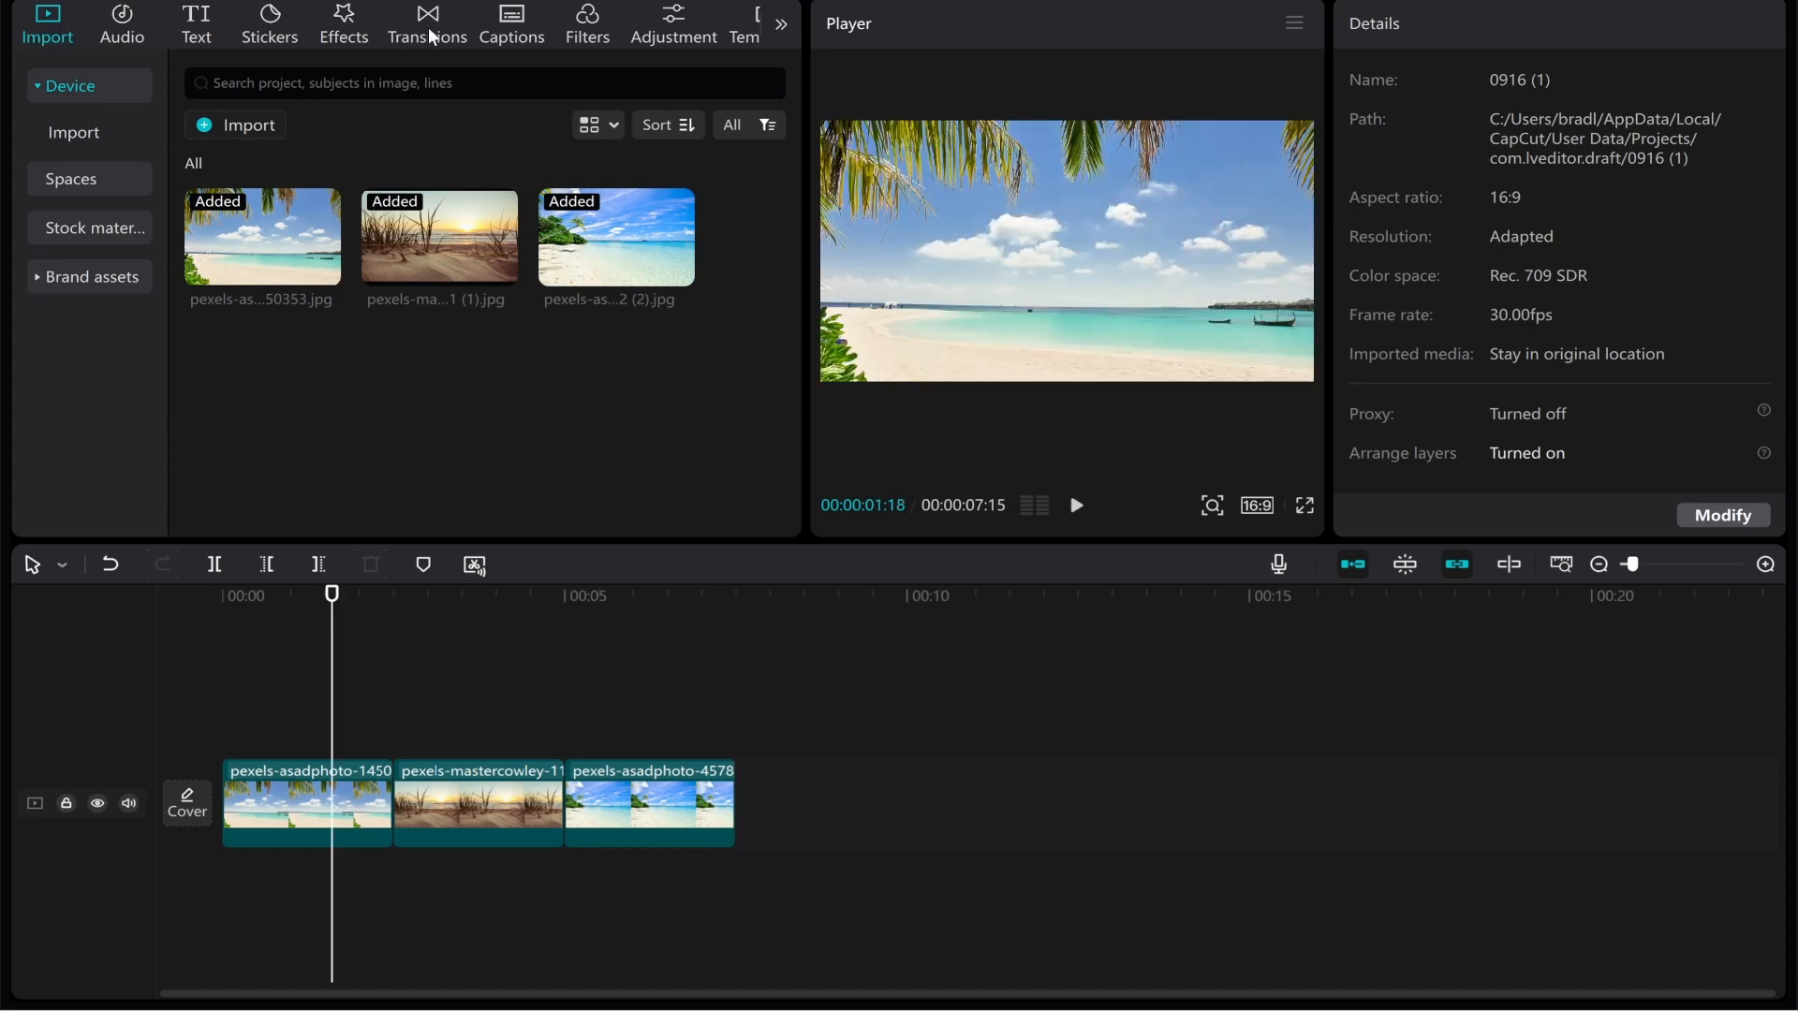
- Browse the Transitions library down to the Blur transition for the clip junctions
click(427, 23)
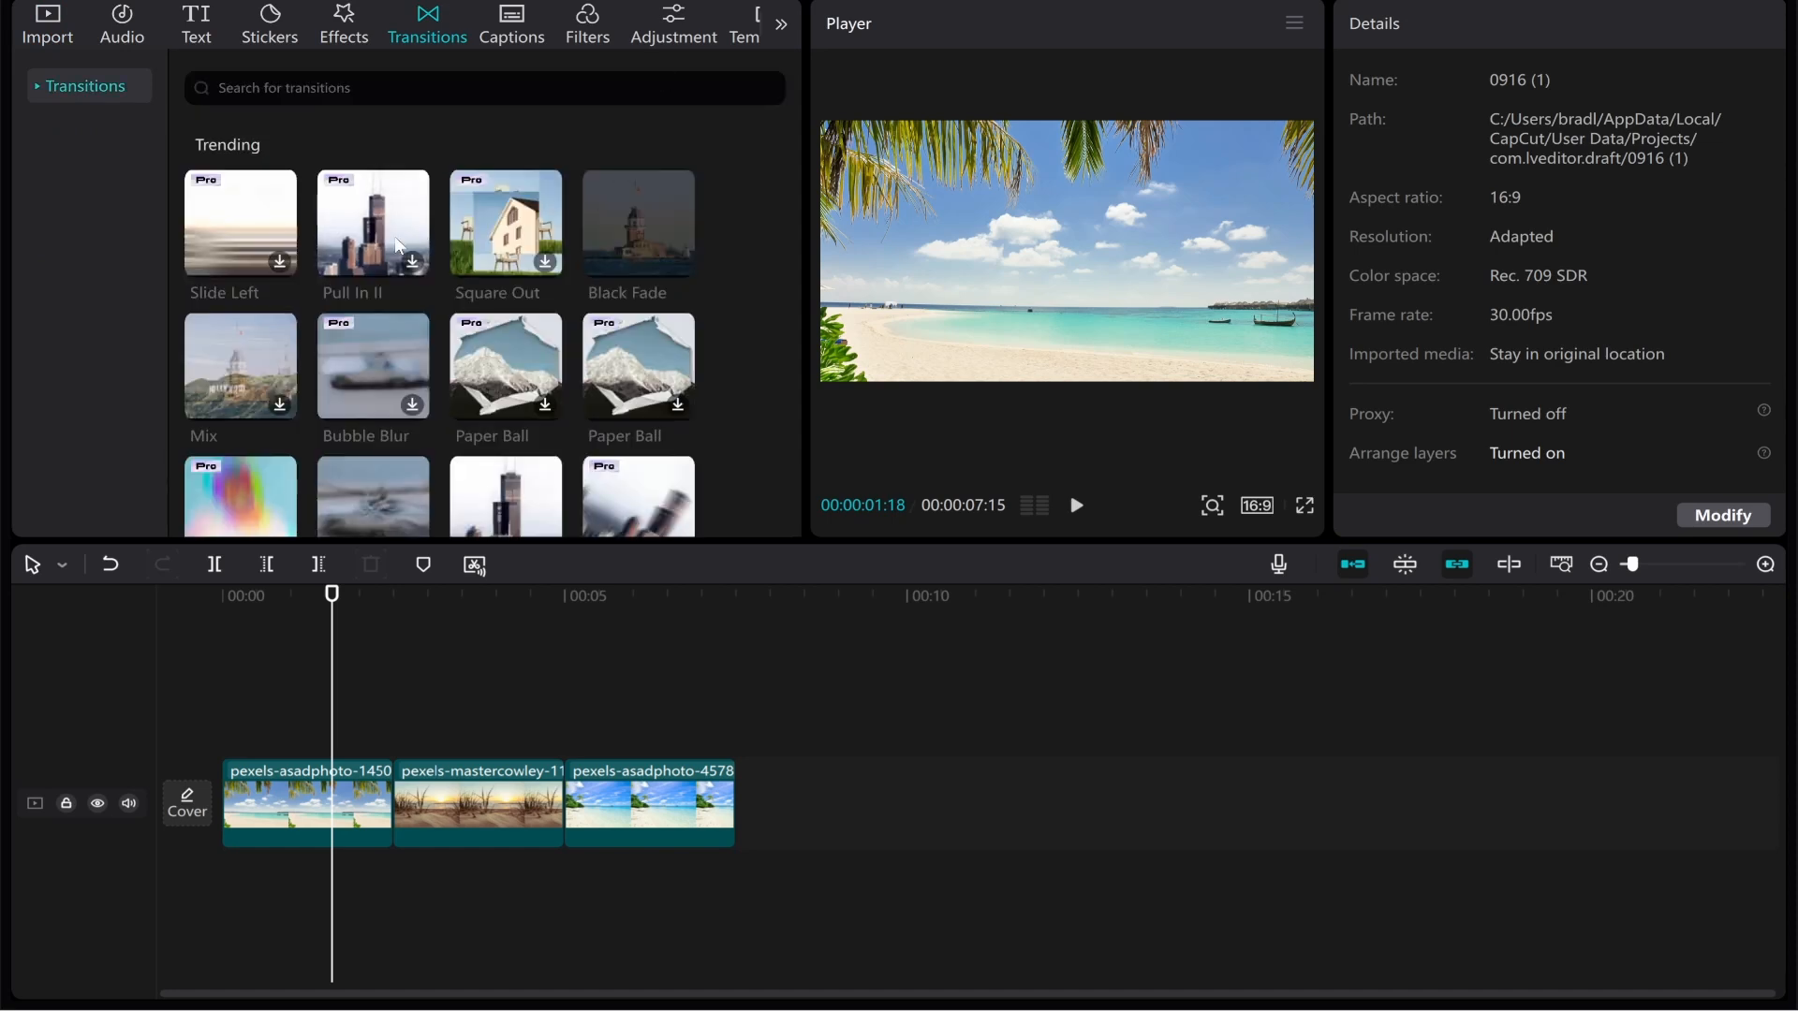
scroll(down, 3)
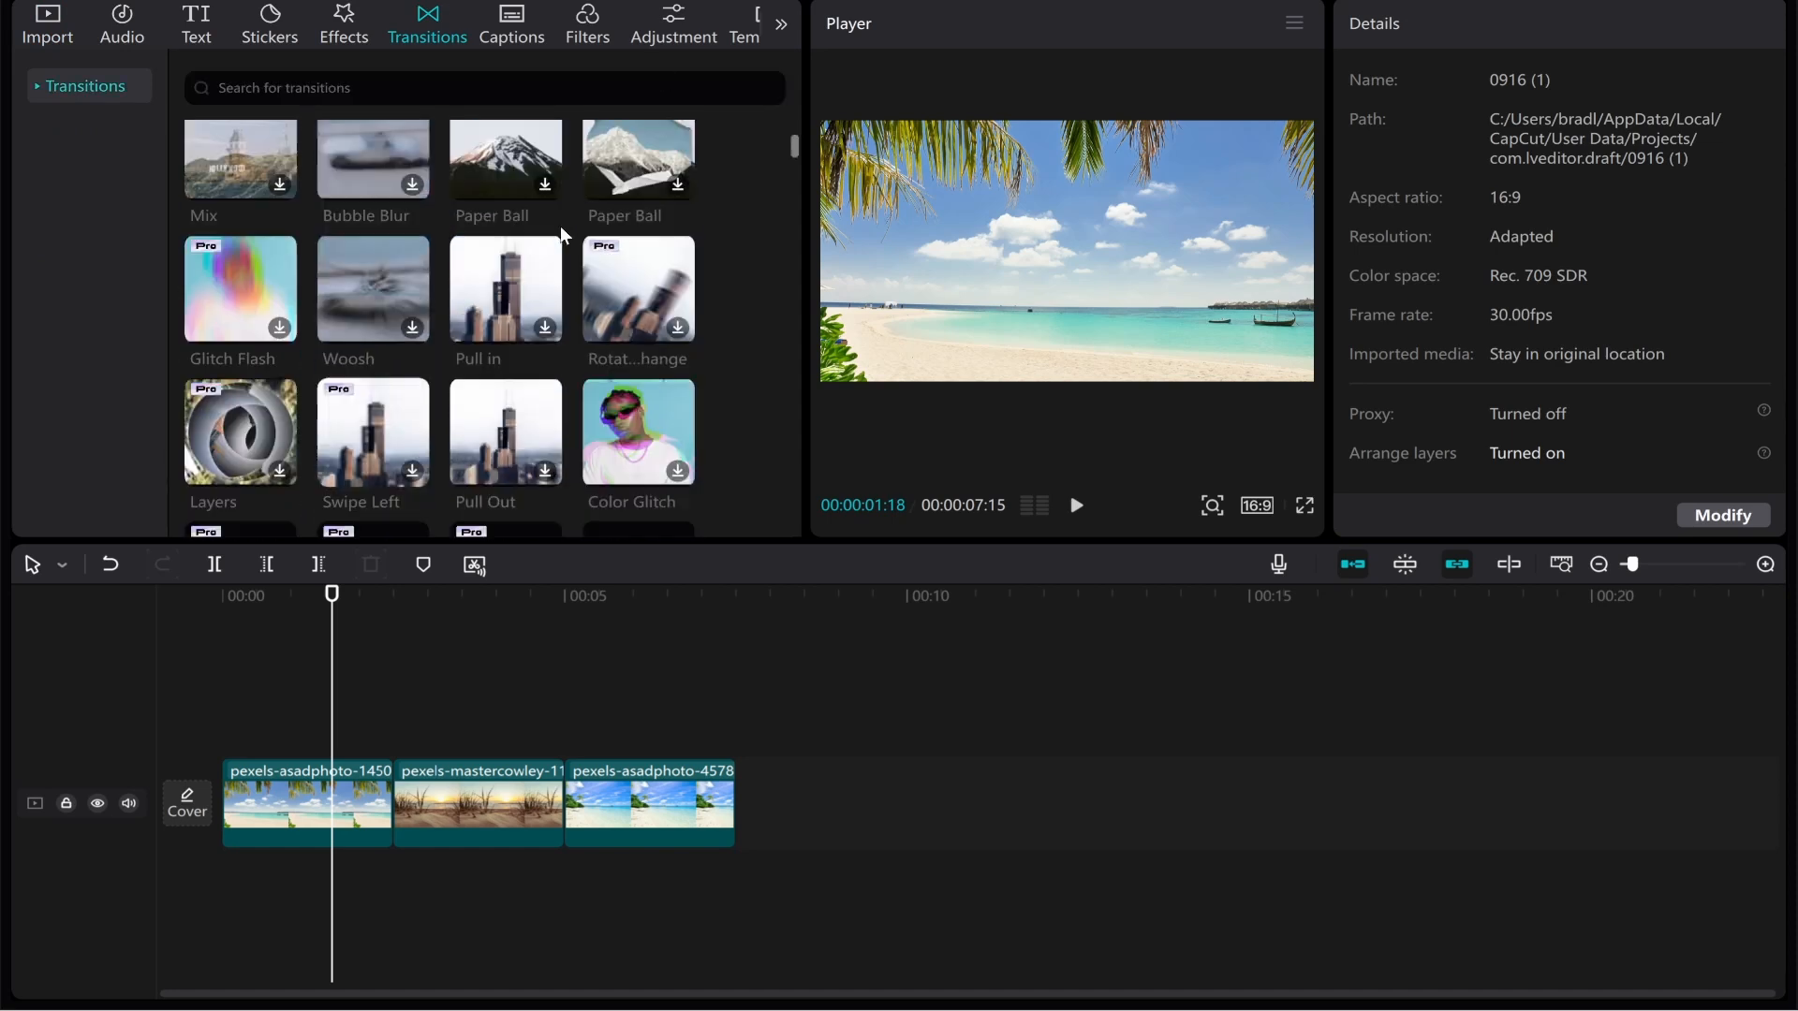
scroll(down, 3)
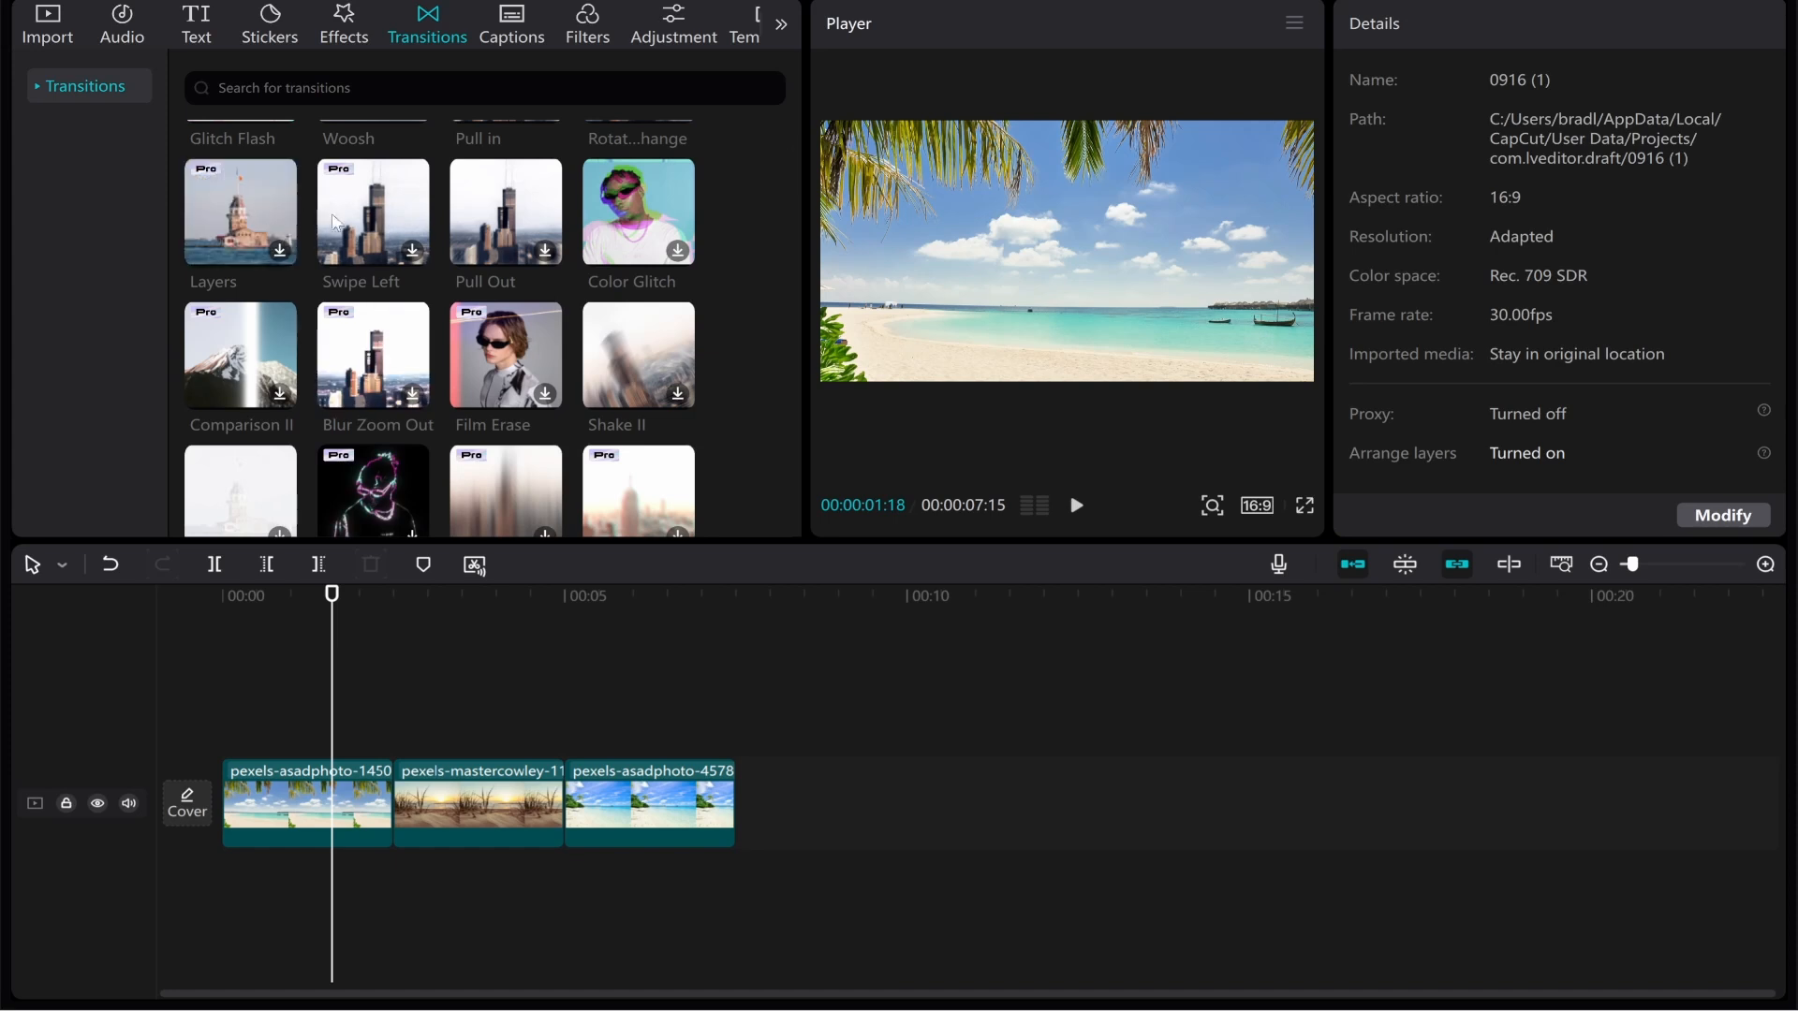
scroll(down, 3)
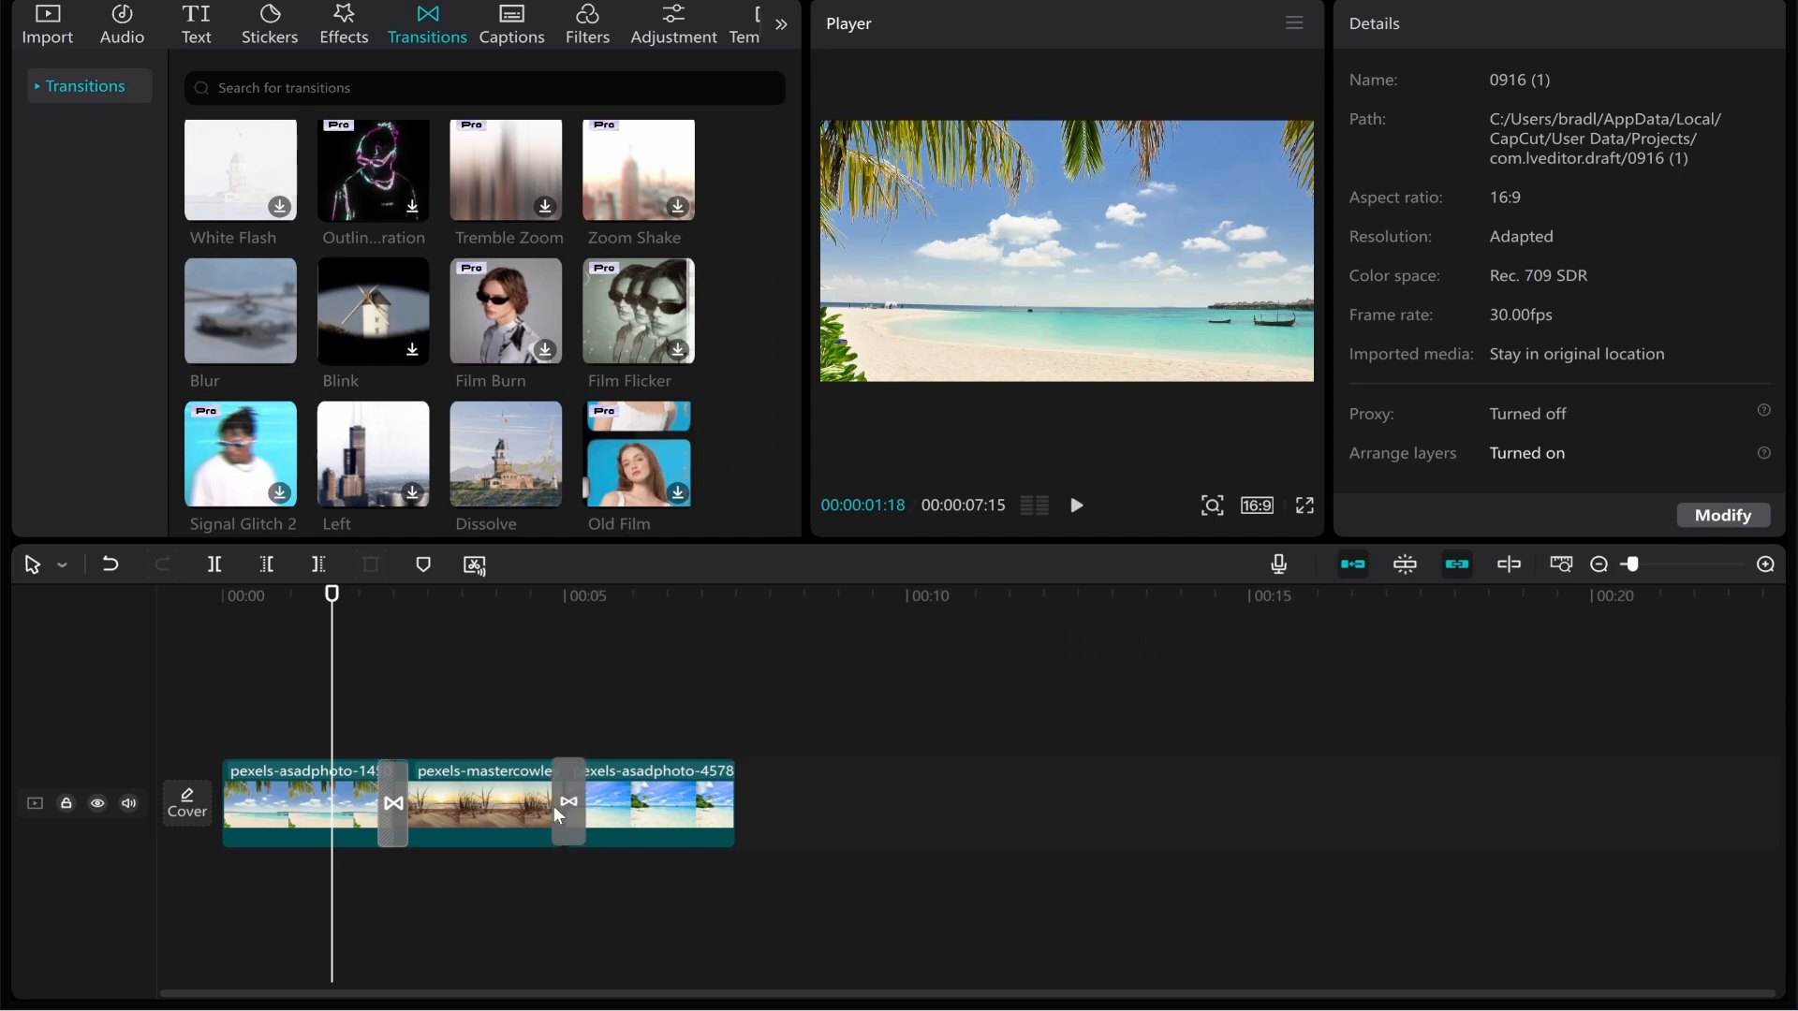
- Preview the slideshow from the start, then reveal the Windows taskbar
click(213, 563)
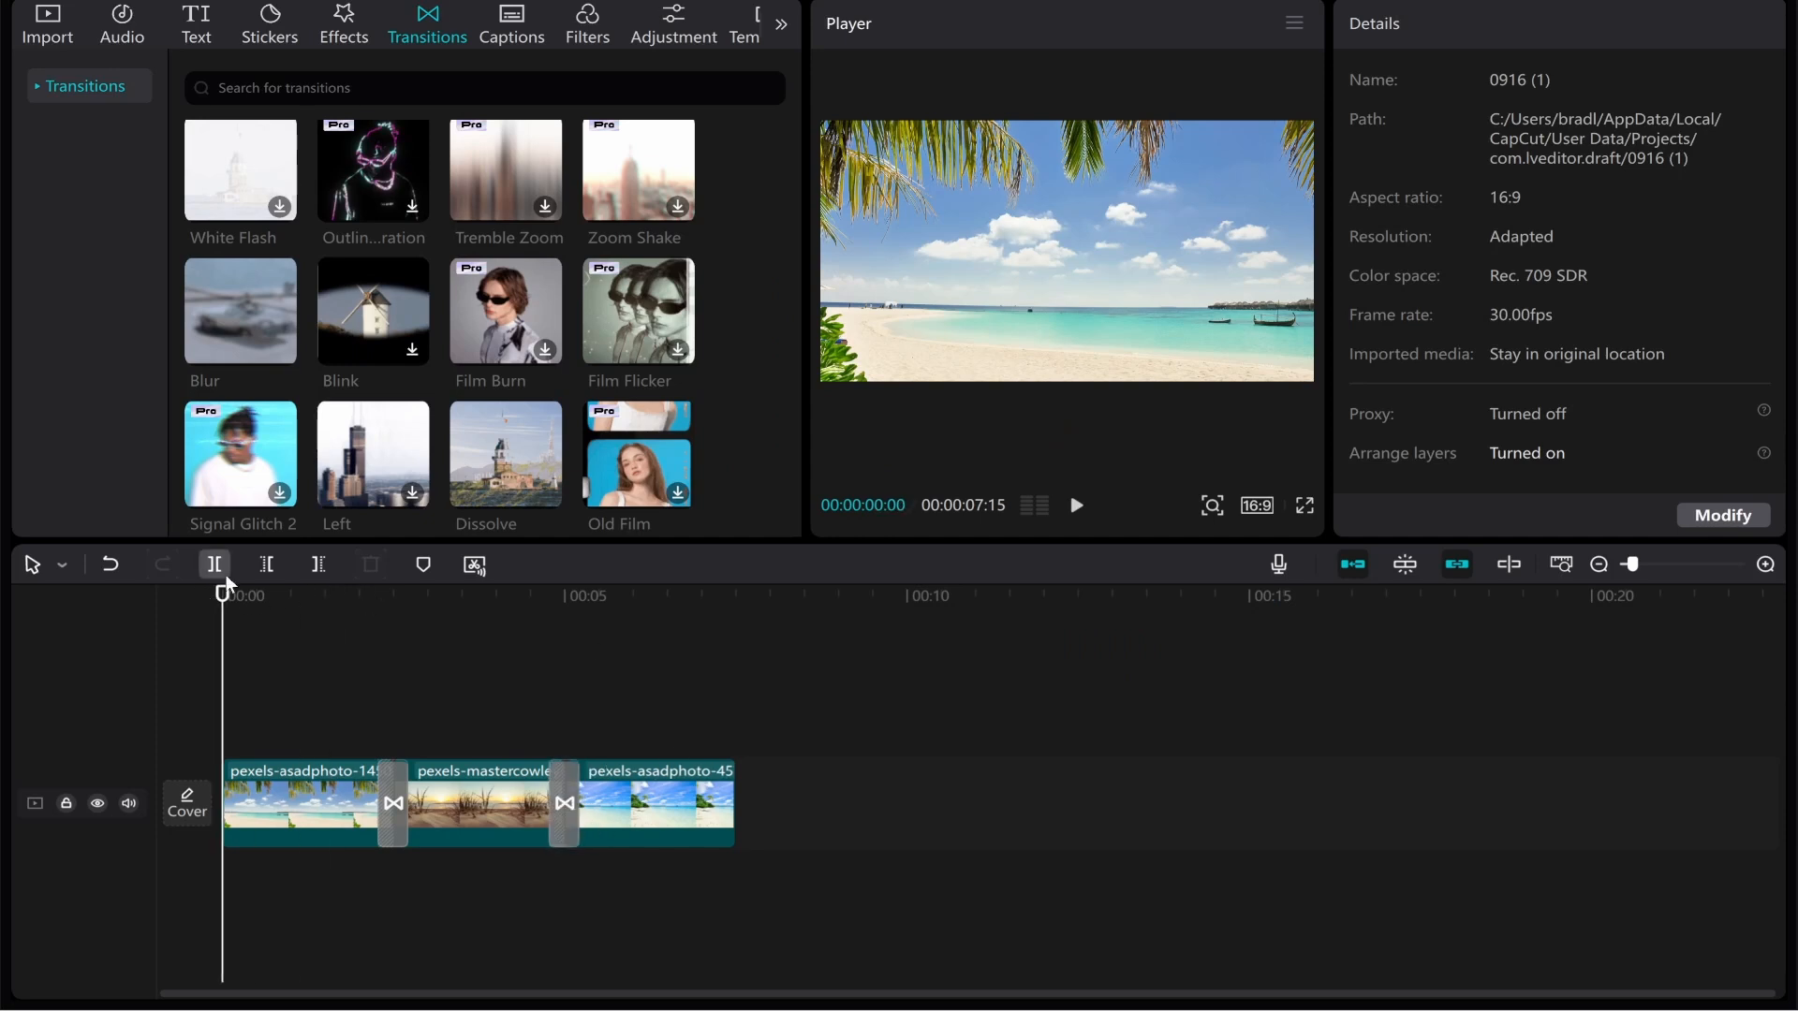
click(1075, 506)
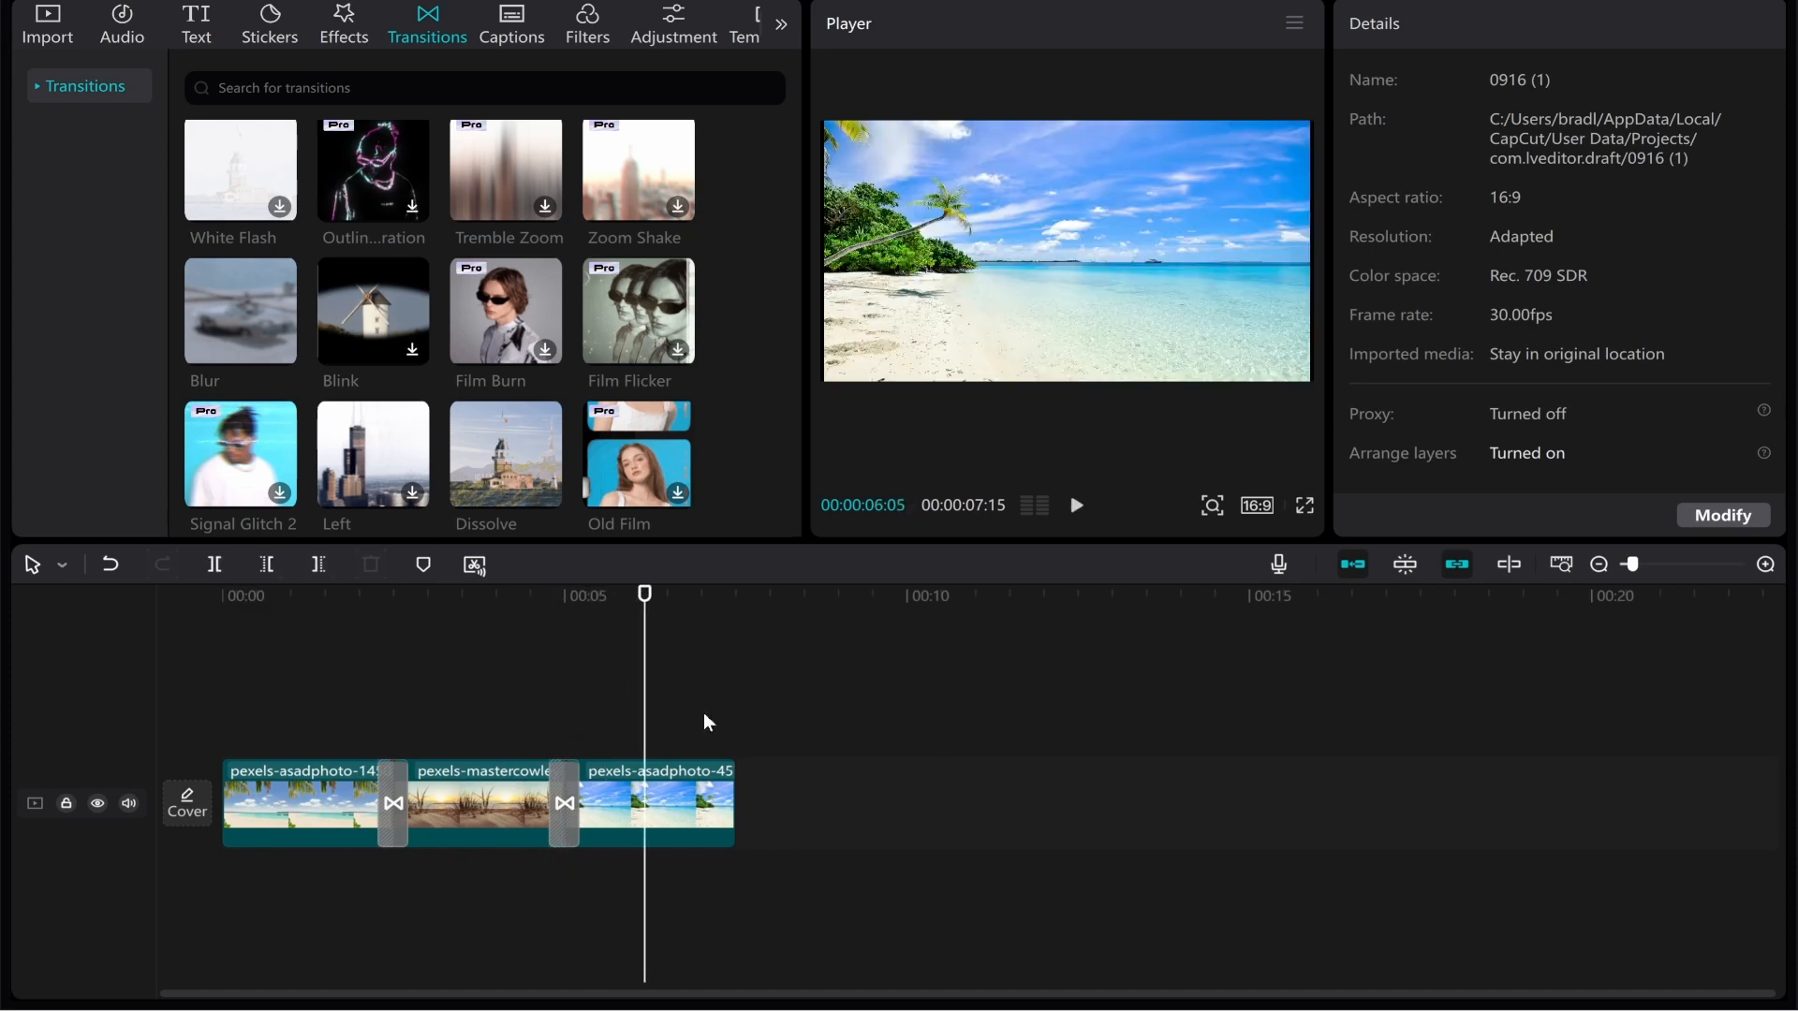
mouse_move(803, 714)
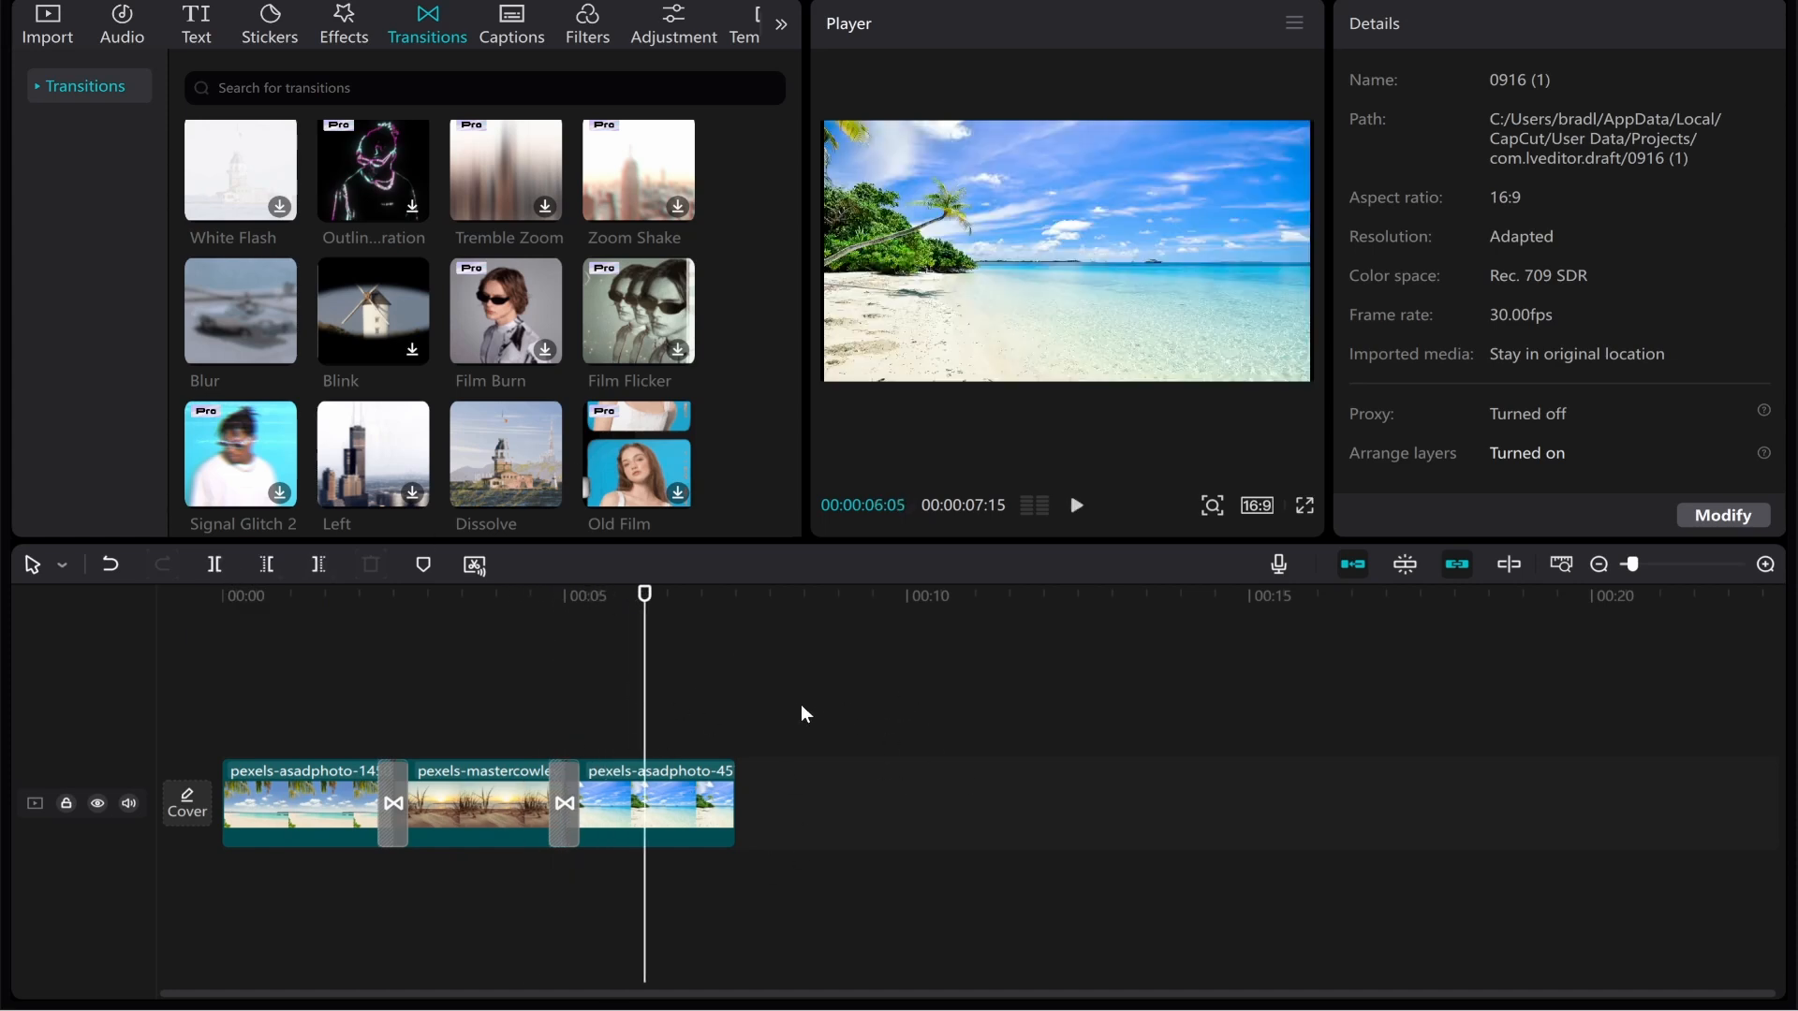
click(987, 984)
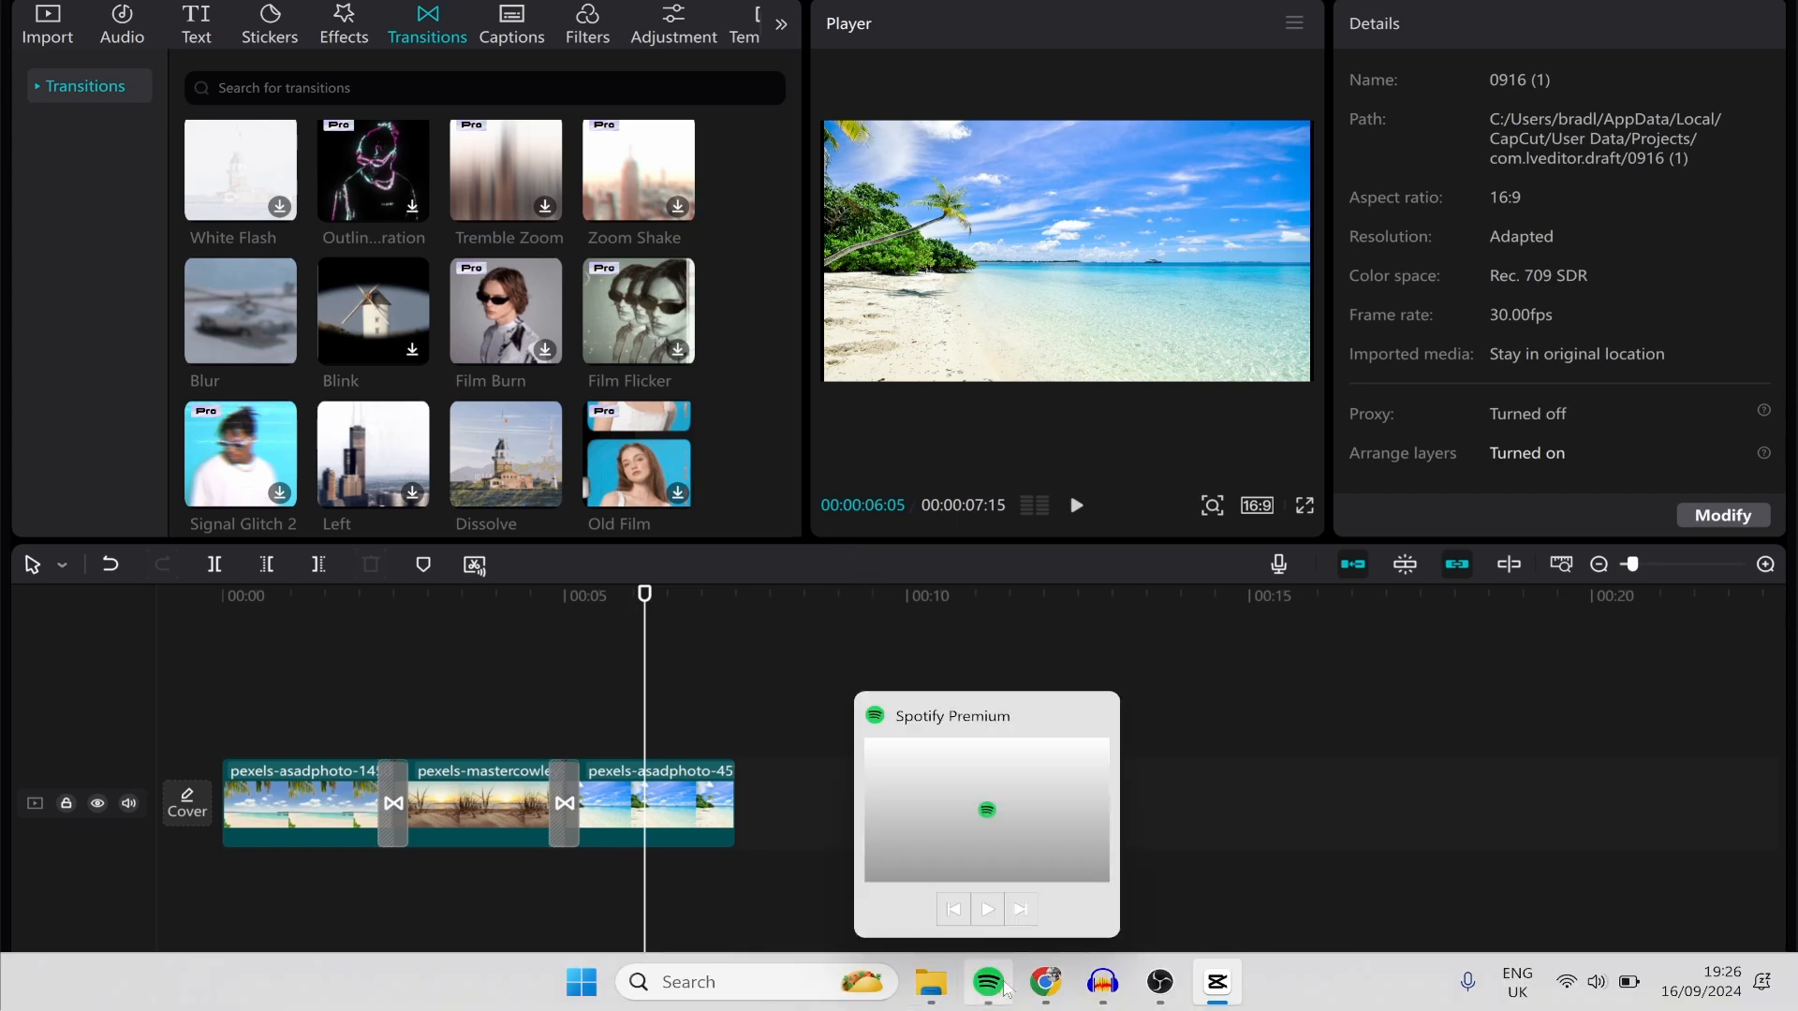
- Download 'Lazy Day - Stylish Futuristic Chill' from Pixabay's music library and dismiss the popup
click(1045, 983)
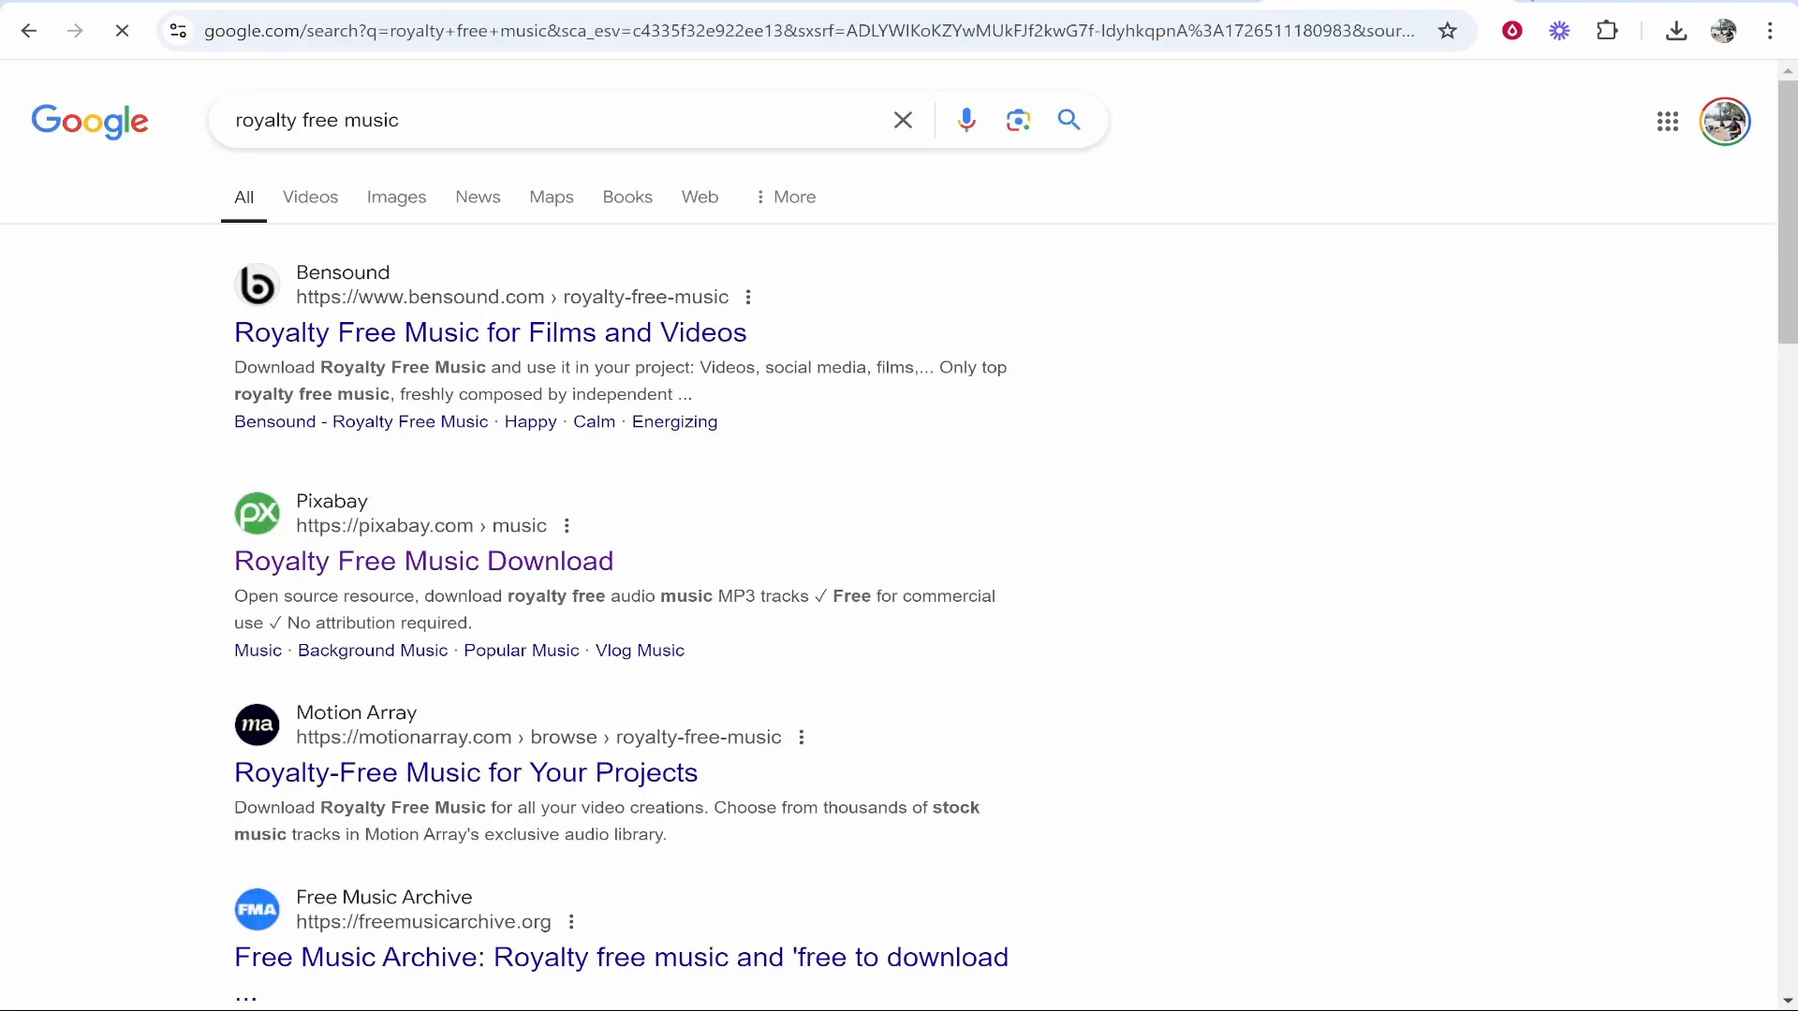
click(424, 560)
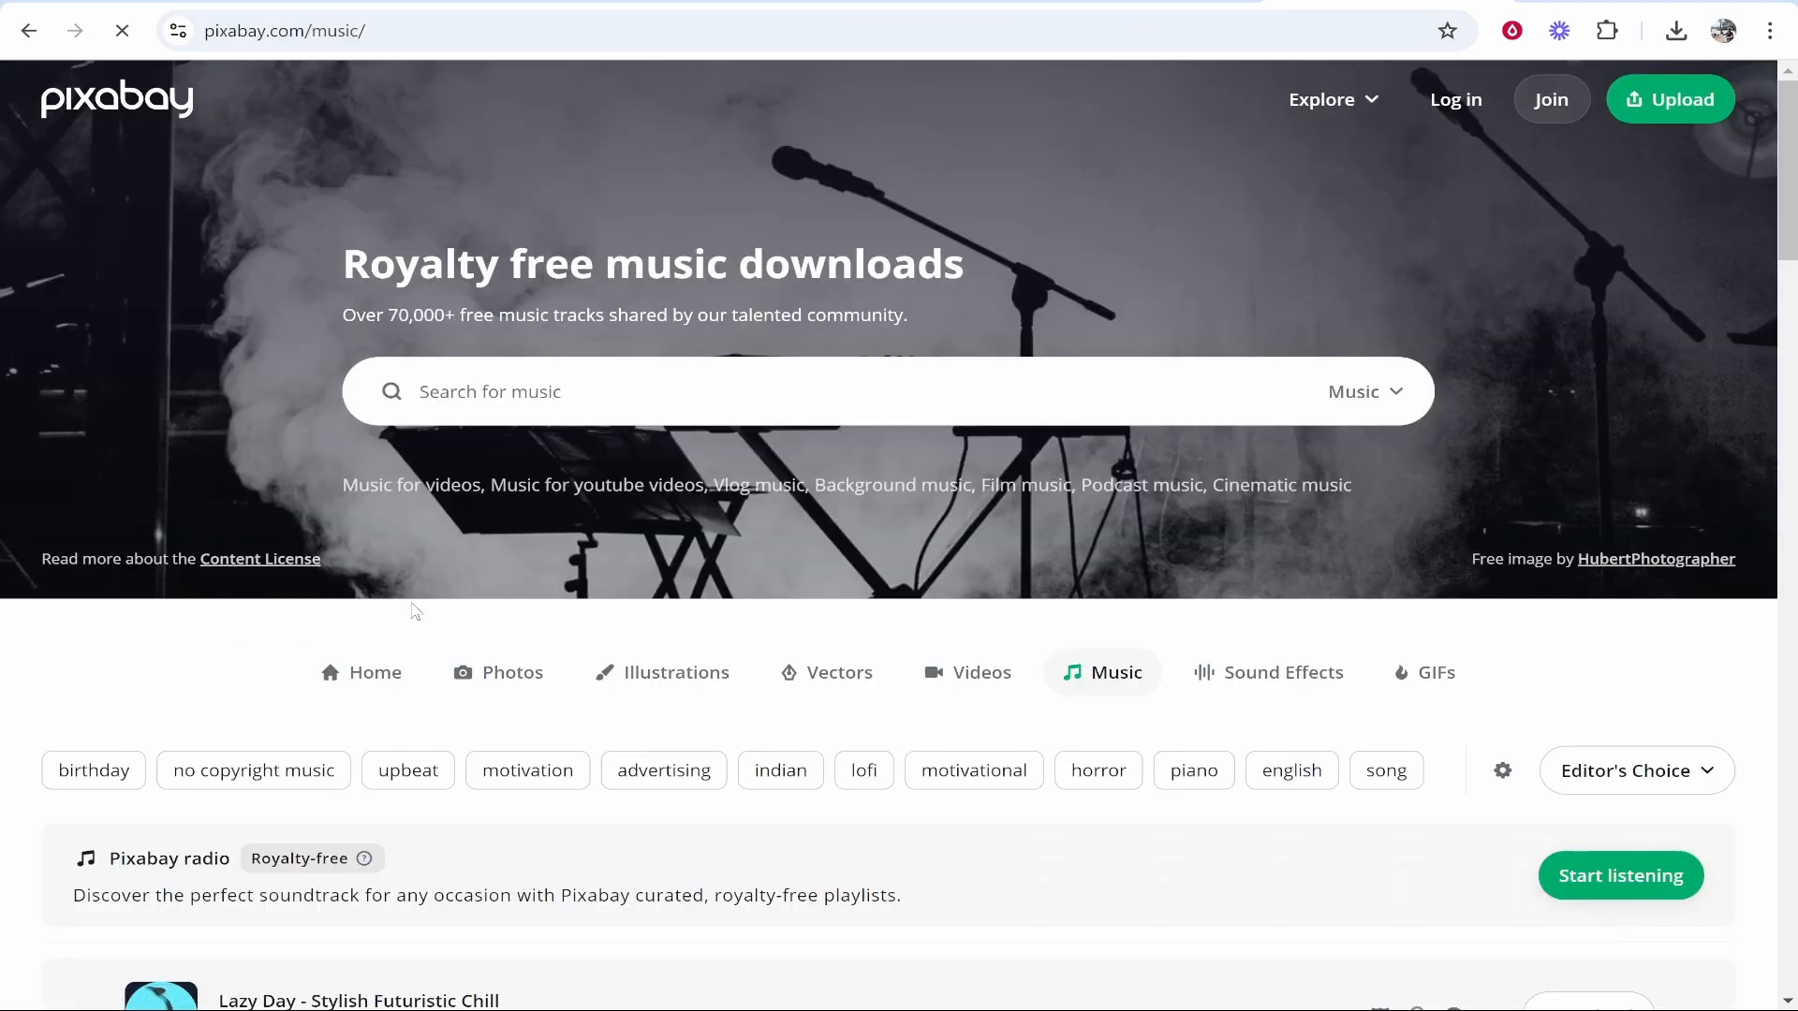
scroll(down, 3)
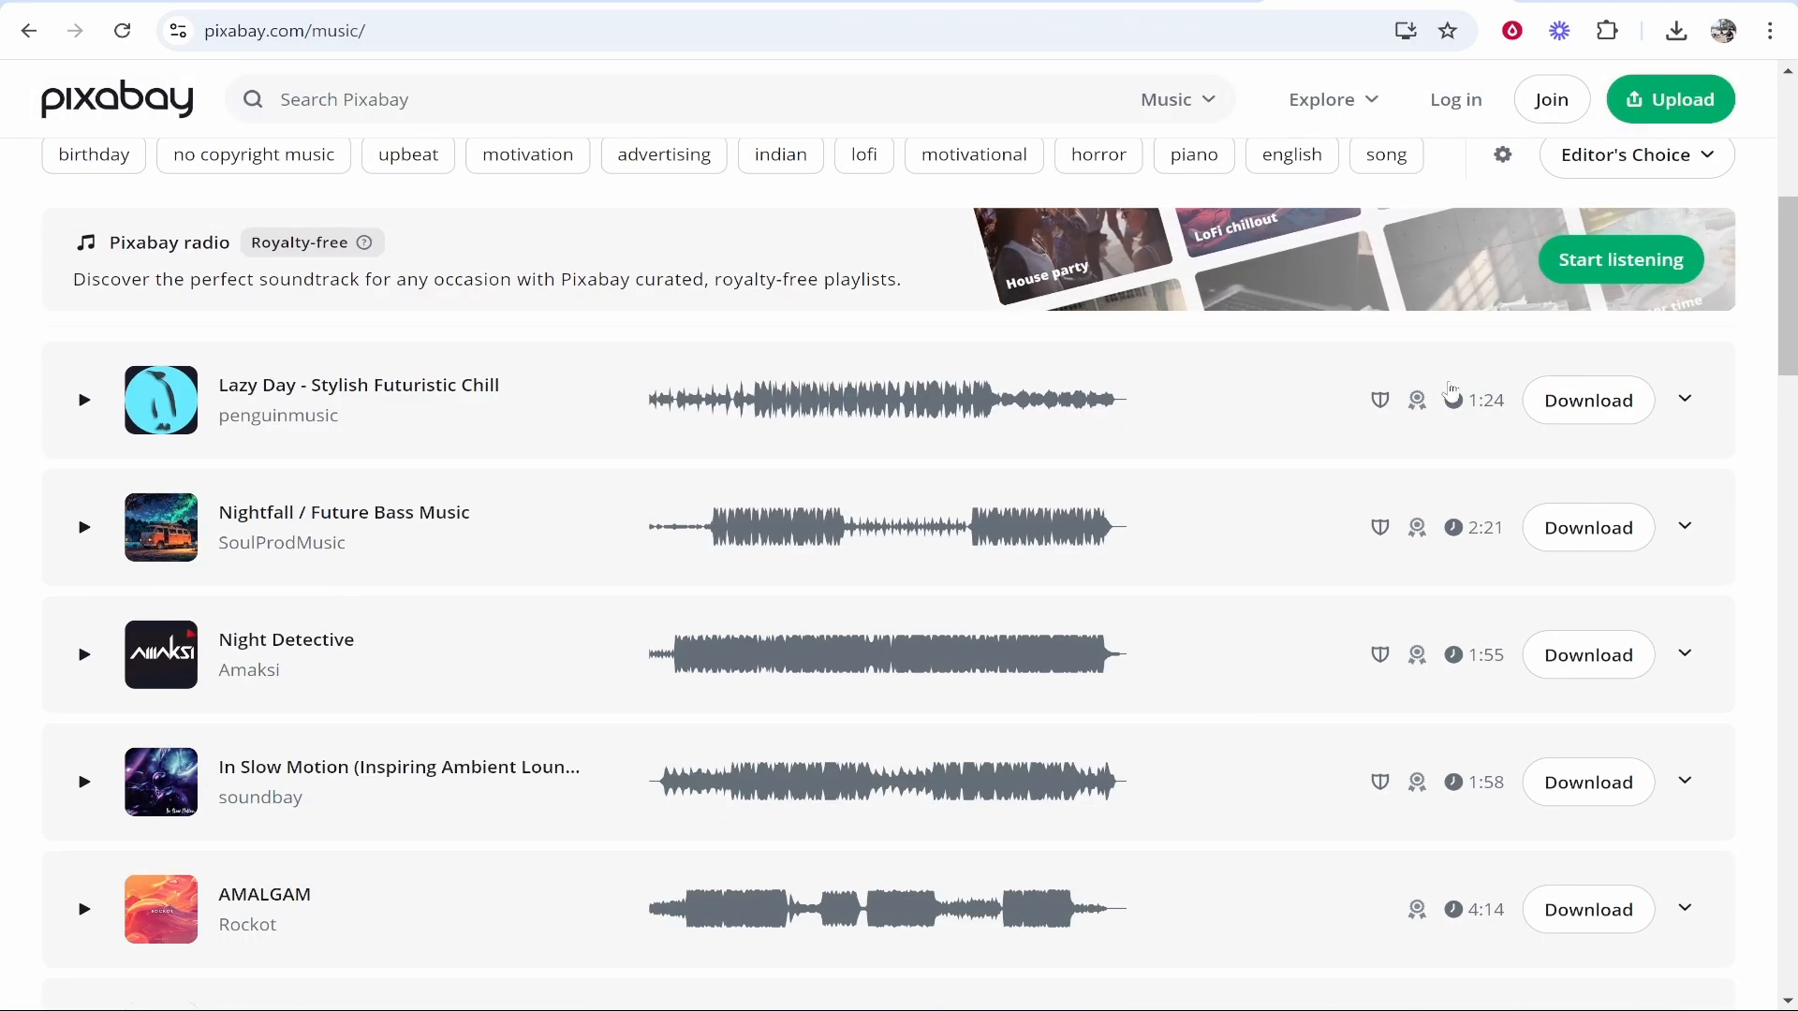
click(1586, 401)
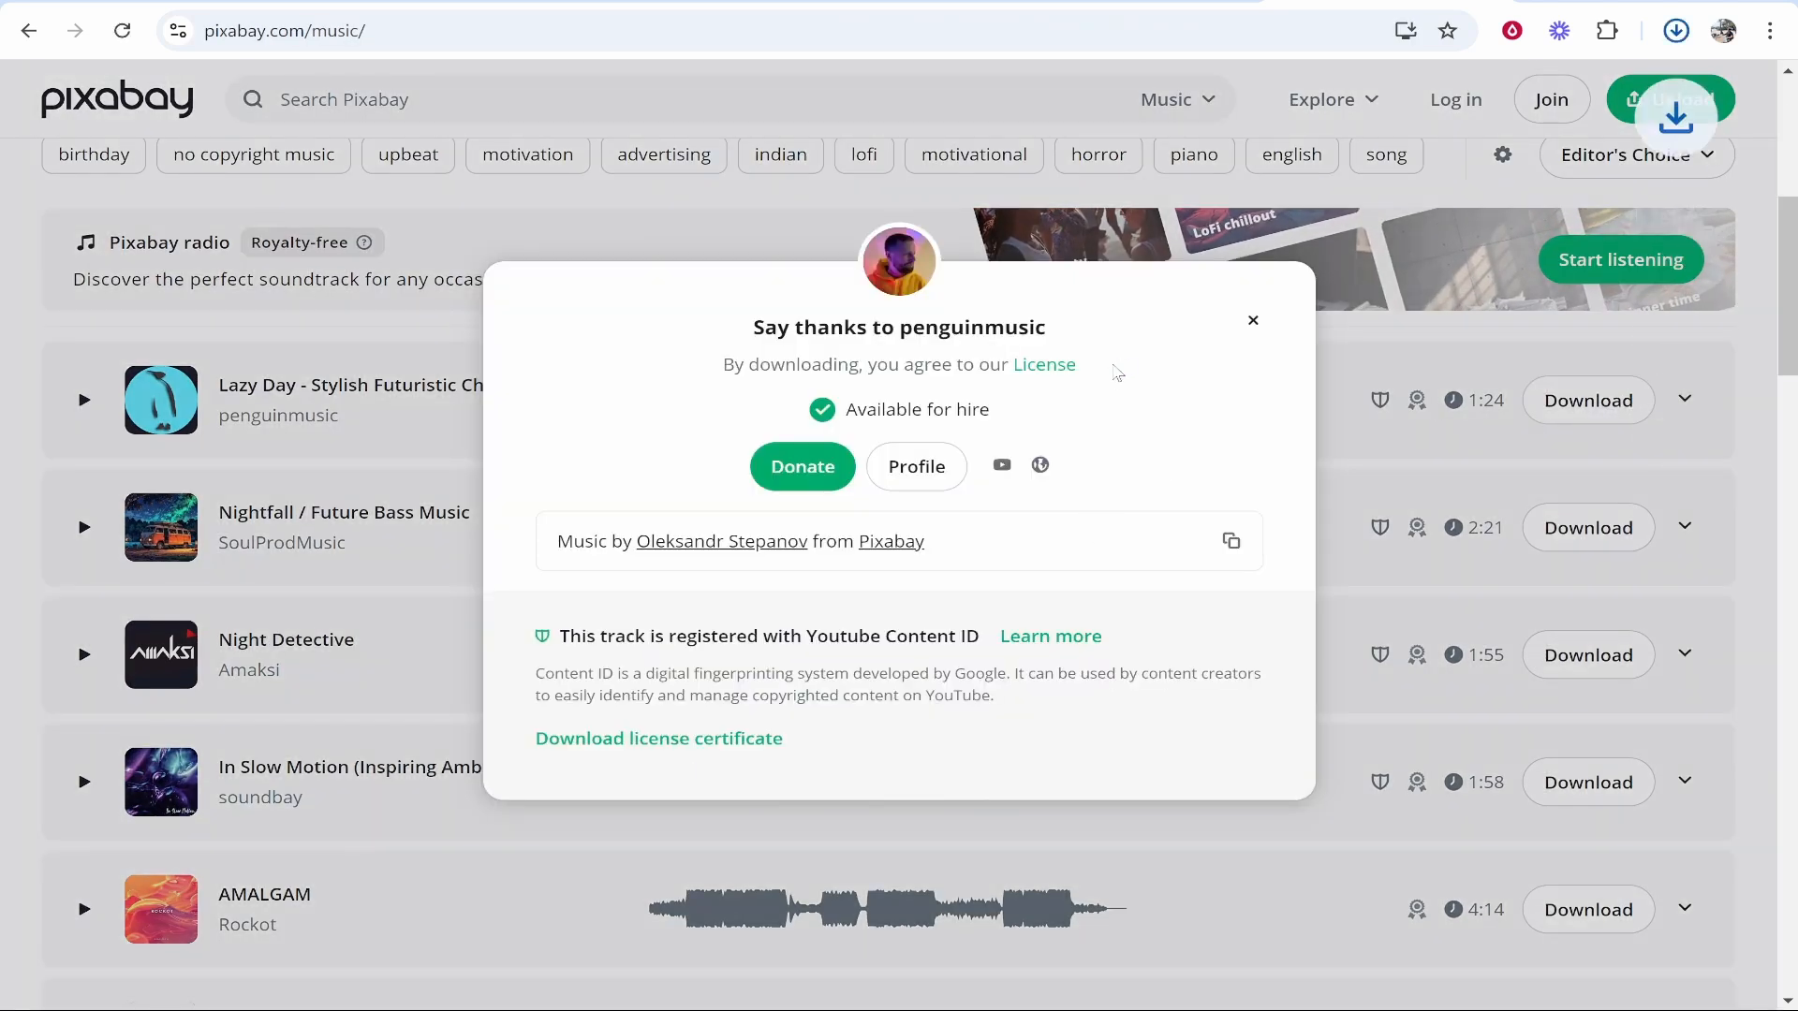
click(1253, 321)
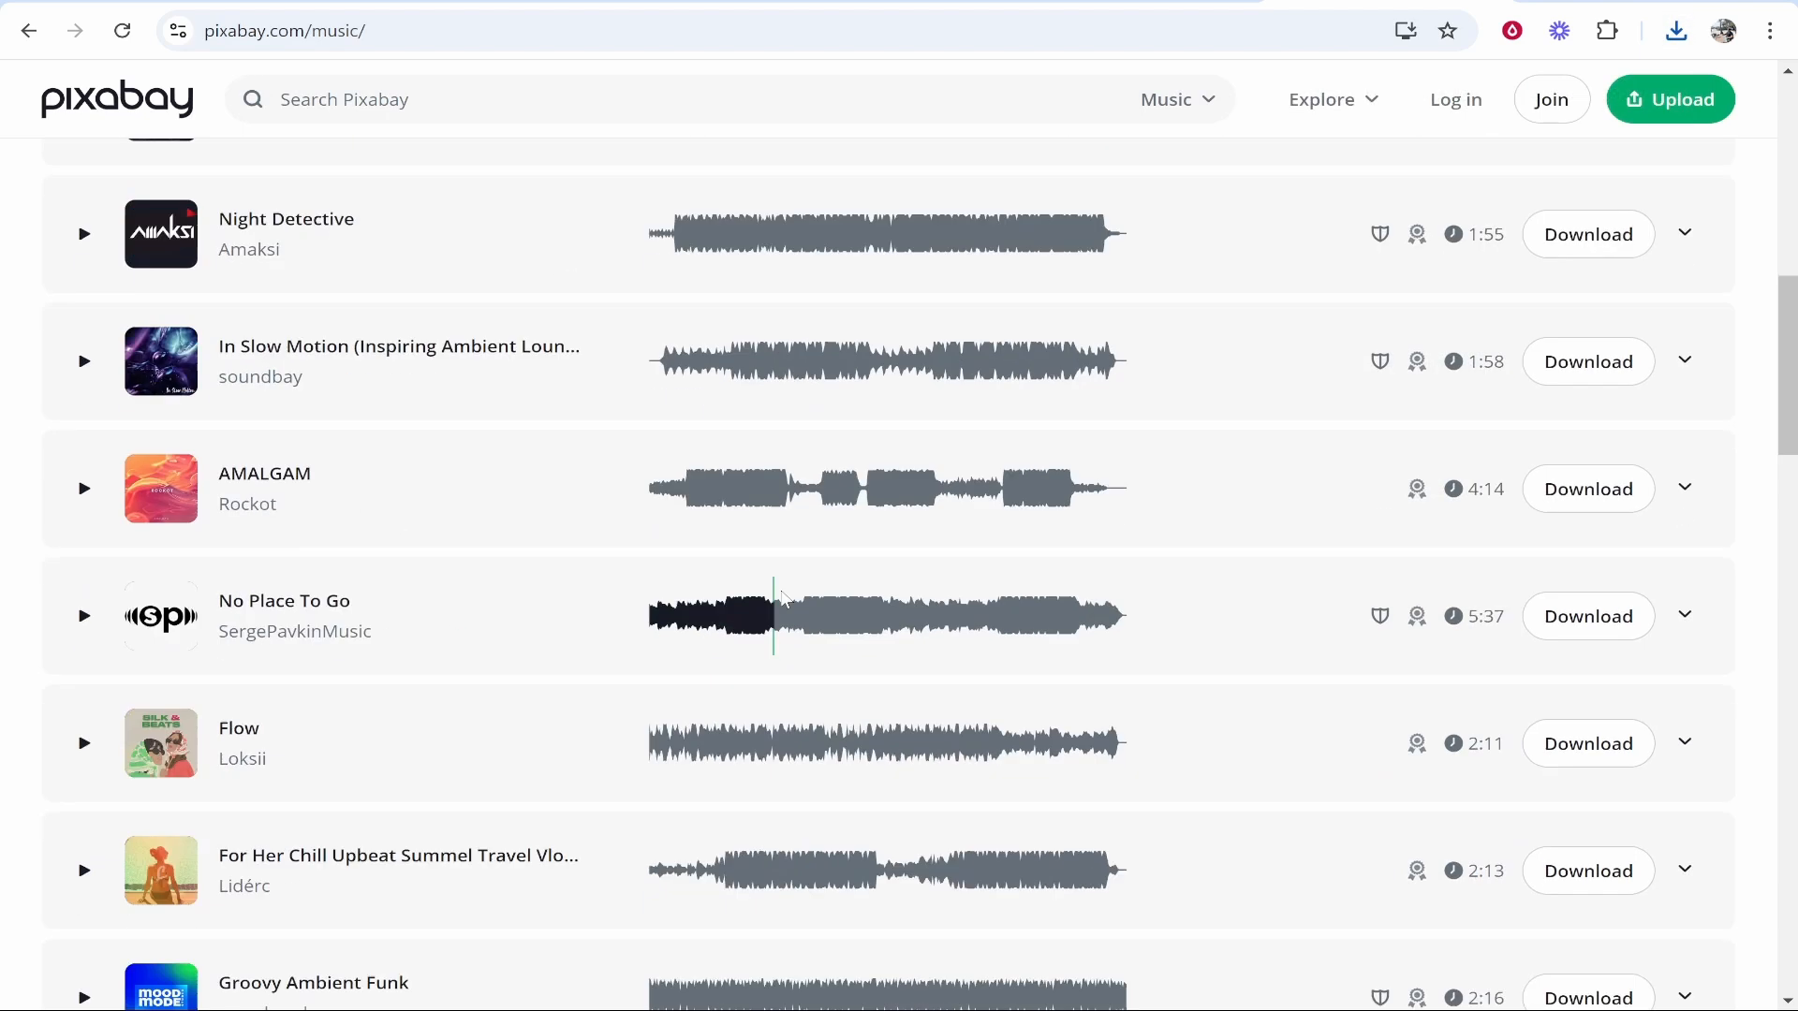
scroll(up, 3)
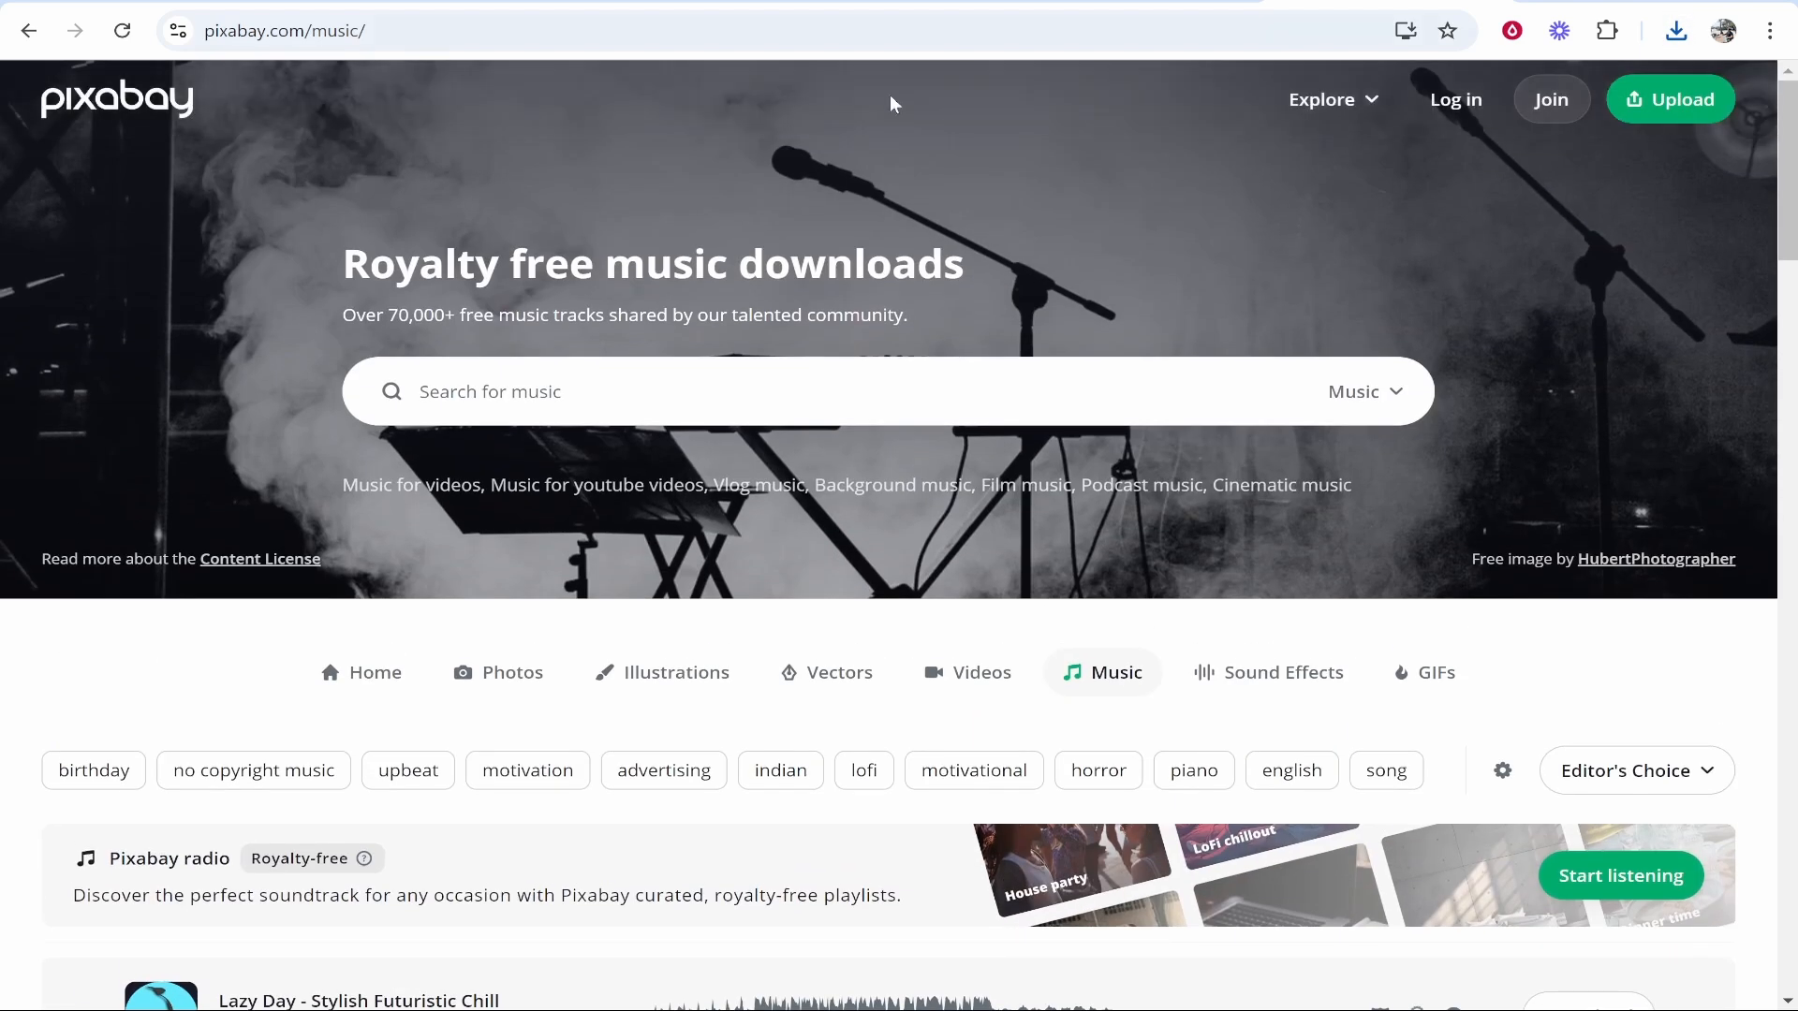
mouse_move(487, 226)
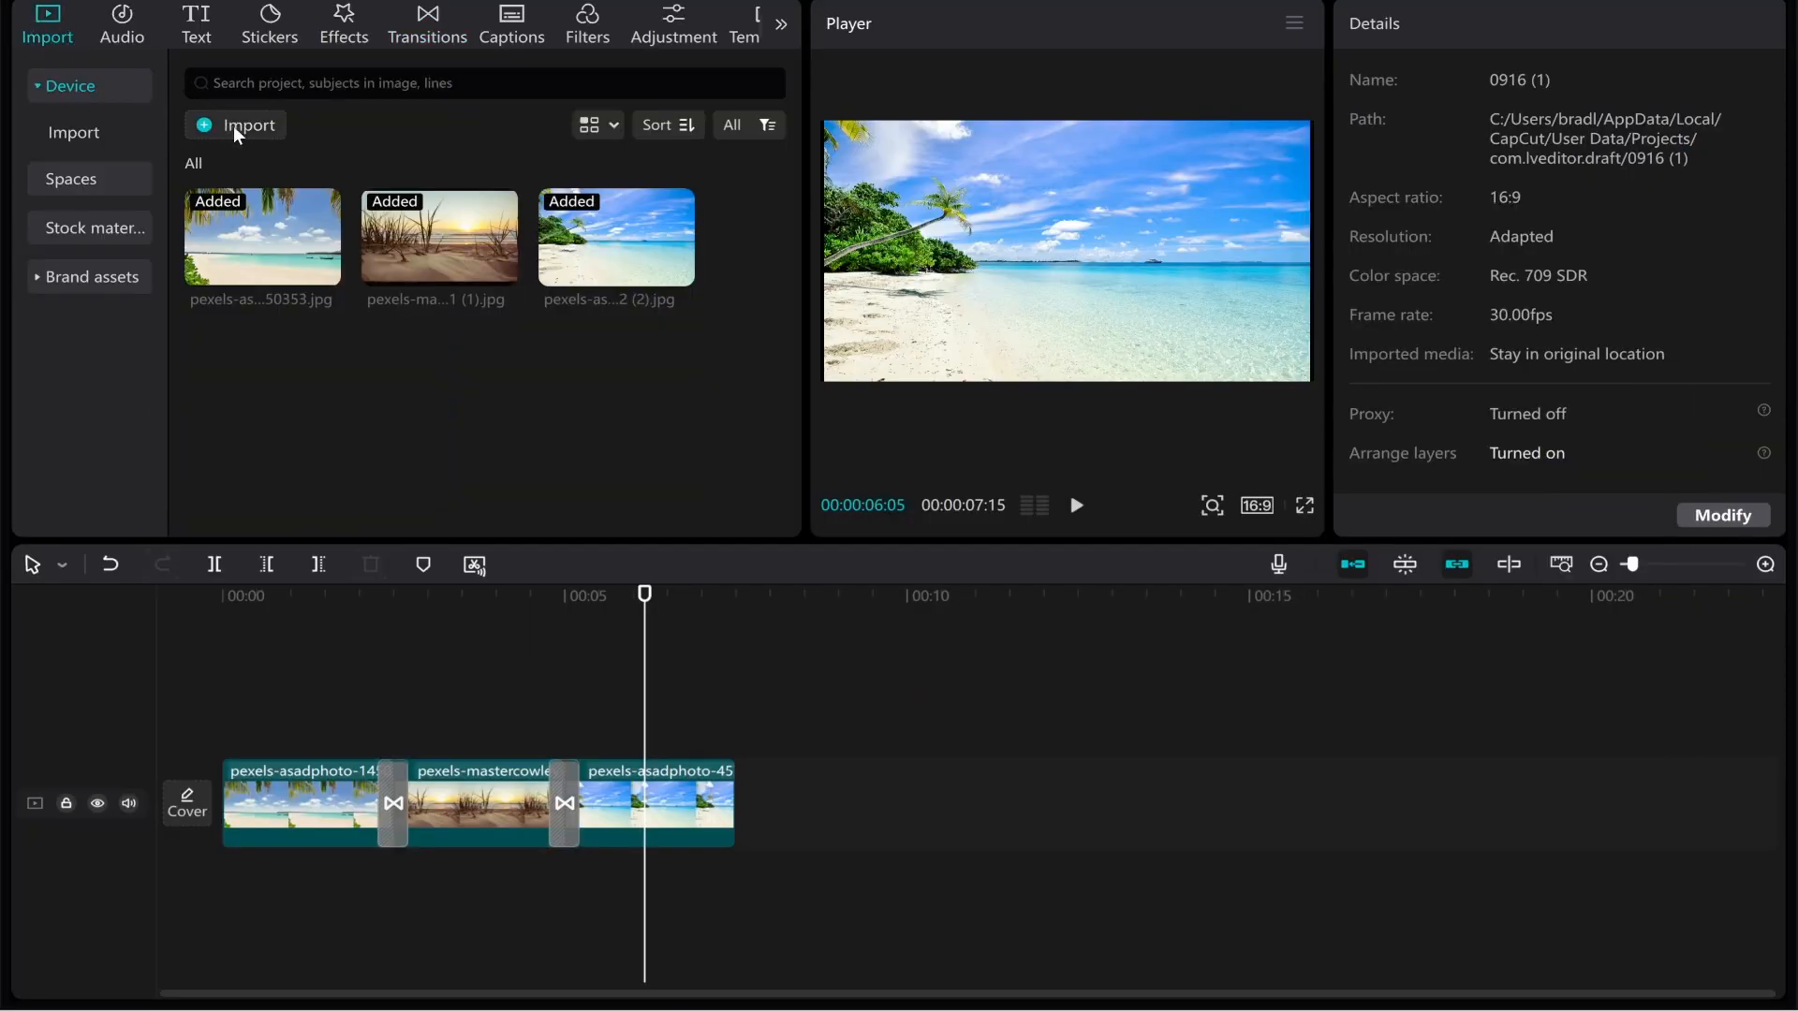
- Import the lazy-day MP3 from Downloads onto an audio track beneath the photos
click(236, 124)
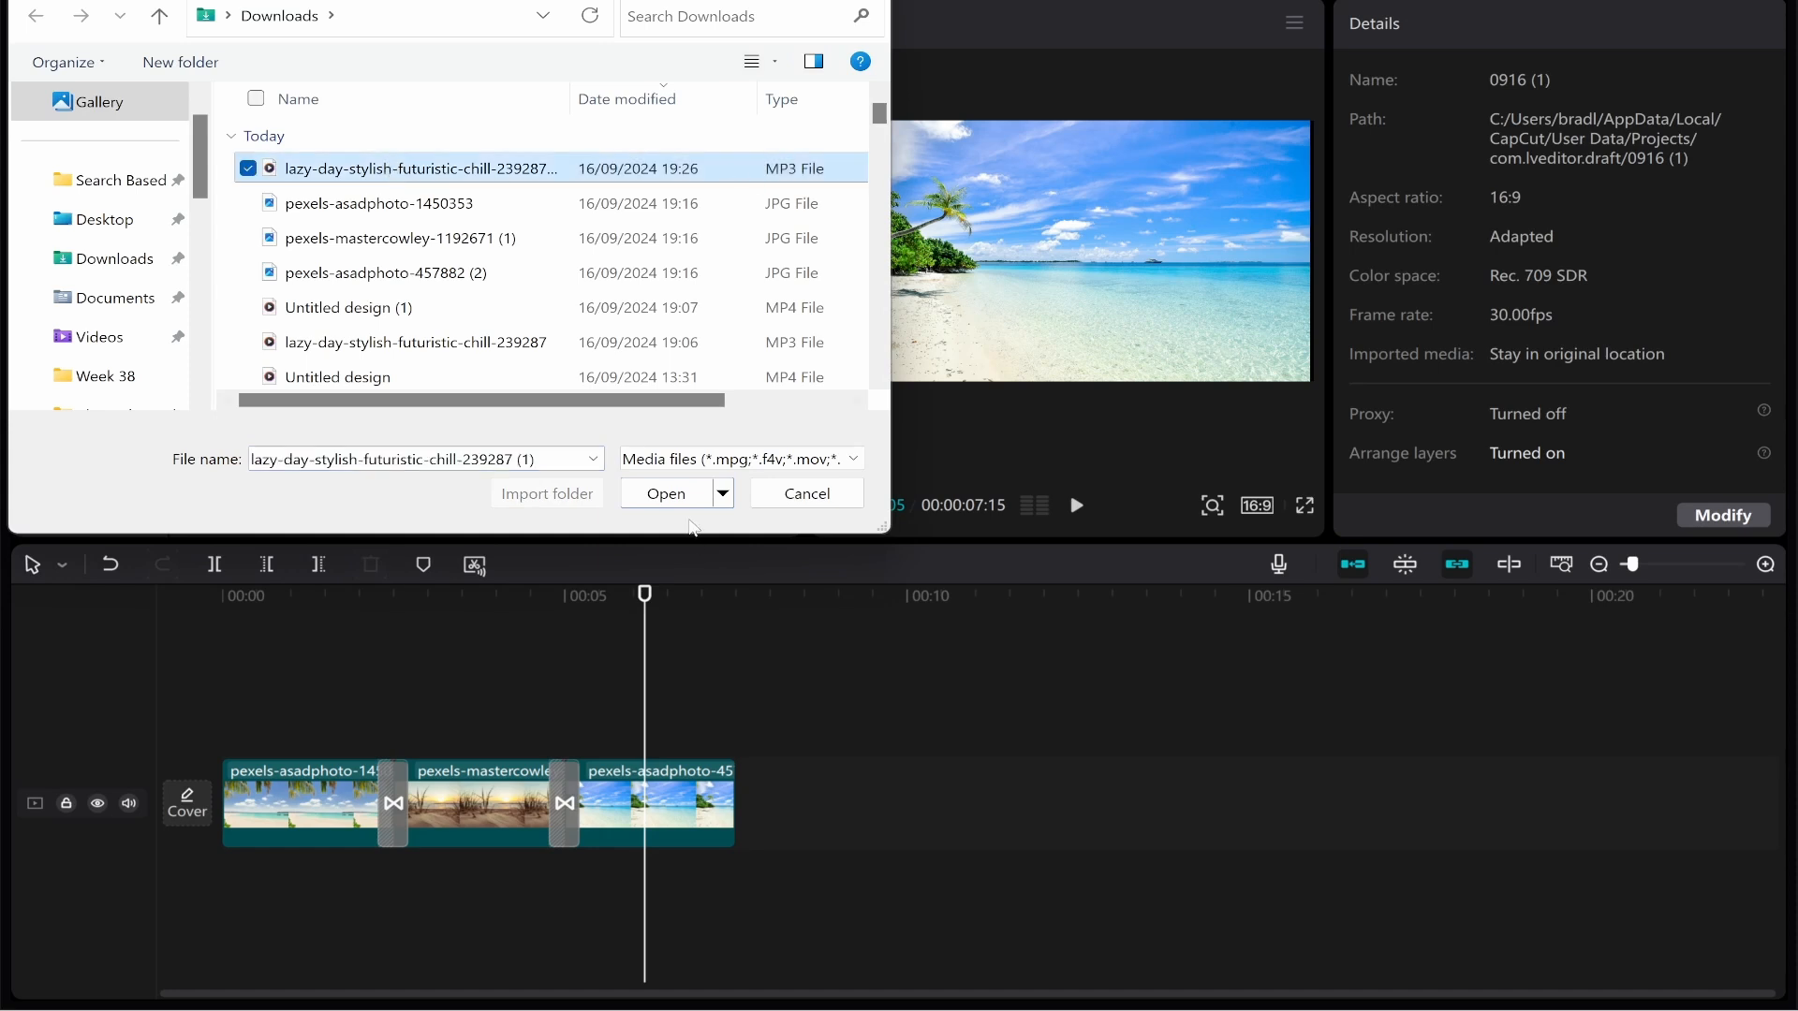
click(665, 492)
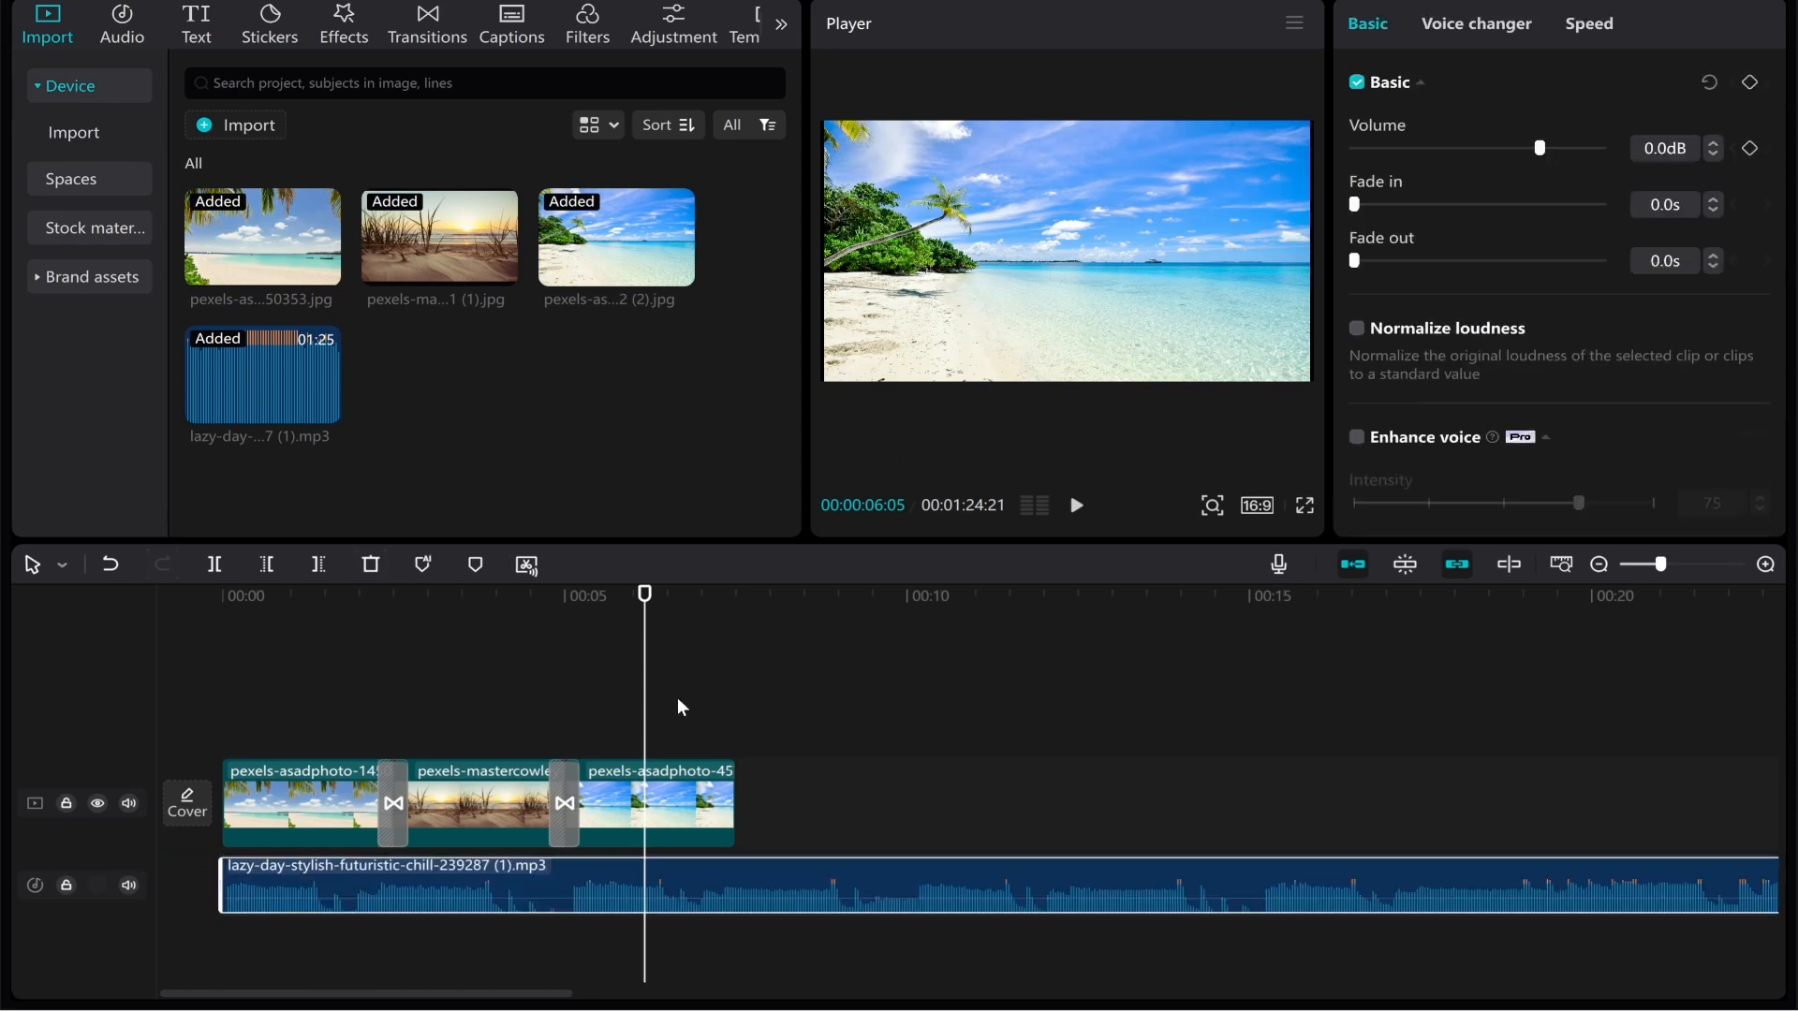
- Trim the first ten seconds off the Lazy Day track with Delete left
click(918, 888)
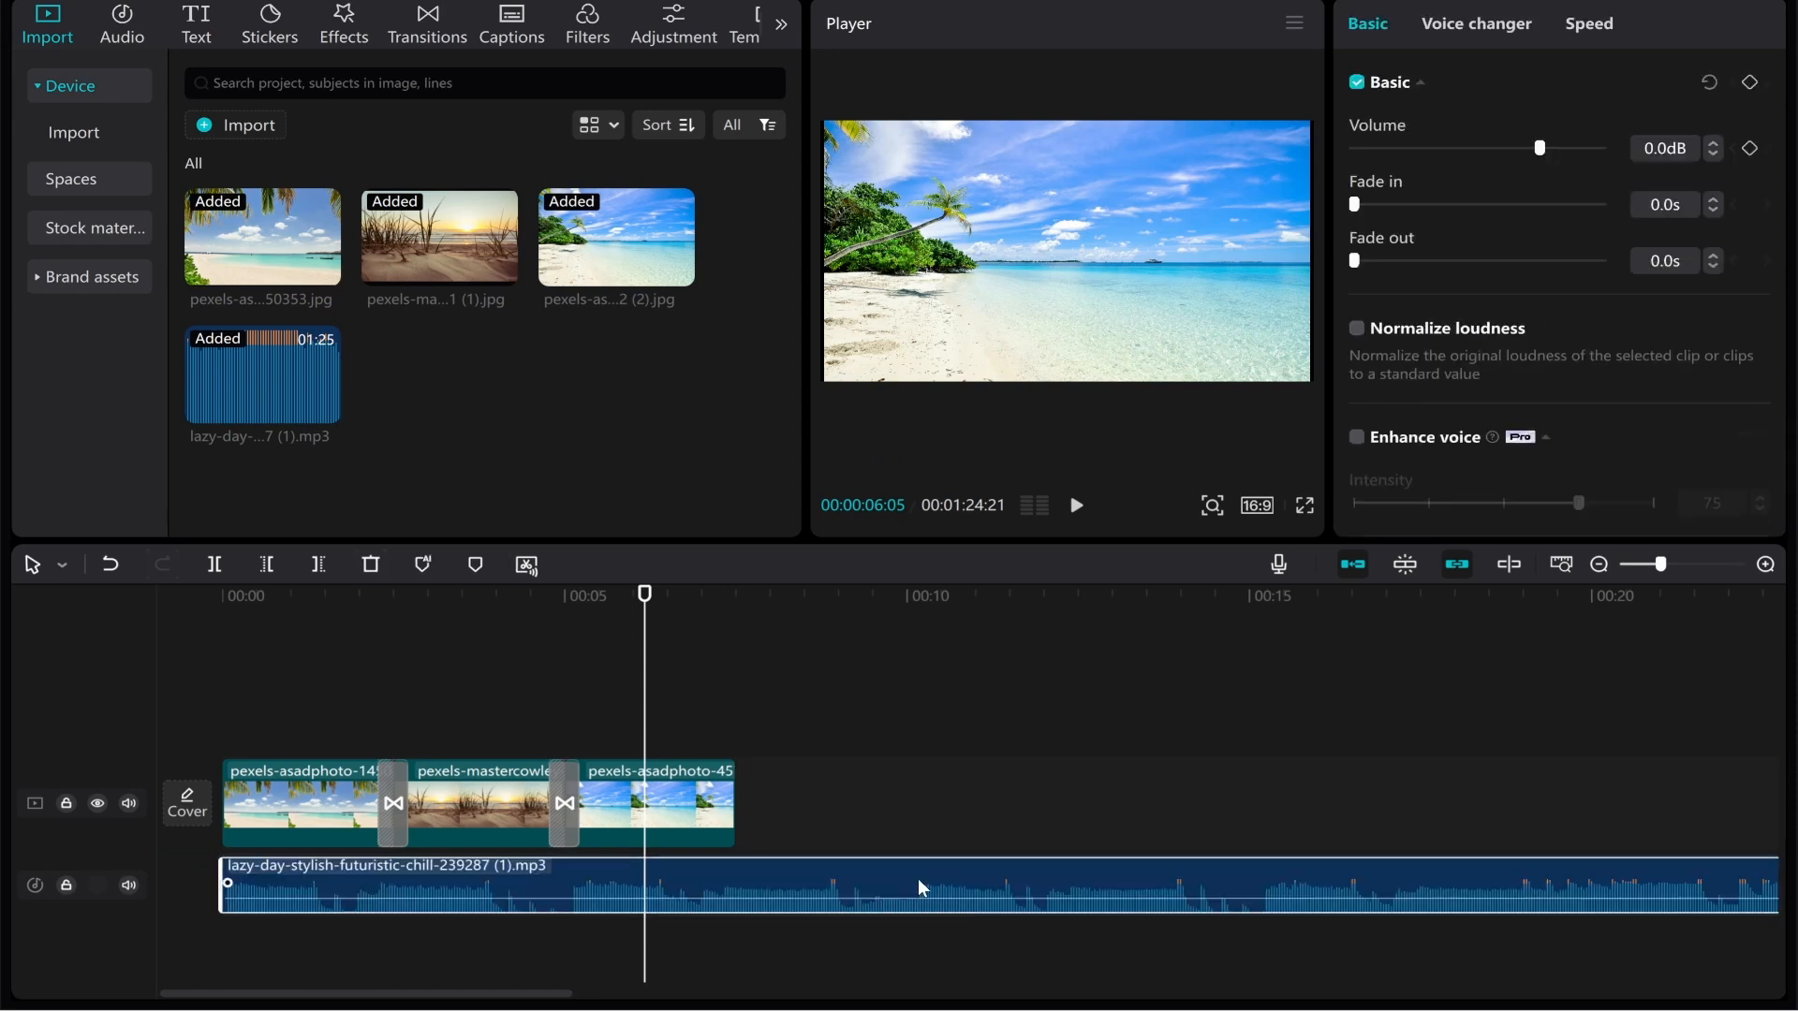
click(894, 595)
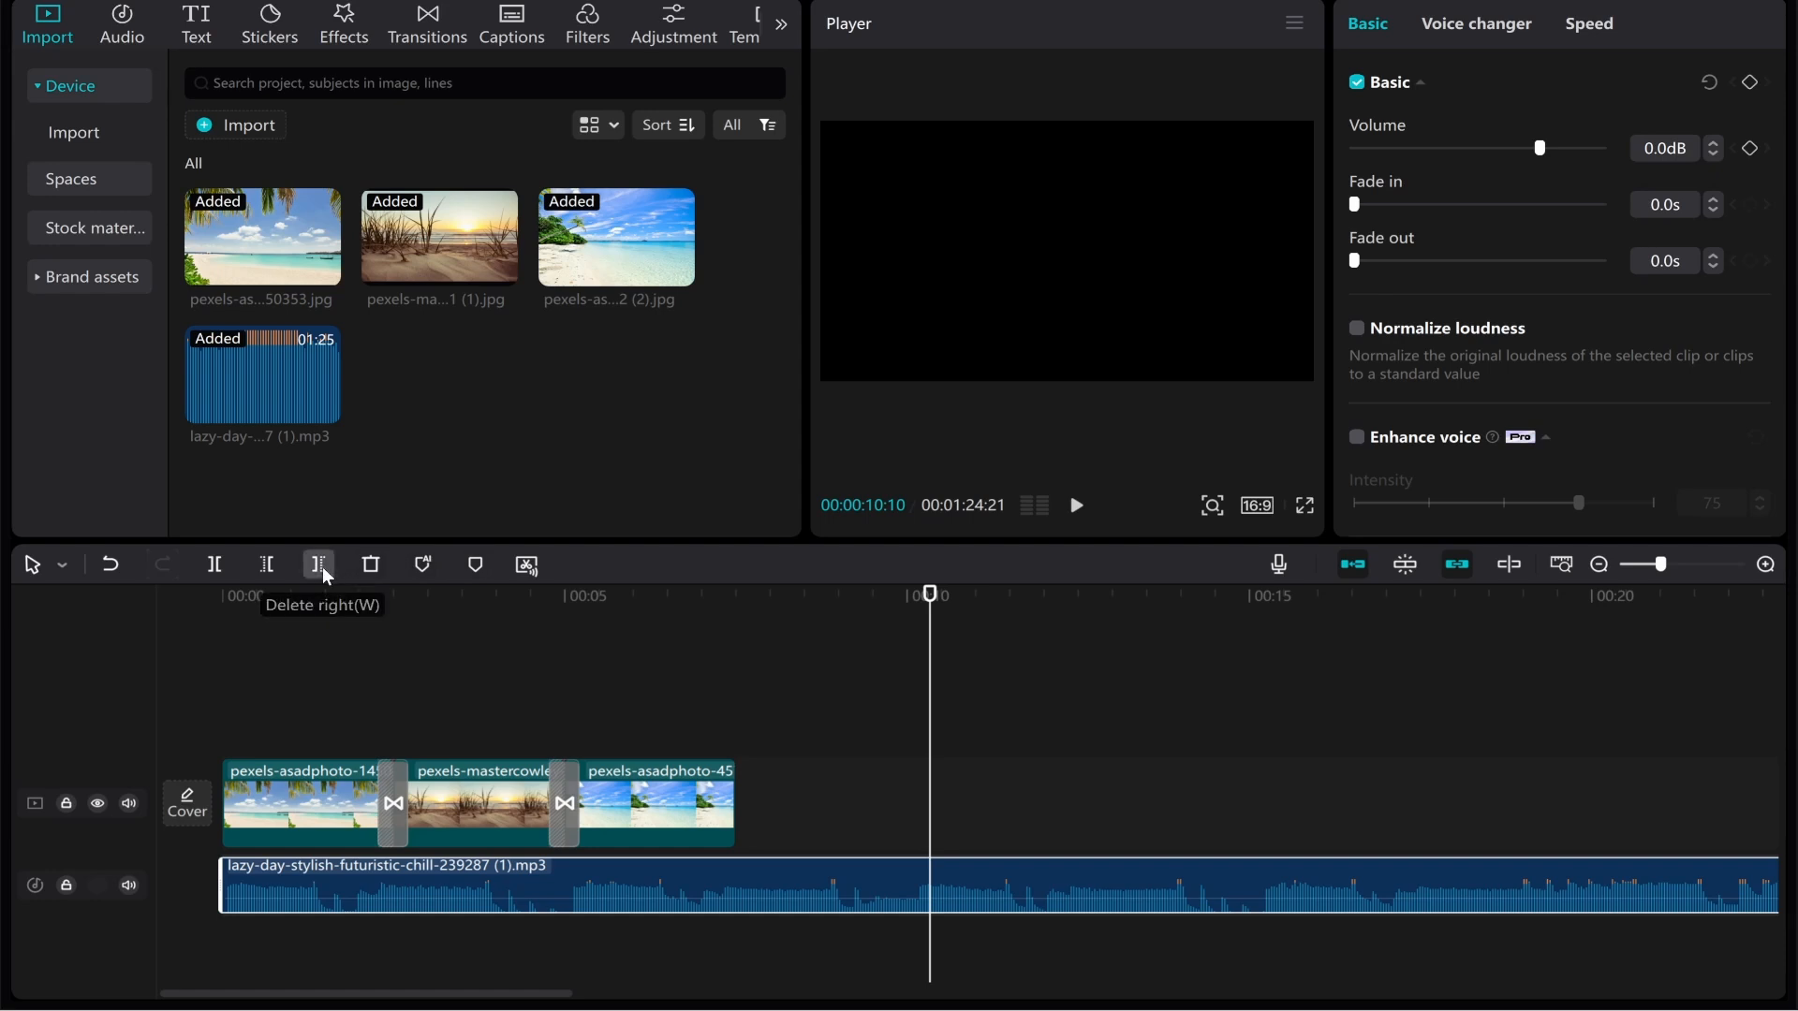
mouse_move(214, 563)
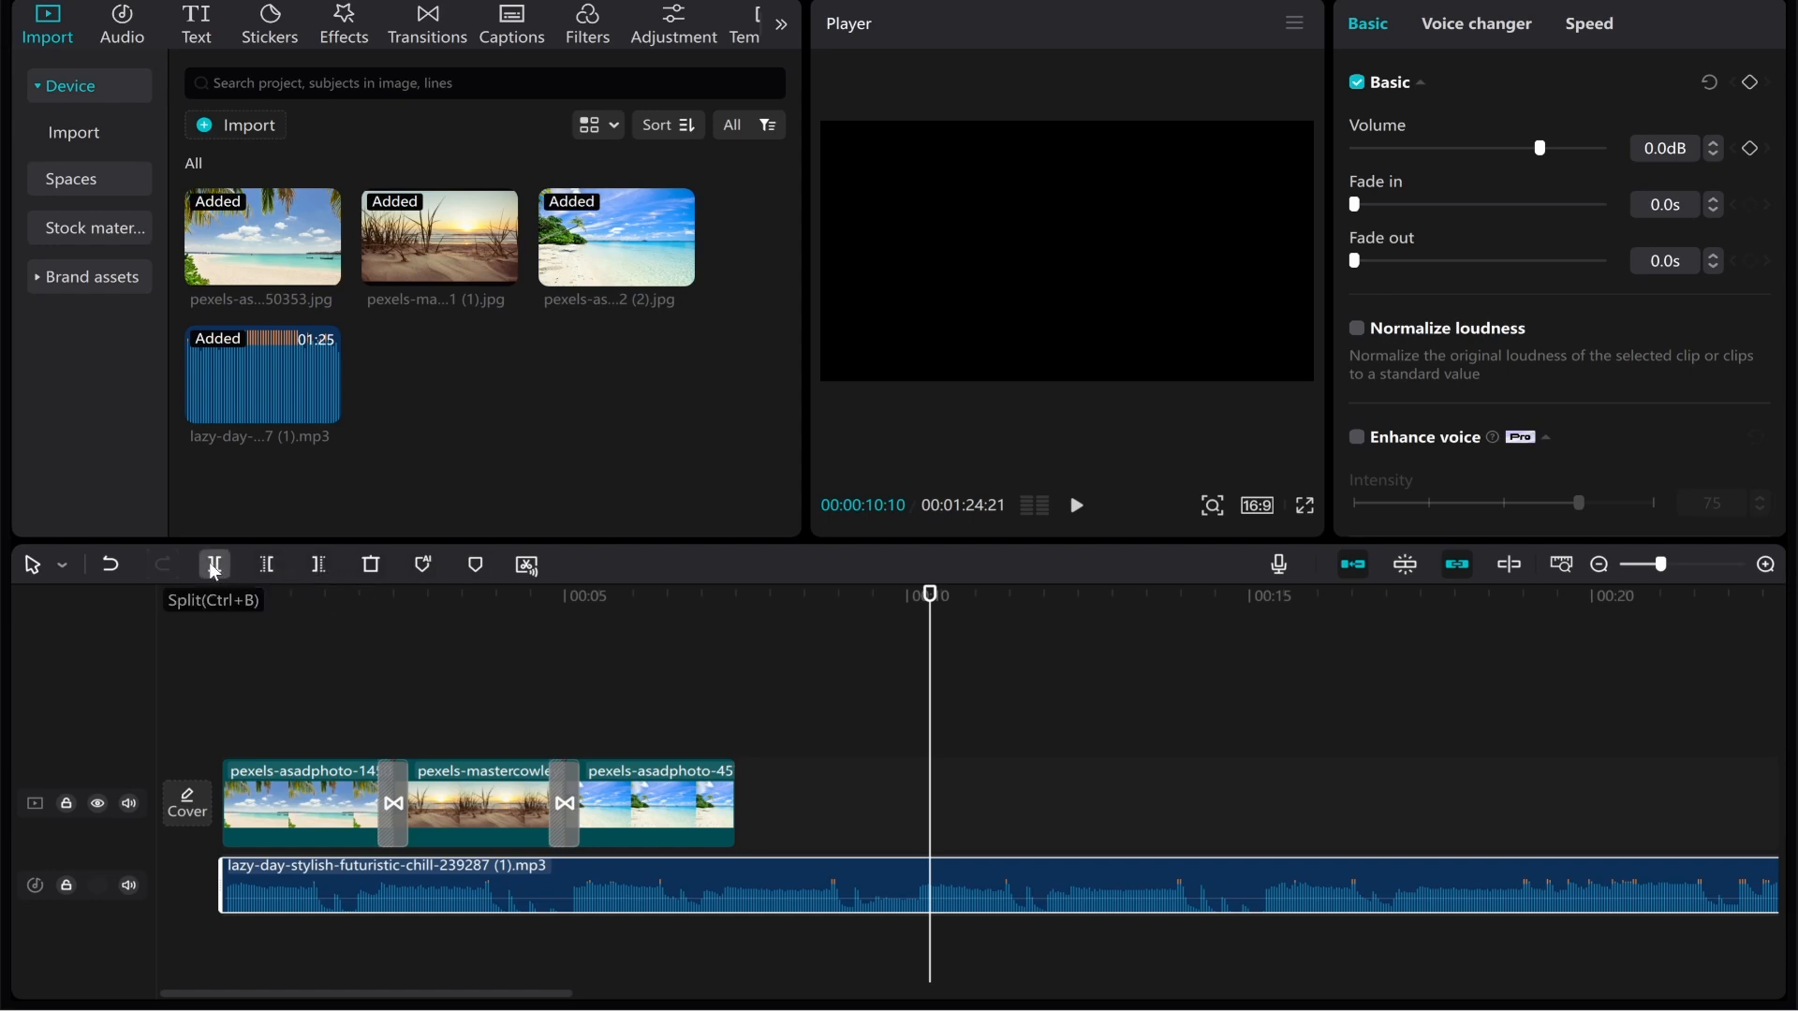
click(214, 563)
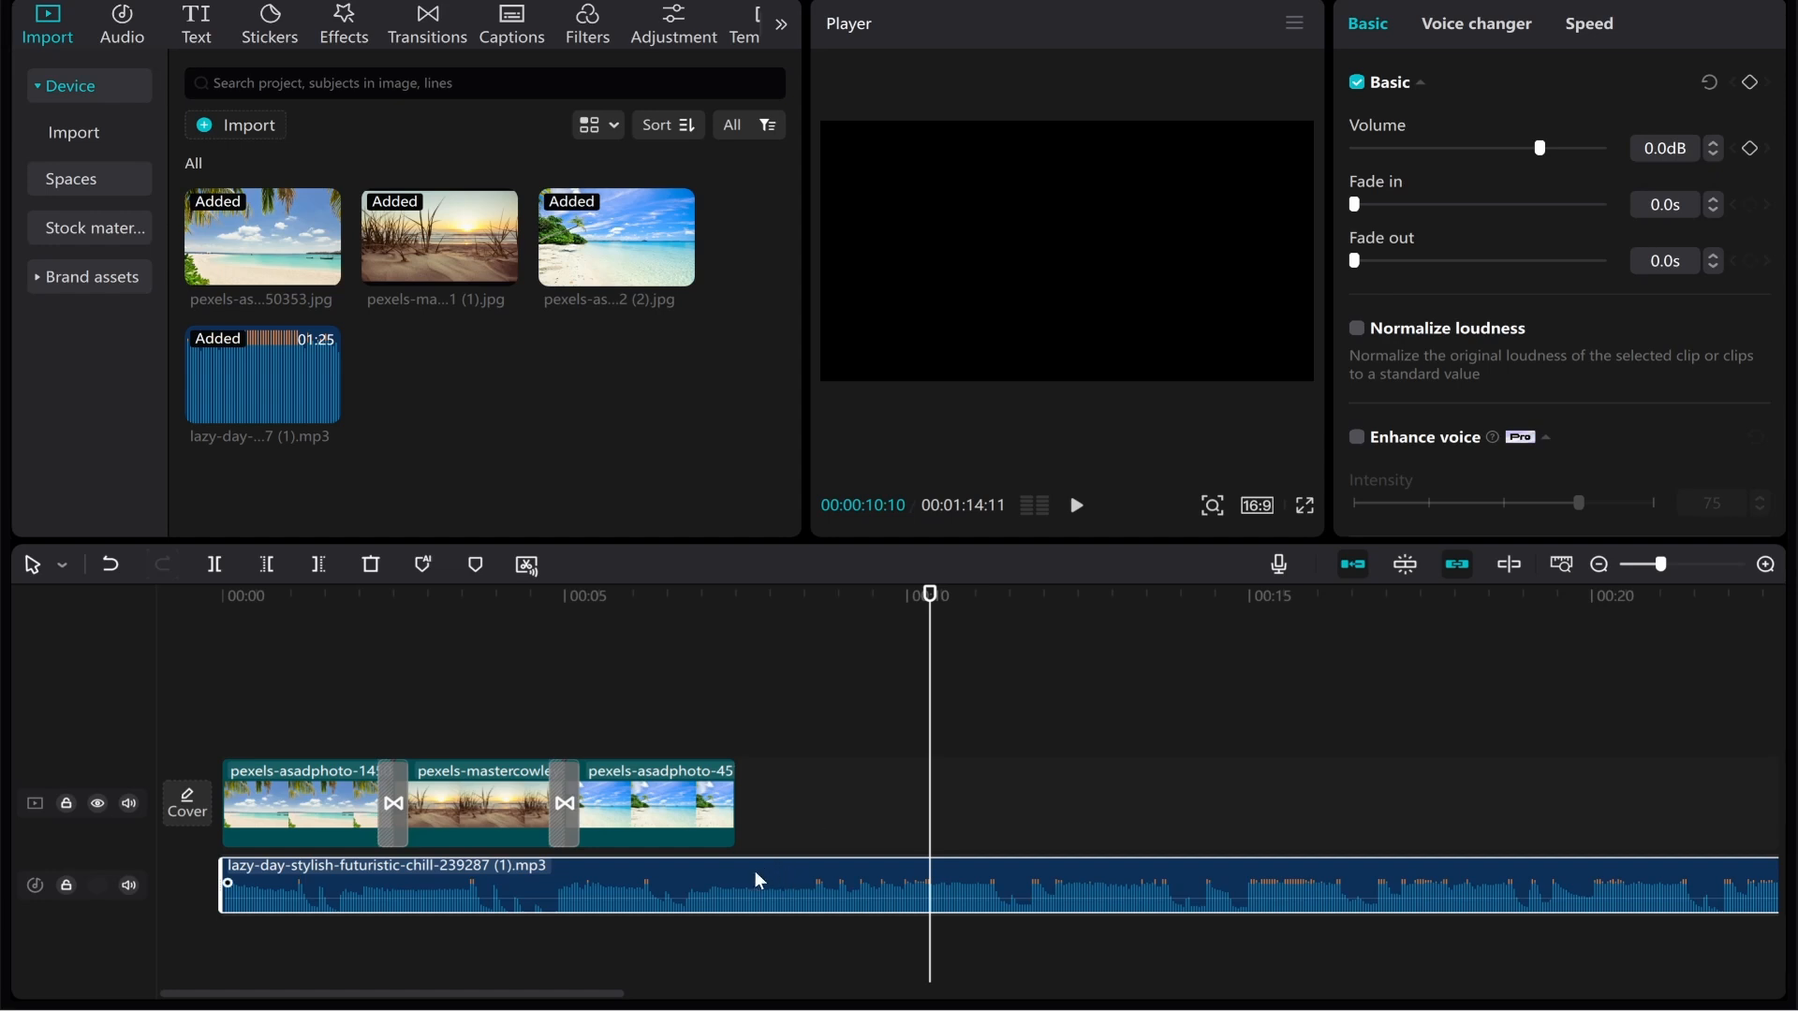
click(736, 593)
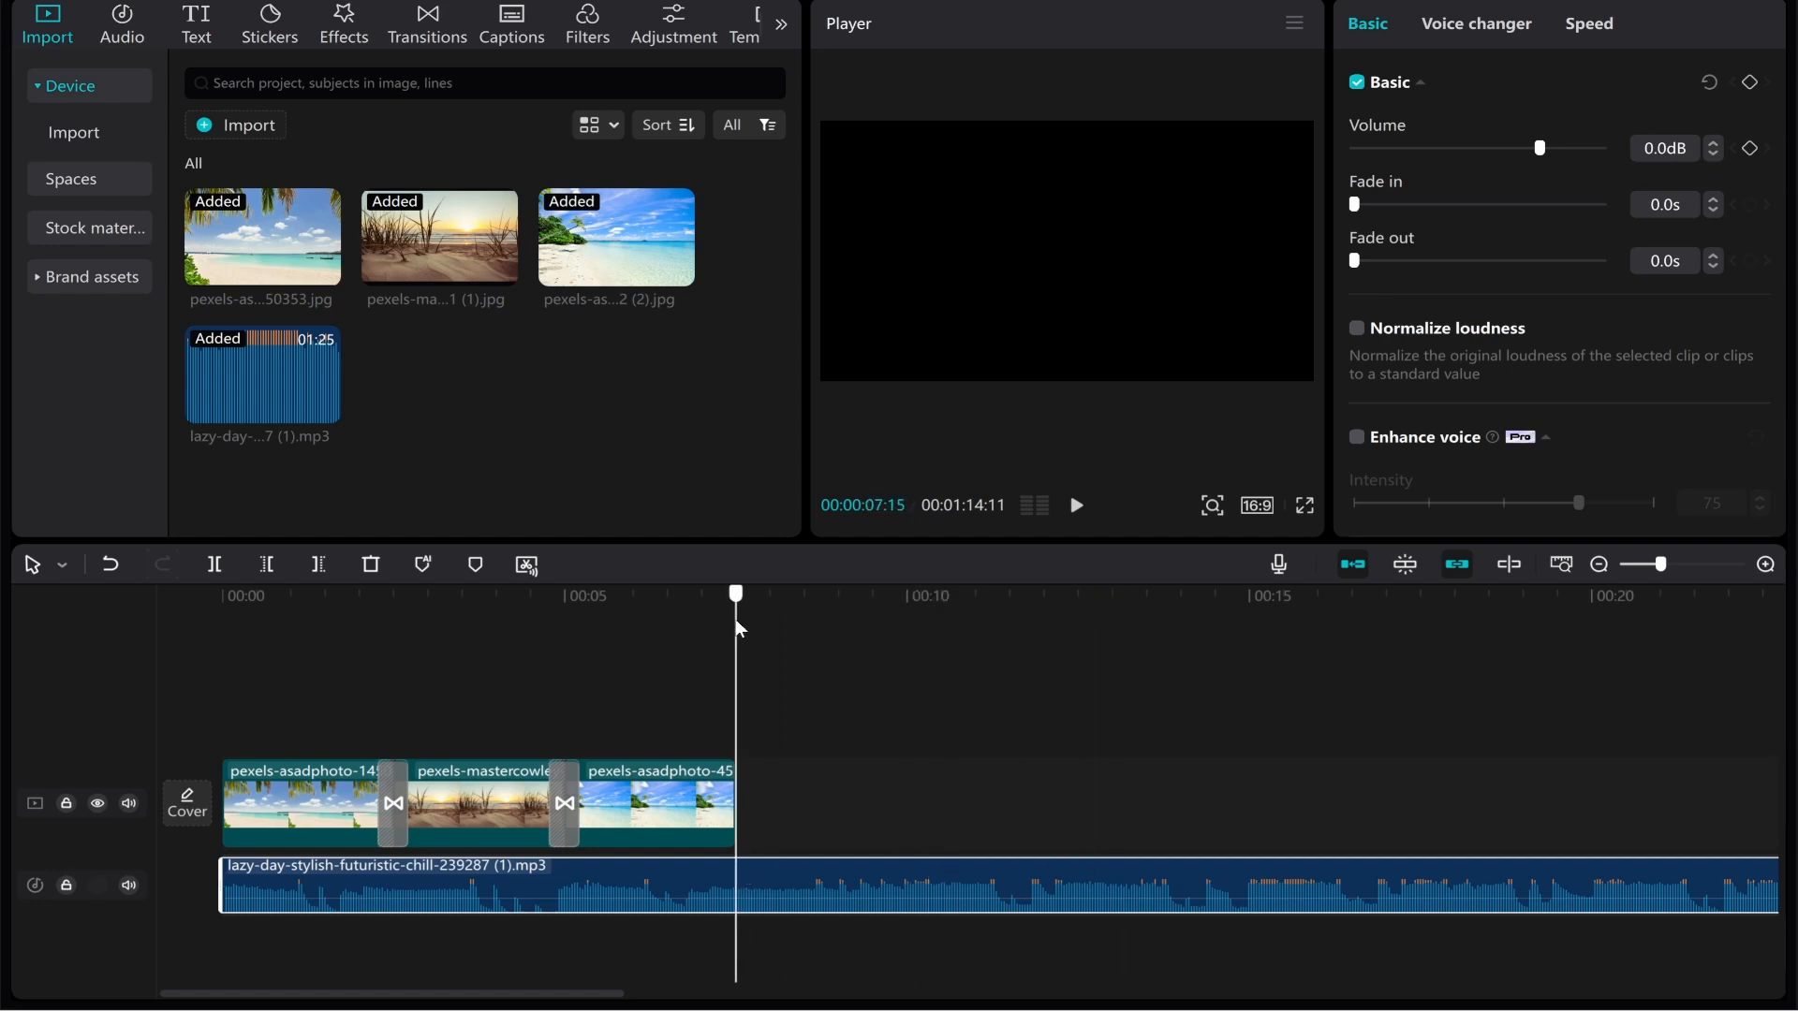
- Trim the Lazy Day music at 00:00:07:15 so it ends with the last photo
click(745, 887)
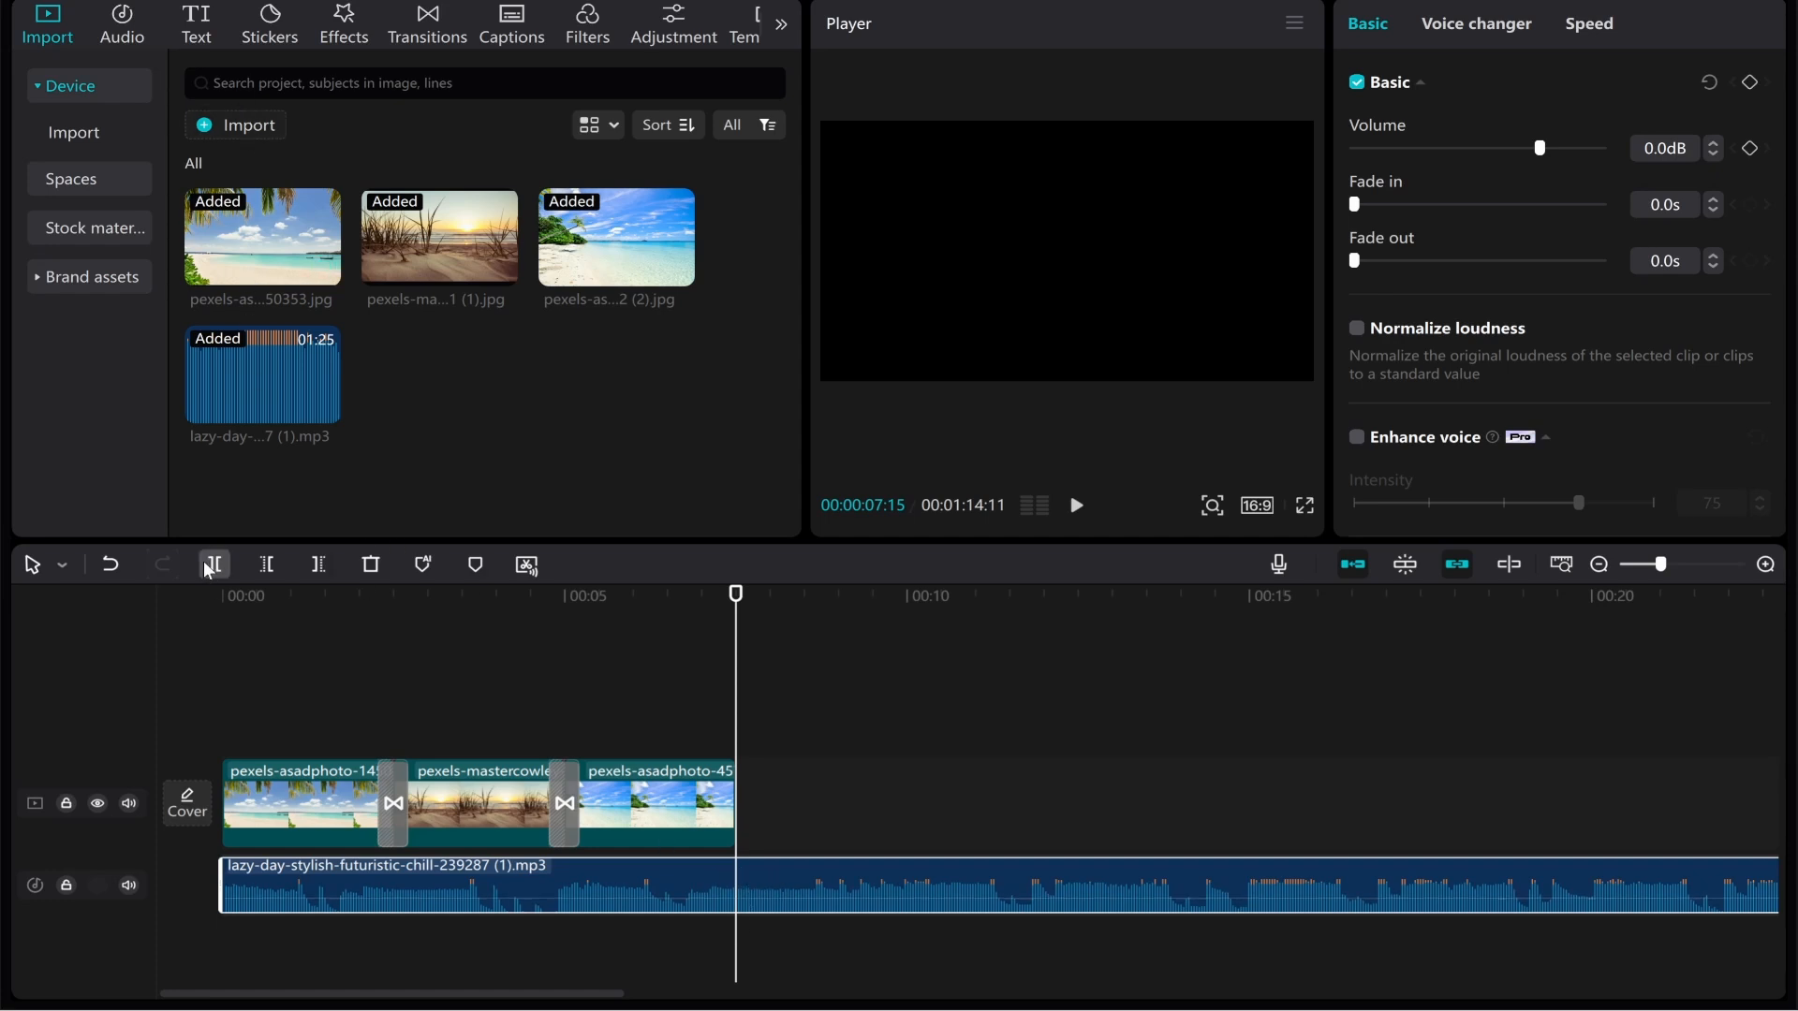
click(214, 564)
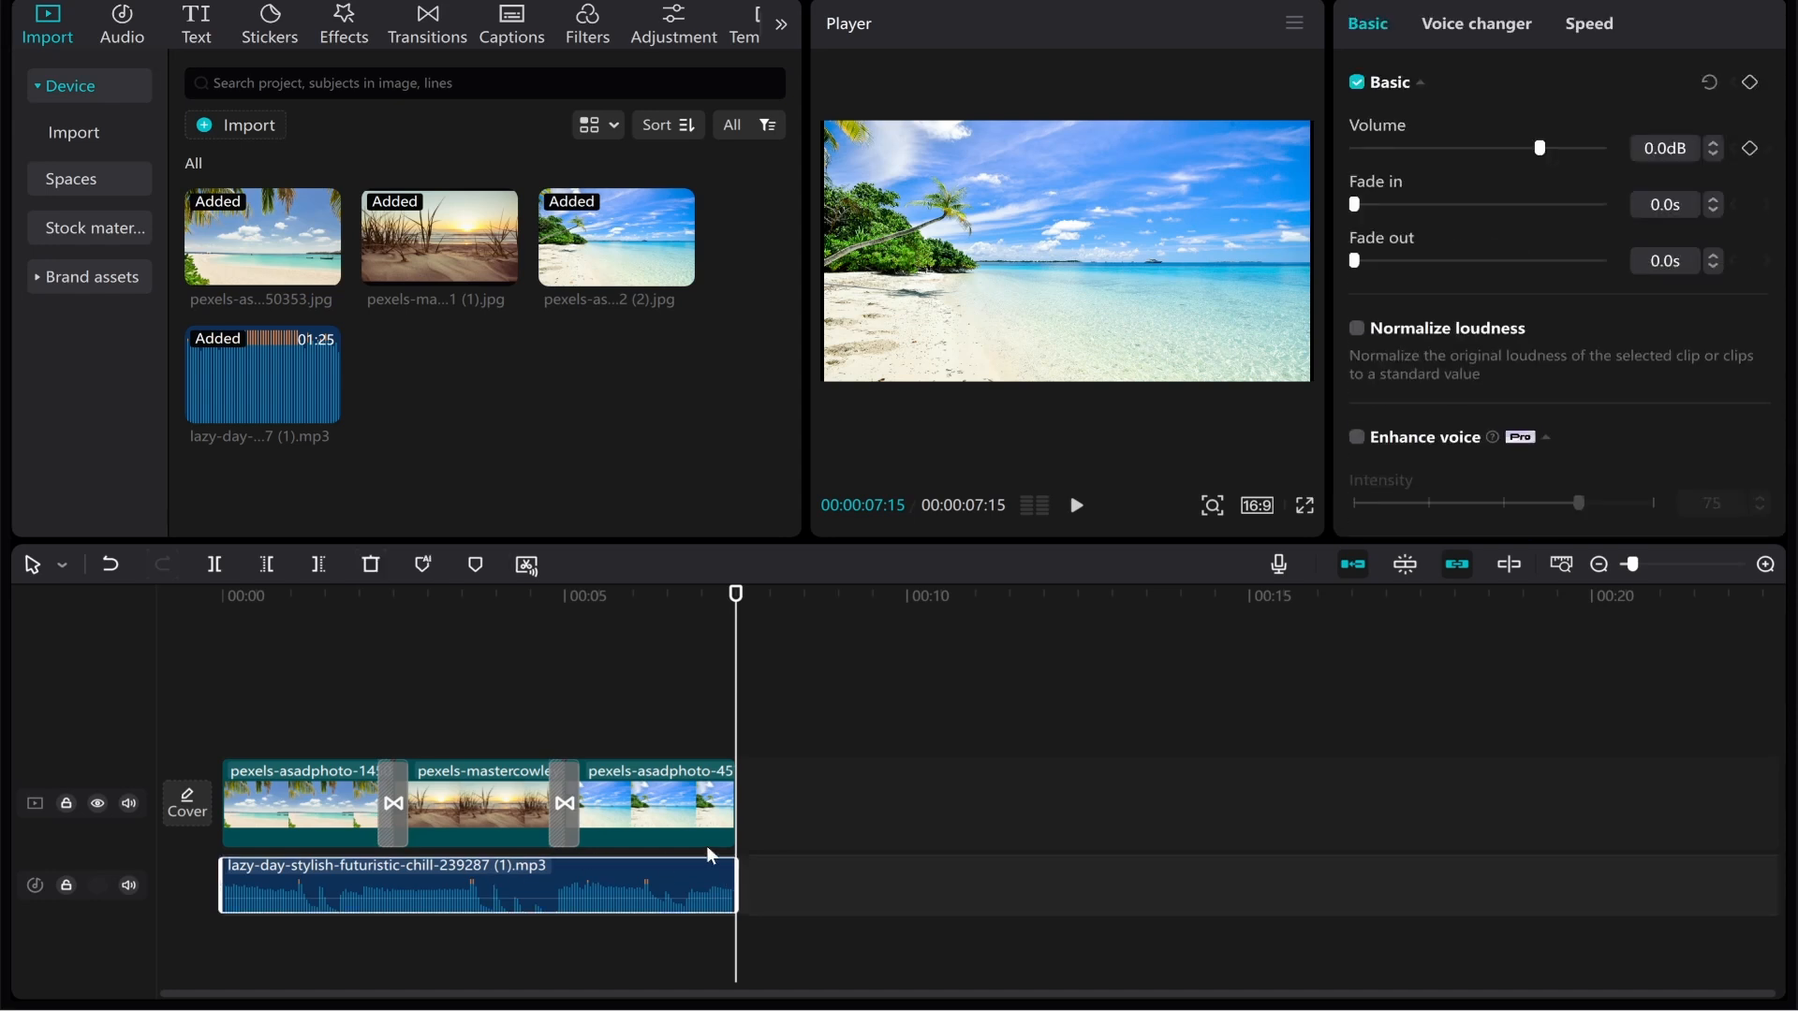
mouse_move(1363, 350)
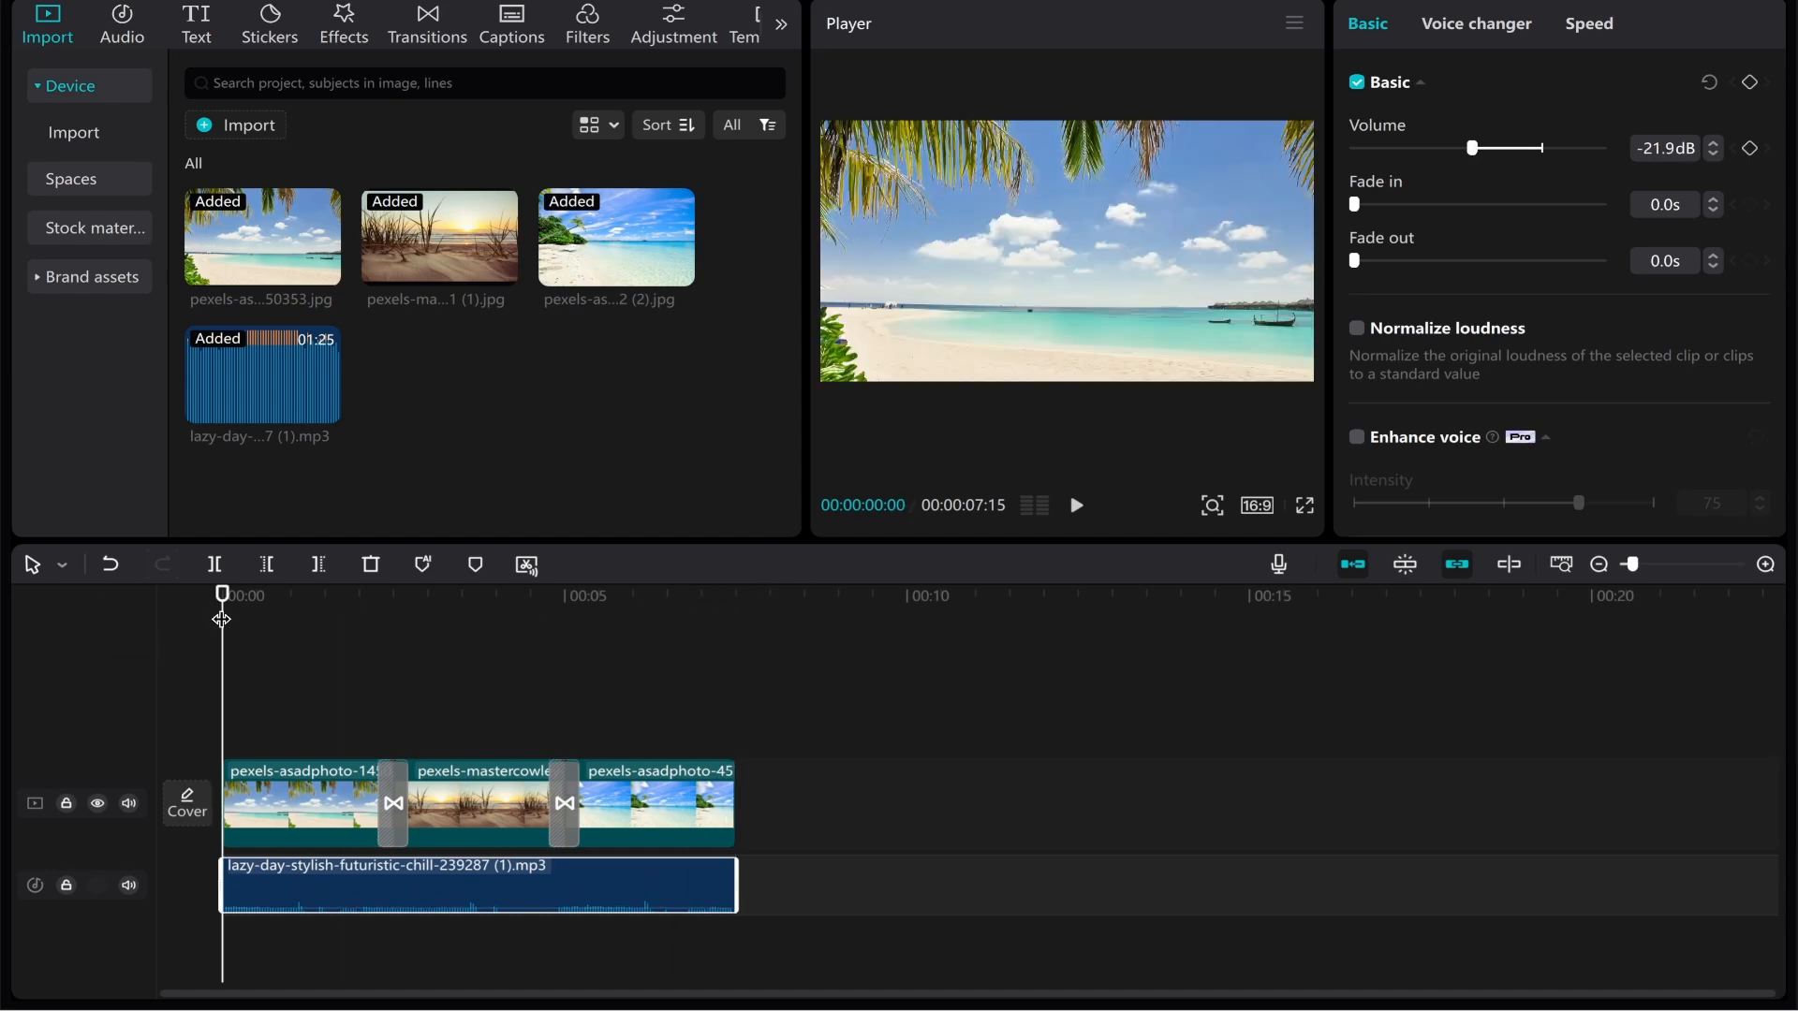
mouse_move(1060, 523)
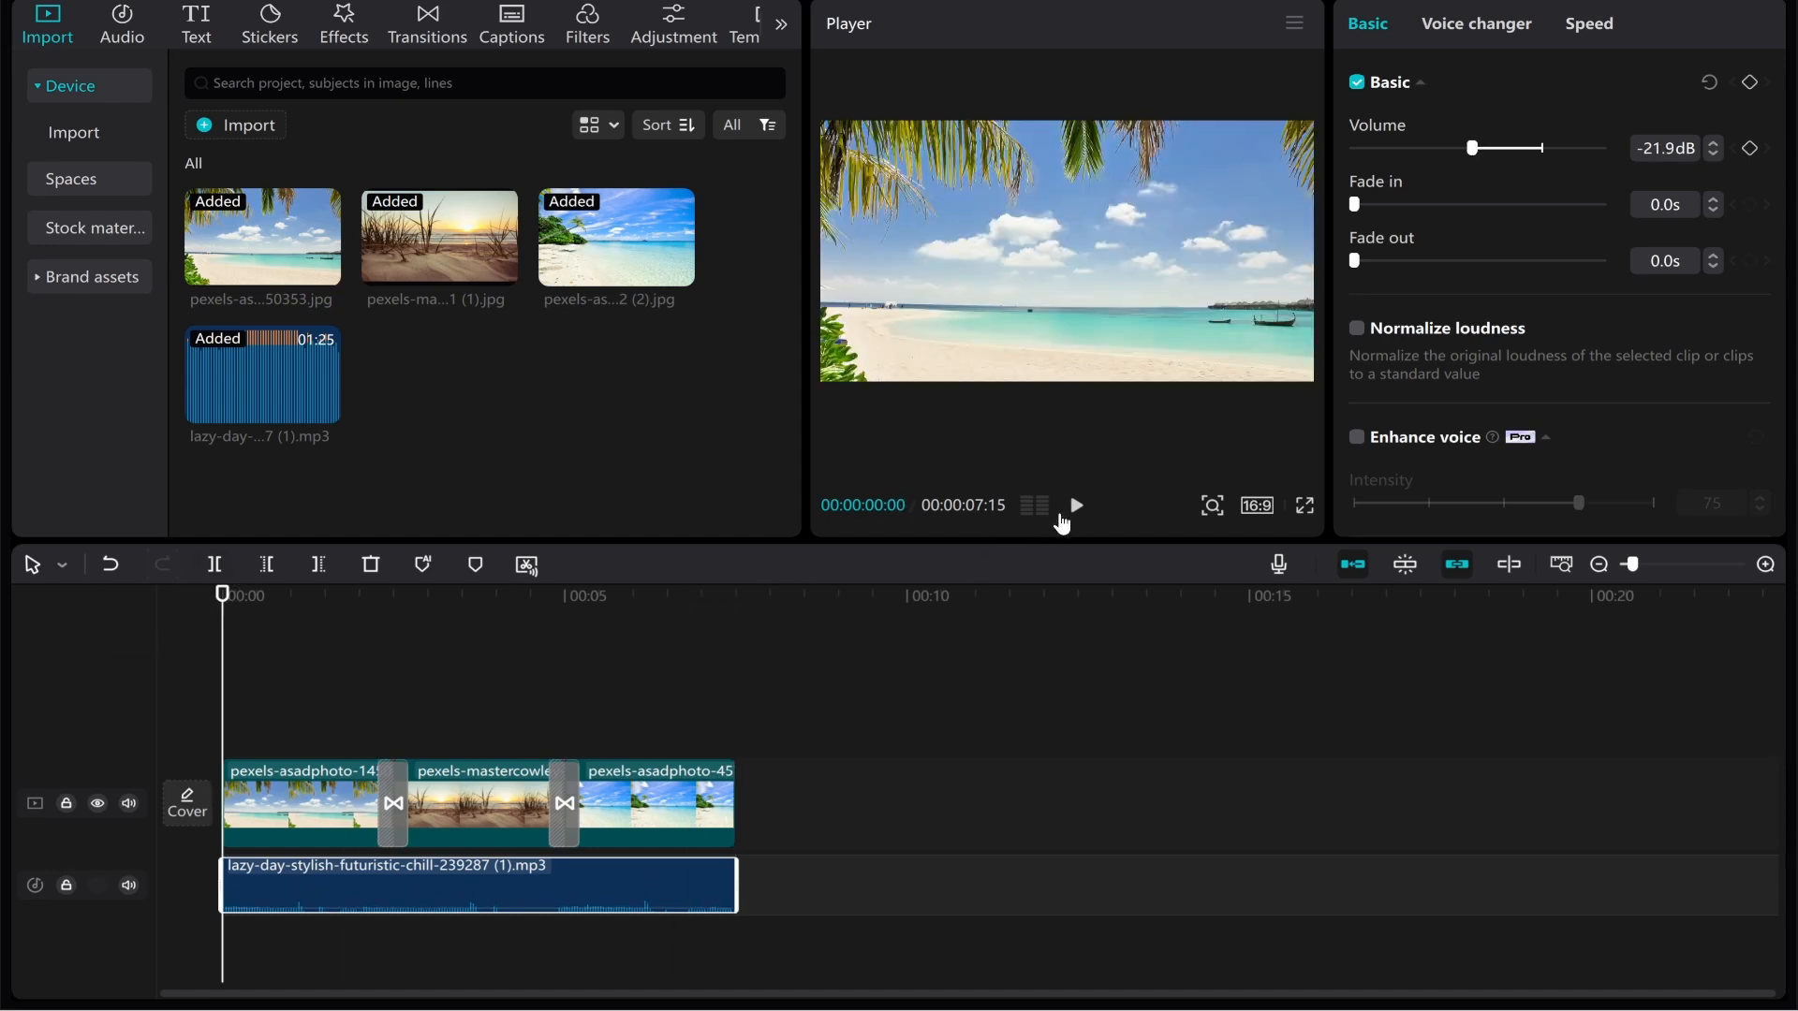
- Preview the slideshow with the music lowered to -21.9 dB, then stop playback
click(1075, 506)
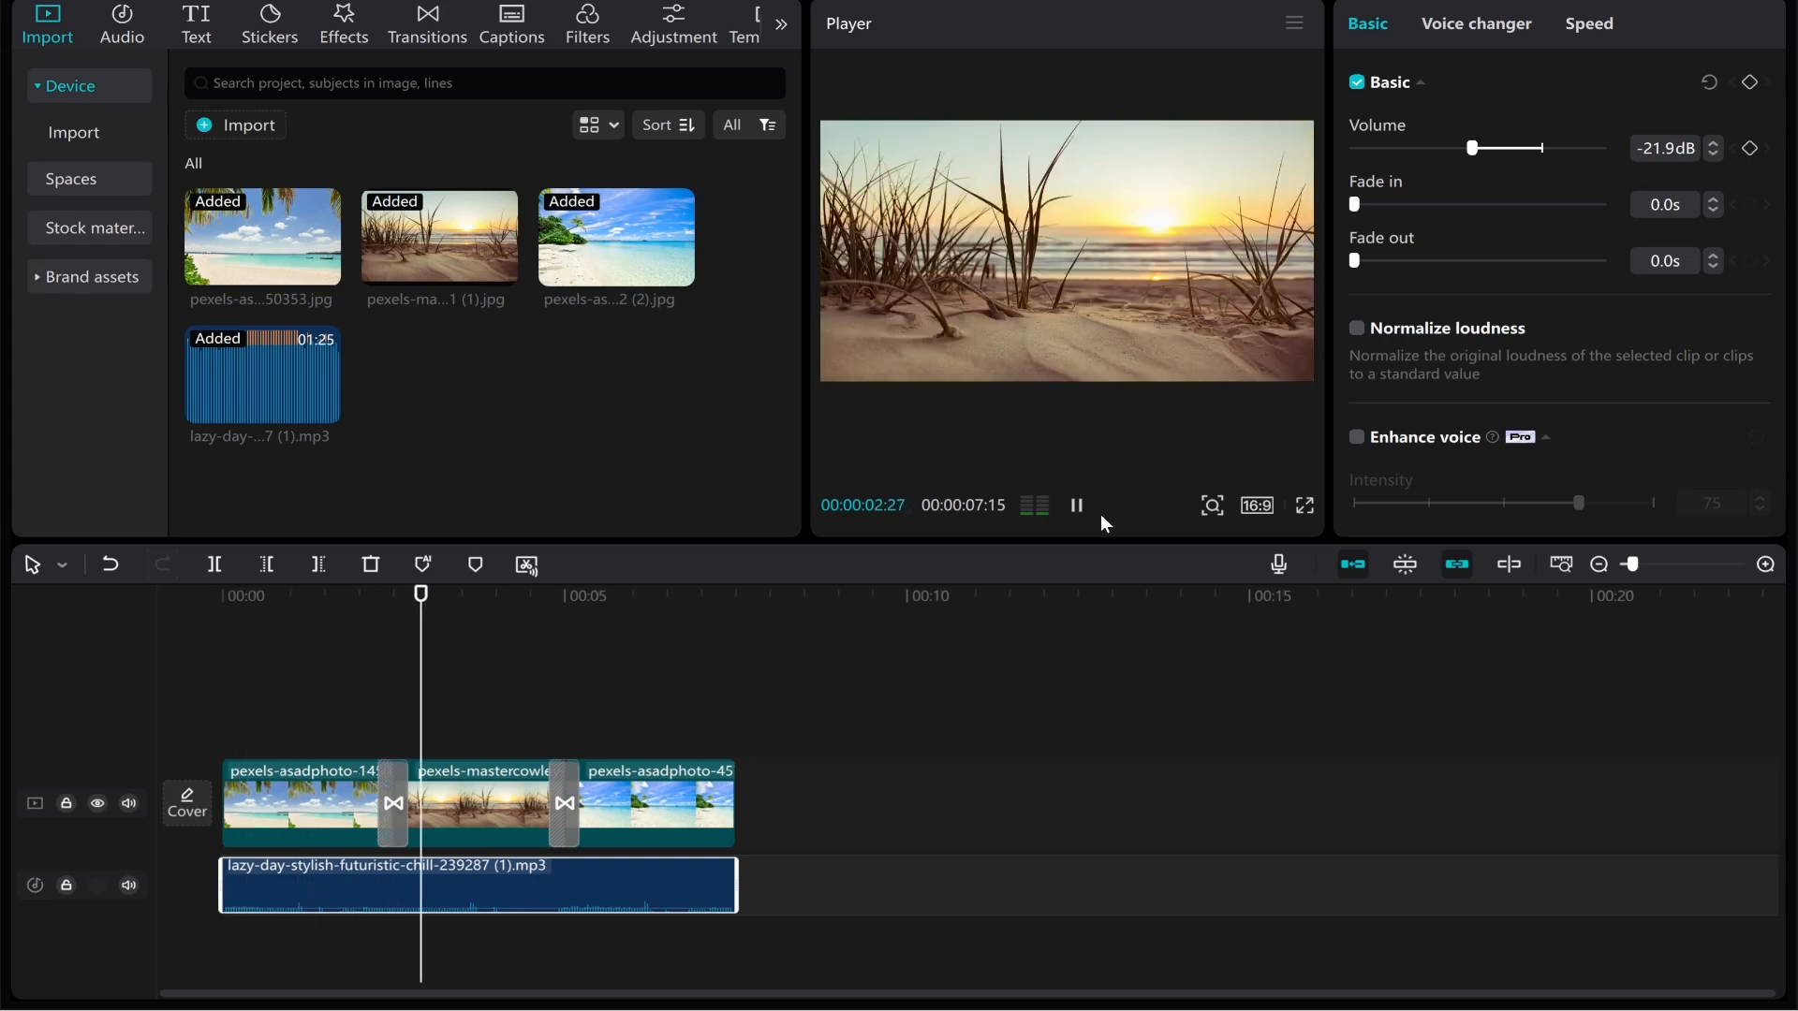
click(1075, 504)
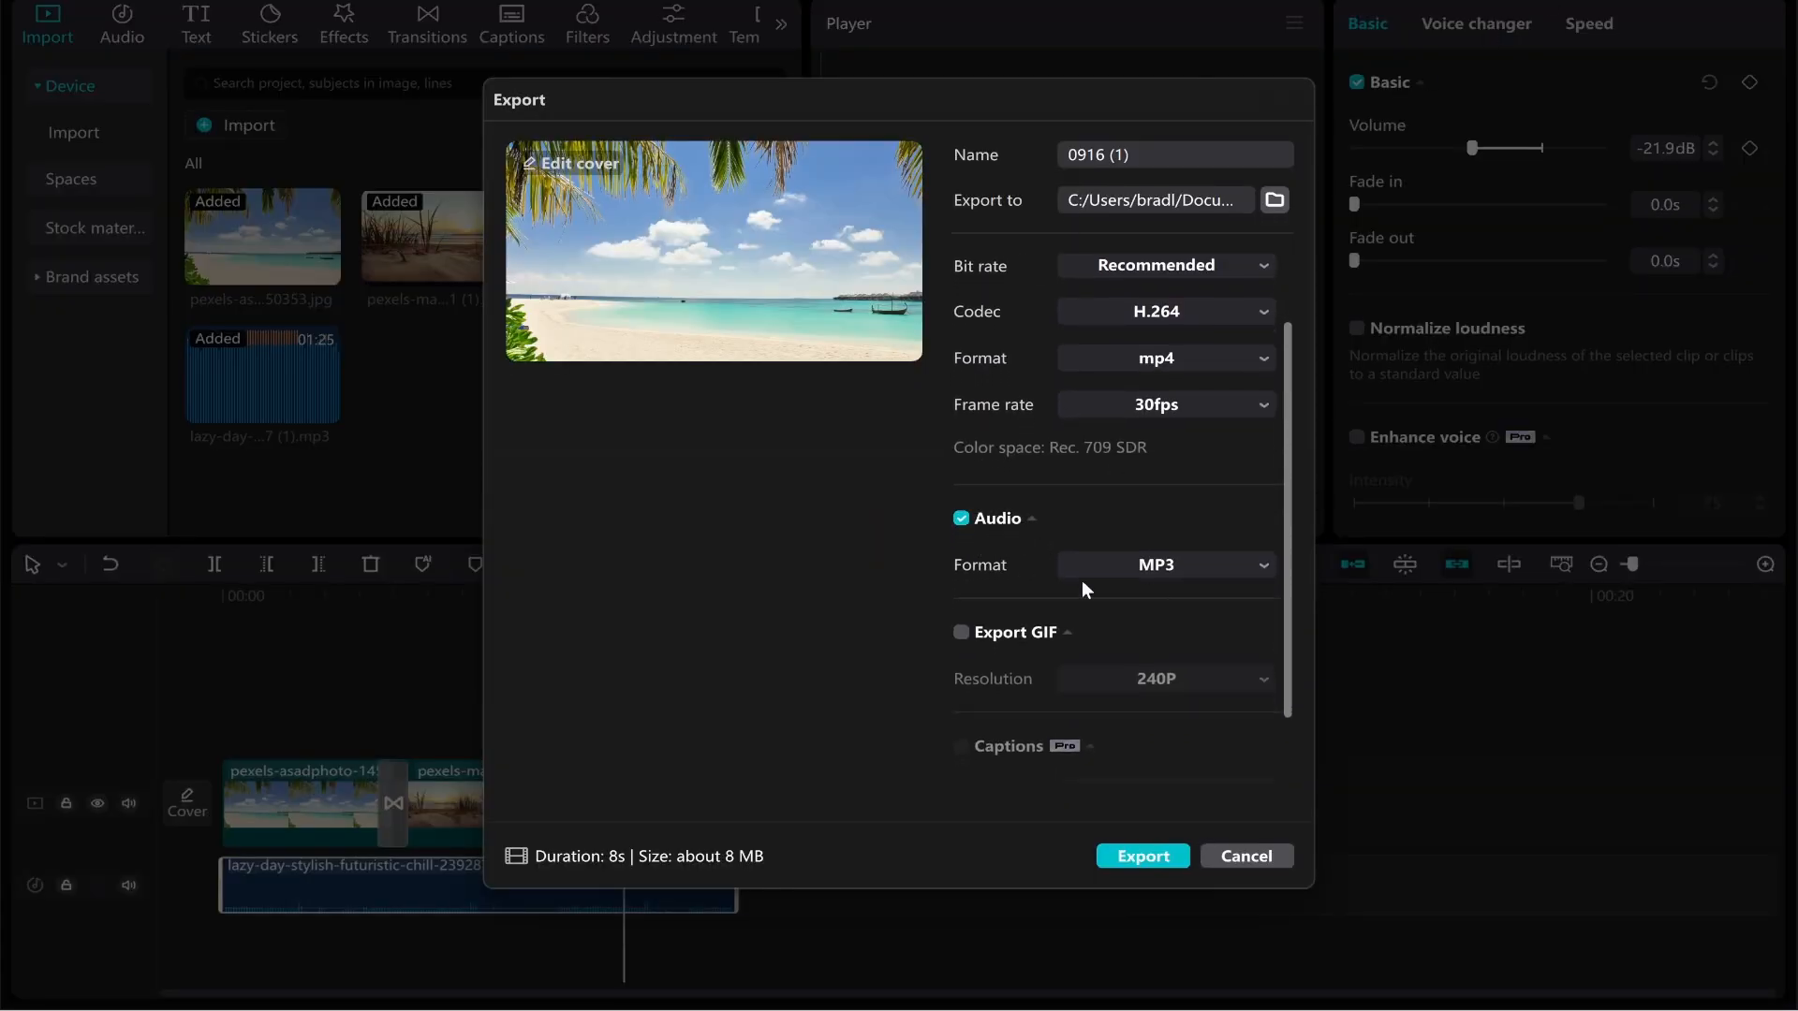
- Export the slideshow as a 1080P H.264 MP4 at 30fps with audio
click(962, 268)
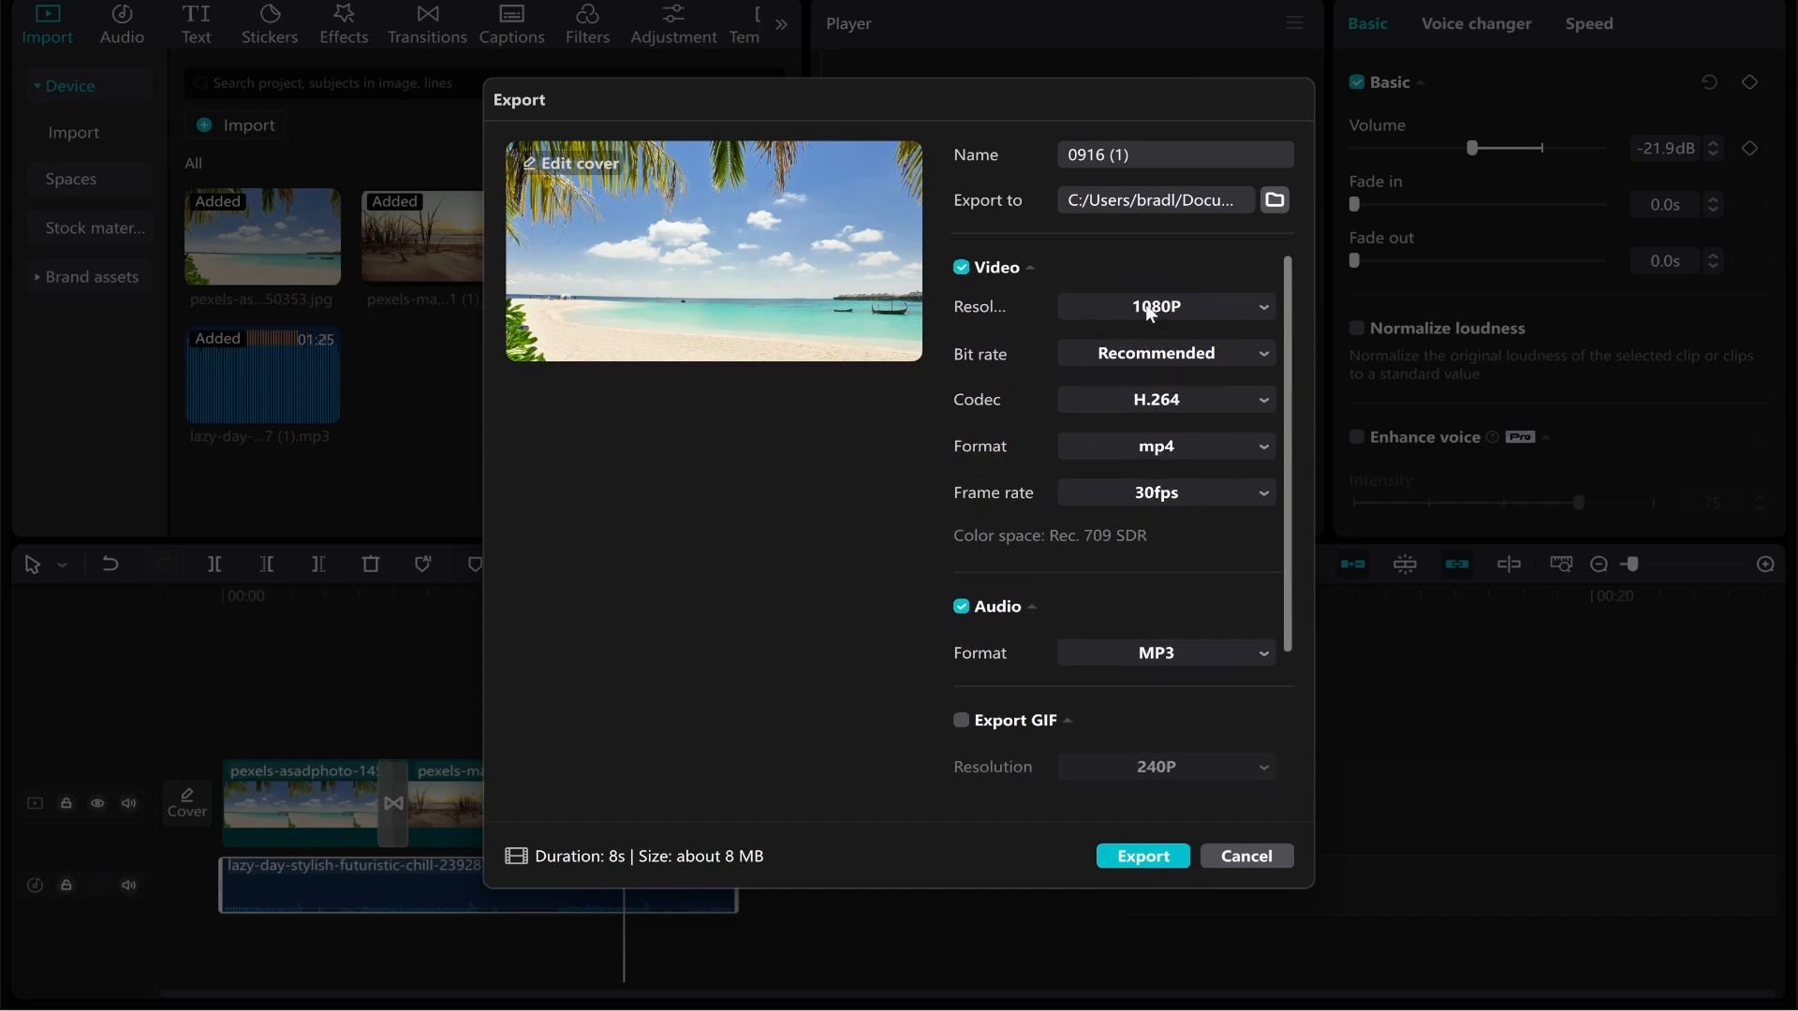
mouse_move(1273, 201)
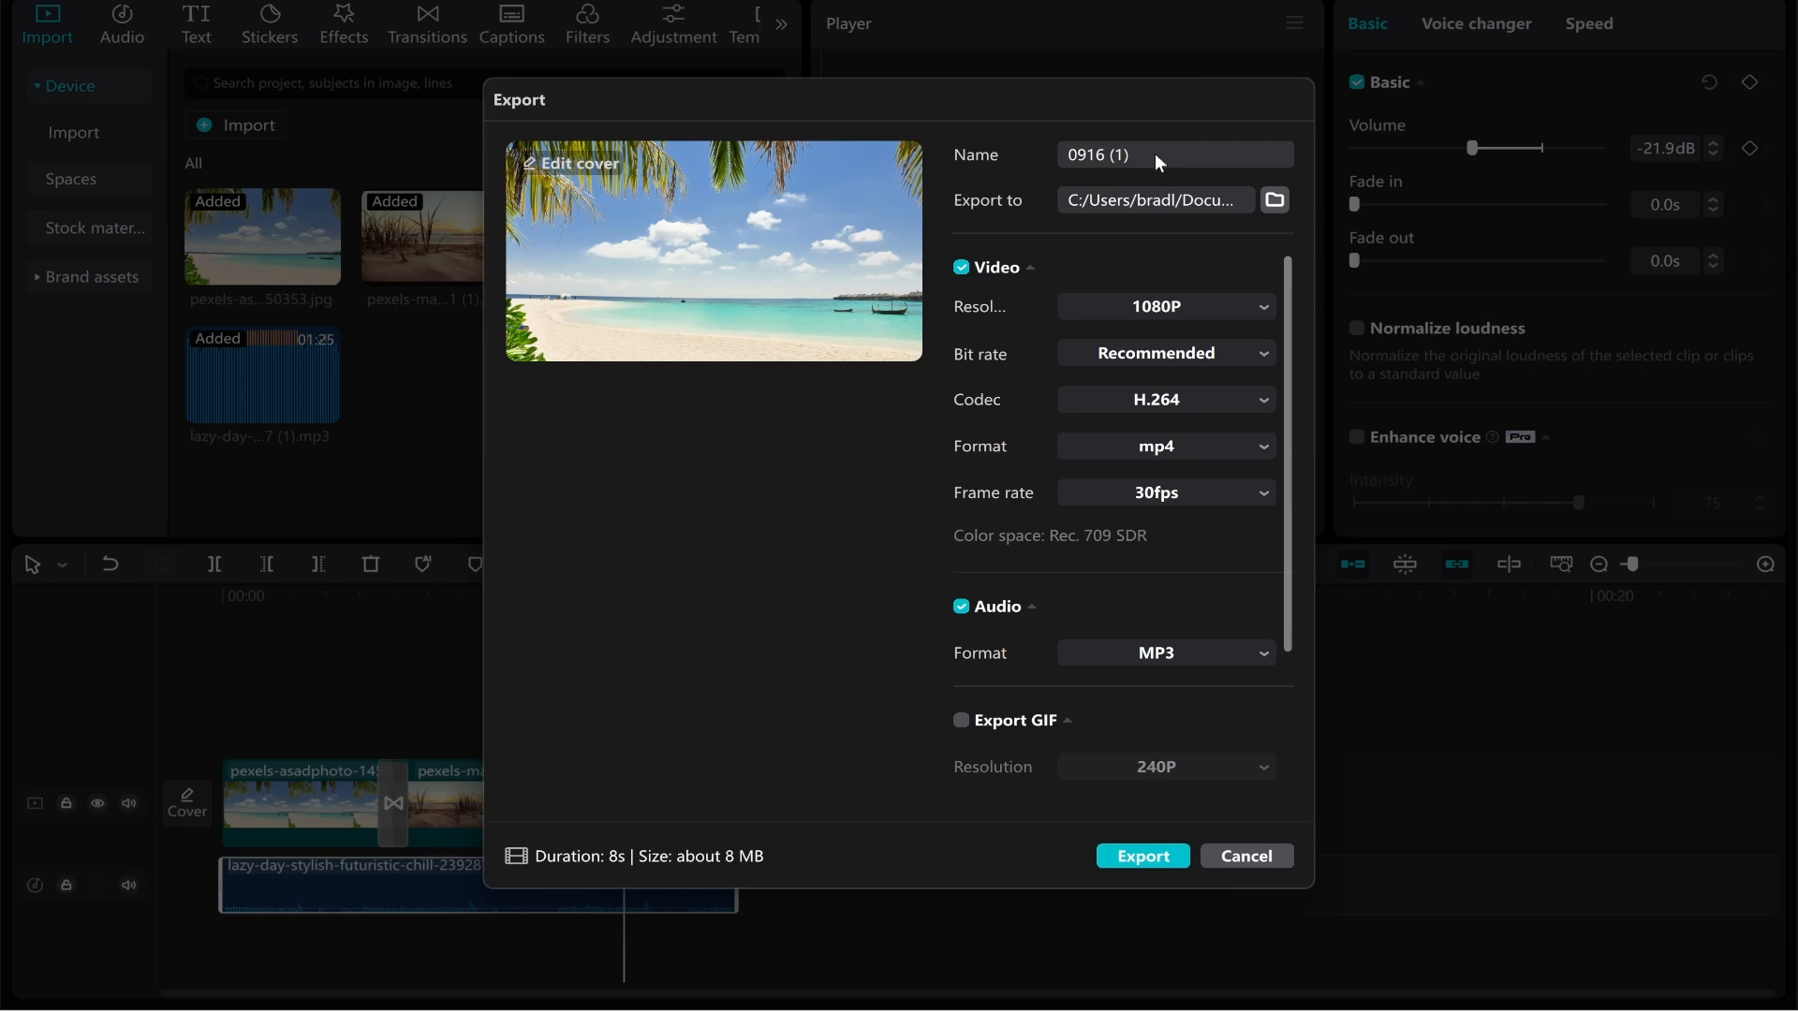
click(1142, 856)
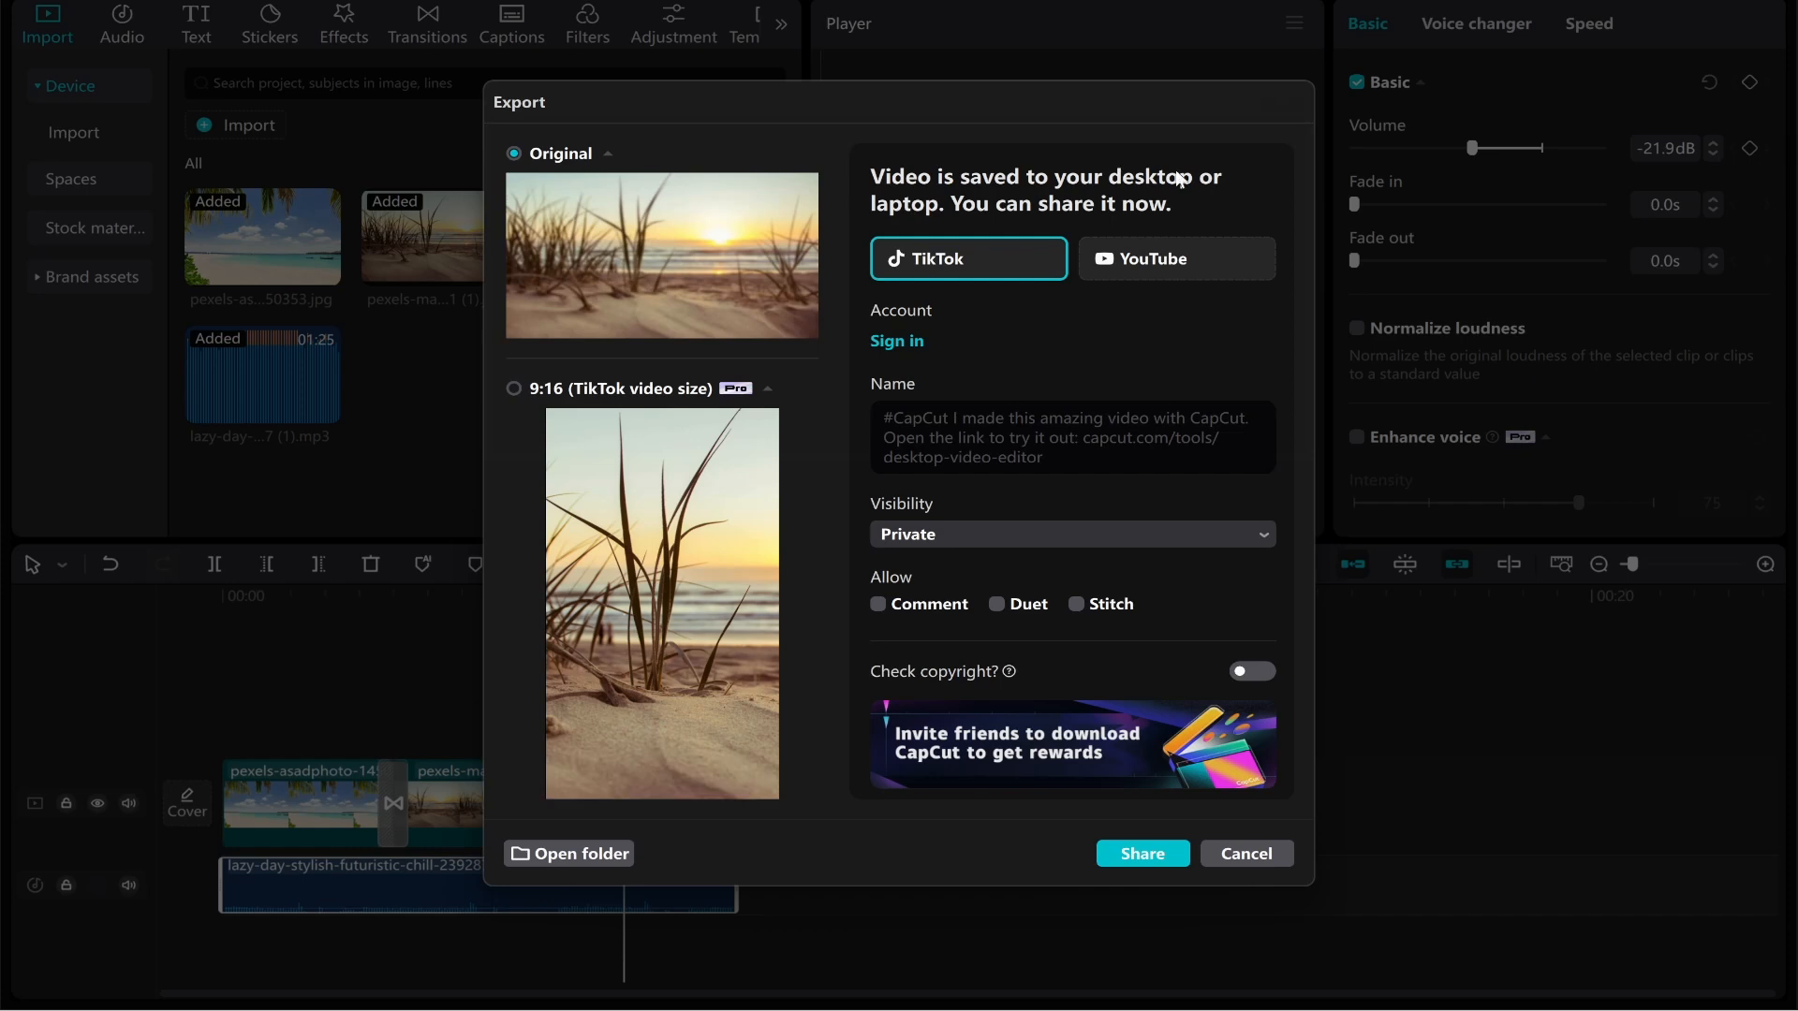
mouse_move(1087, 210)
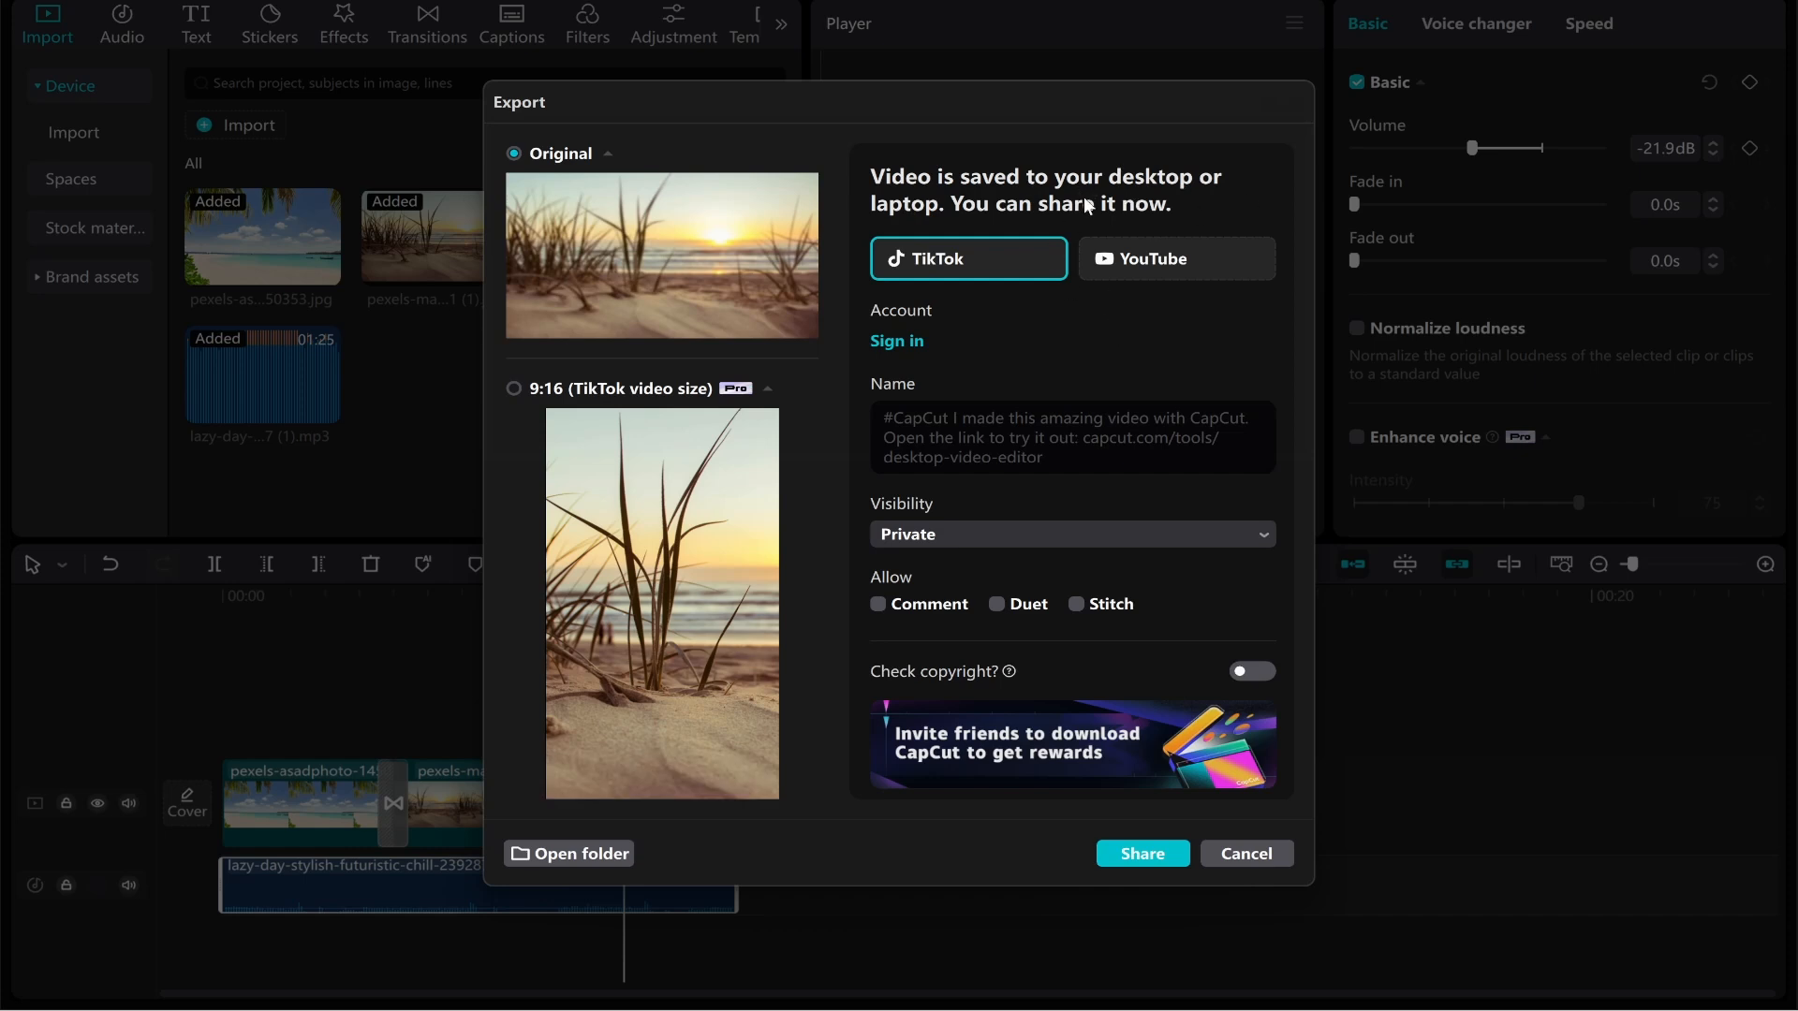